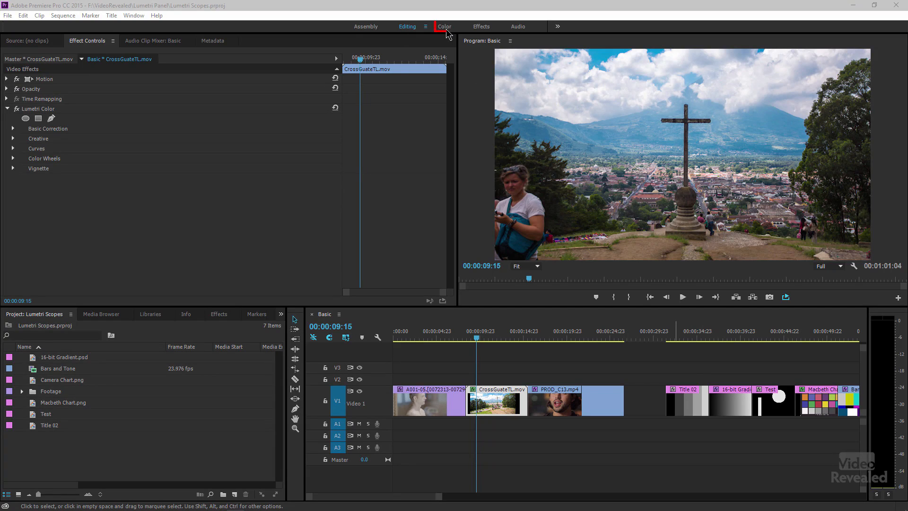
Open the Color workspace, glance at Effect Controls, and return to Lumetri Scopes for CrossGuateTL.mov
click(445, 26)
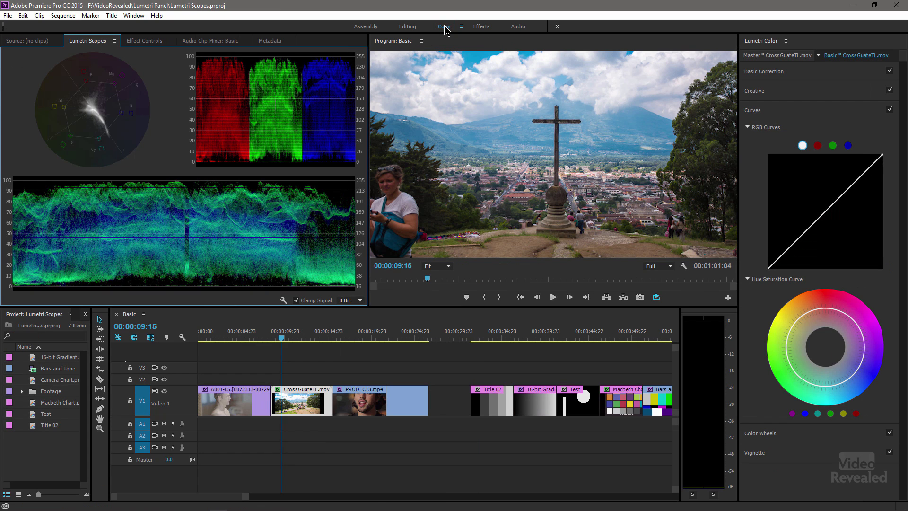
mouse_move(756, 181)
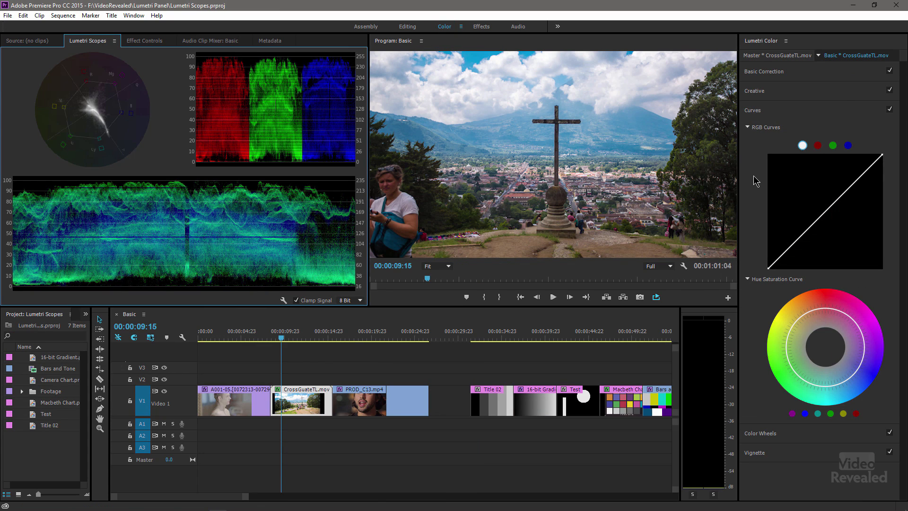
mouse_move(136, 168)
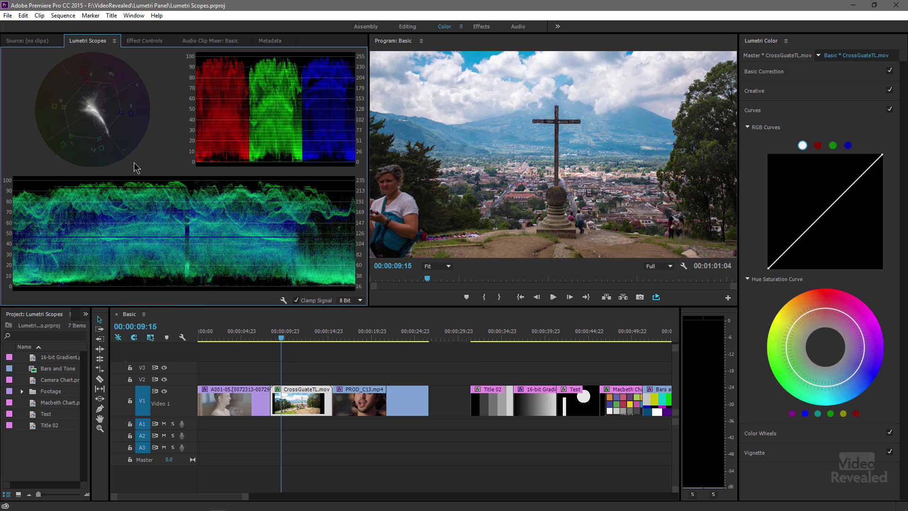
mouse_move(43, 47)
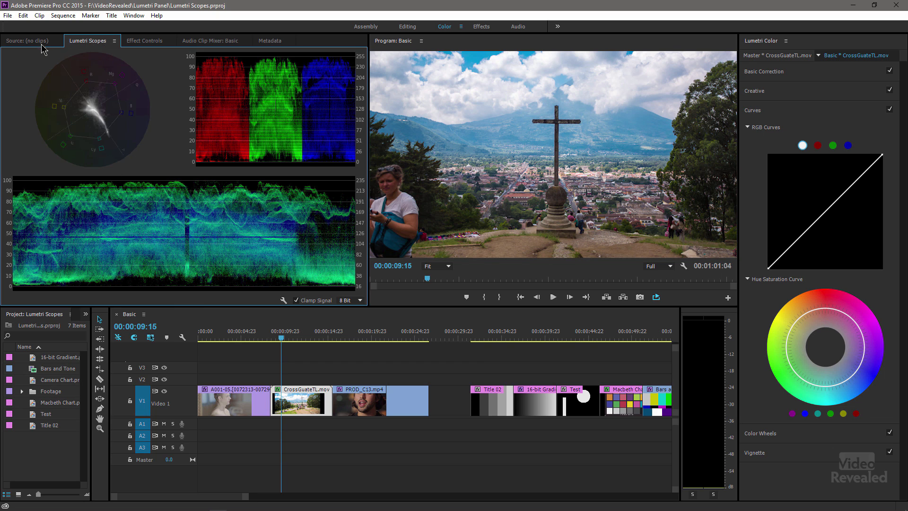
click(144, 41)
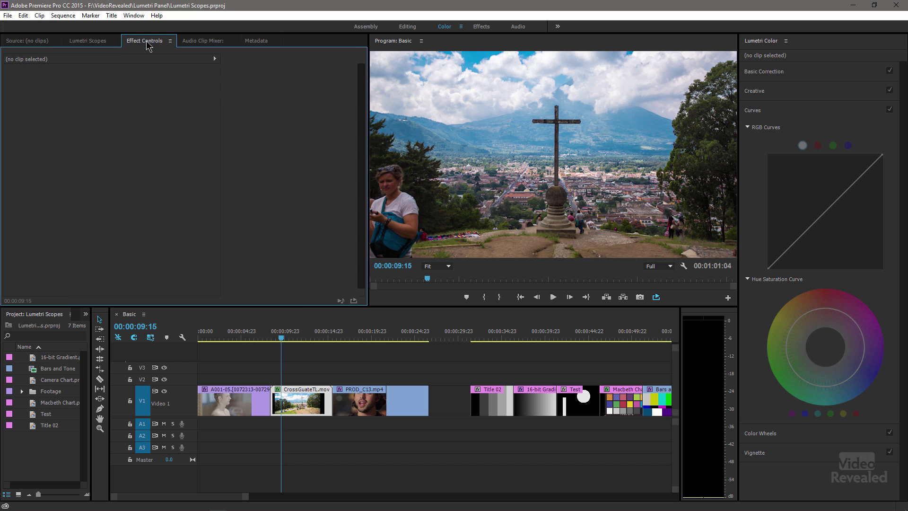
click(87, 41)
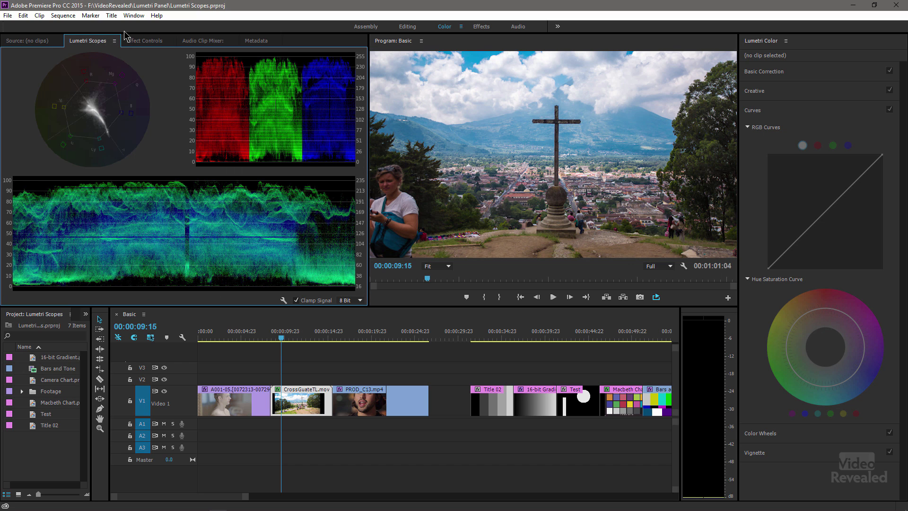
click(133, 15)
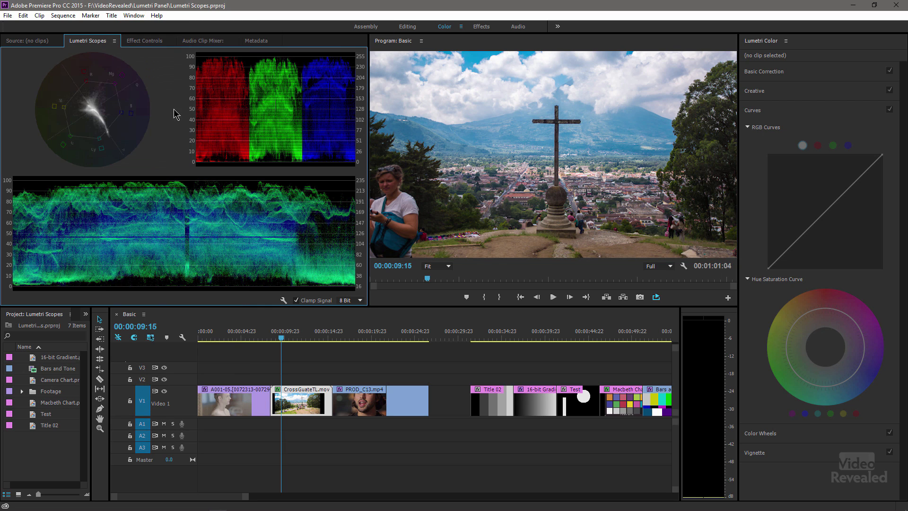
mouse_move(173, 183)
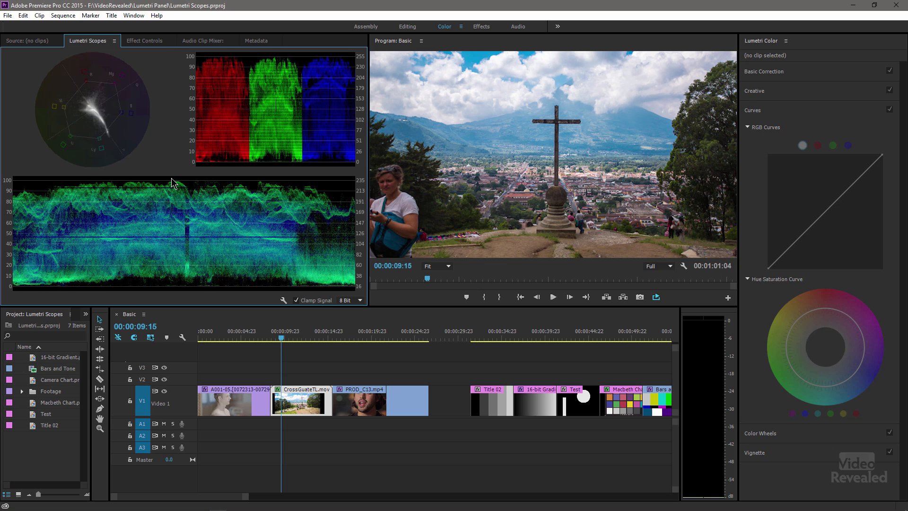
mouse_move(162, 126)
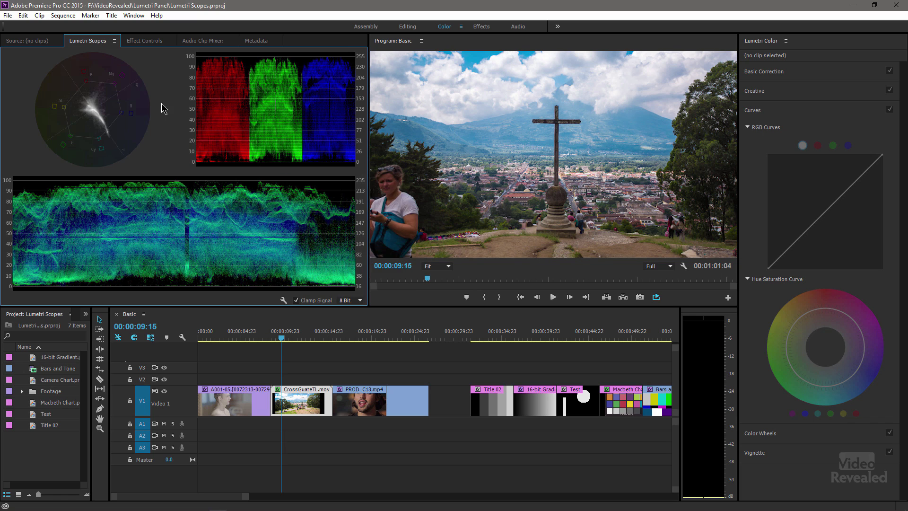
Set Lumetri Scopes to show only the Vectorscope HLS preset
click(284, 300)
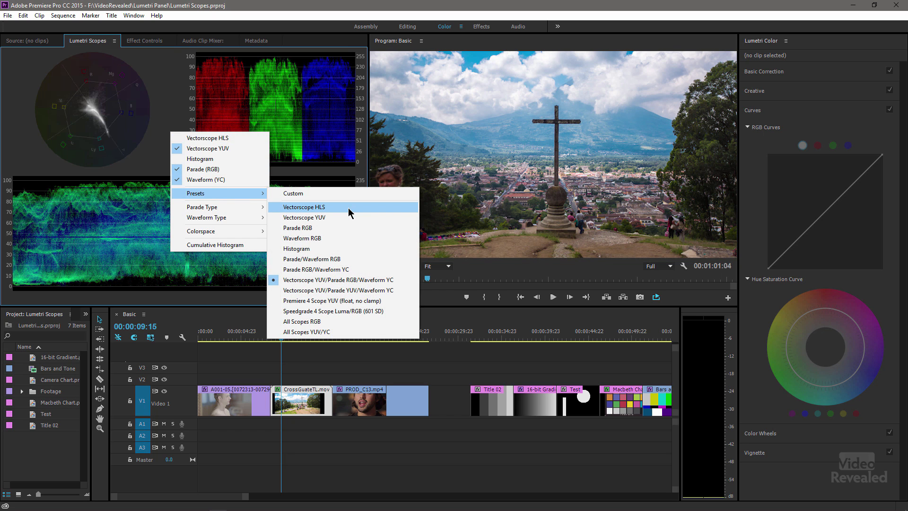
click(303, 207)
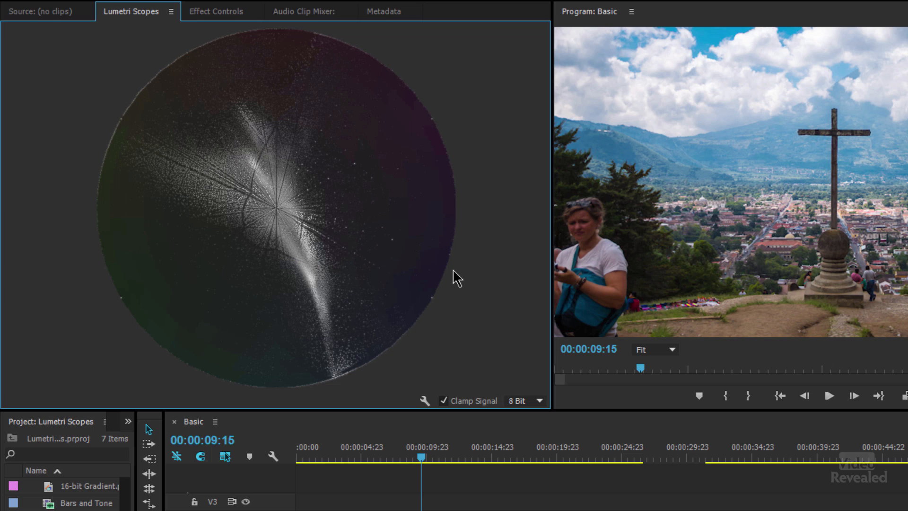
mouse_move(465, 312)
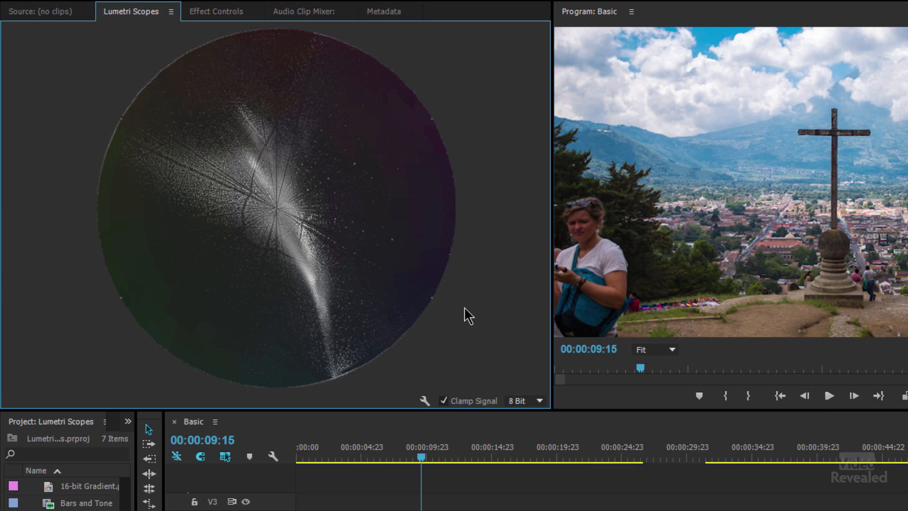
mouse_move(258, 356)
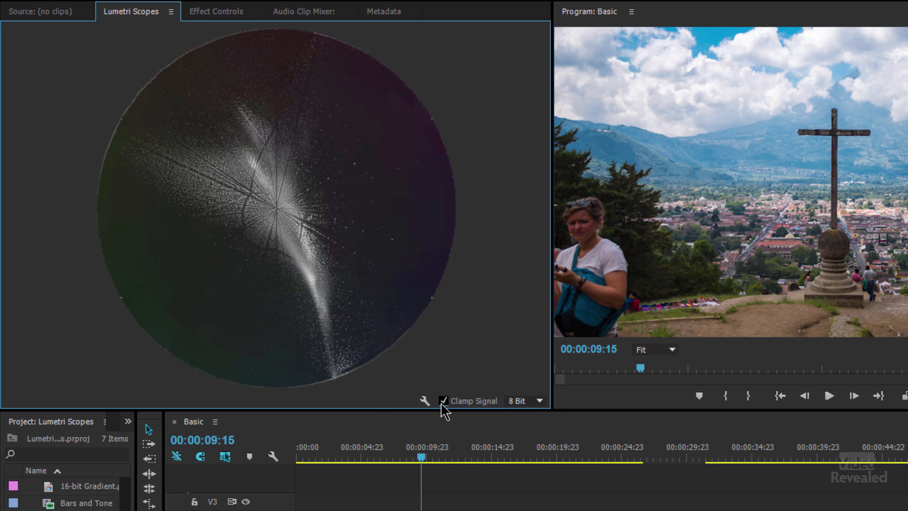
mouse_move(469, 399)
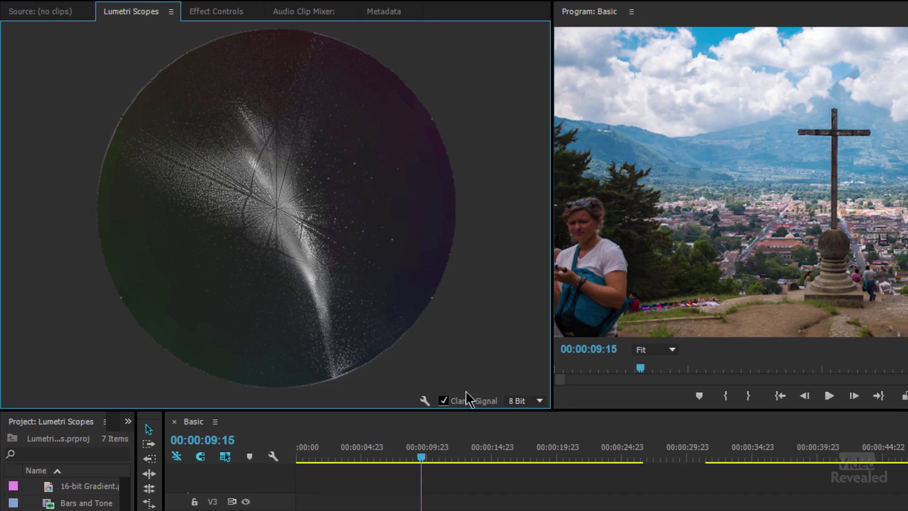
Switch the HLS vectorscope from 8 Bit to float, checking it on the portrait and landscape clips
click(523, 400)
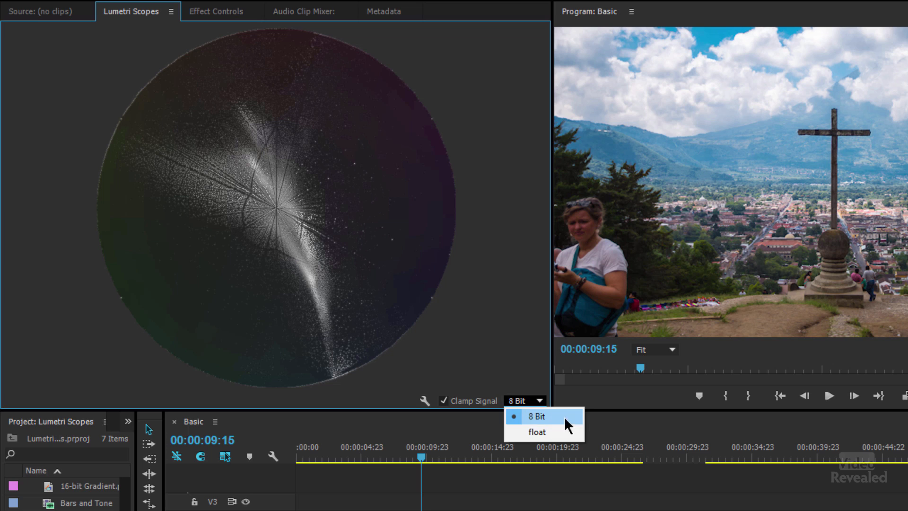
mouse_move(537, 432)
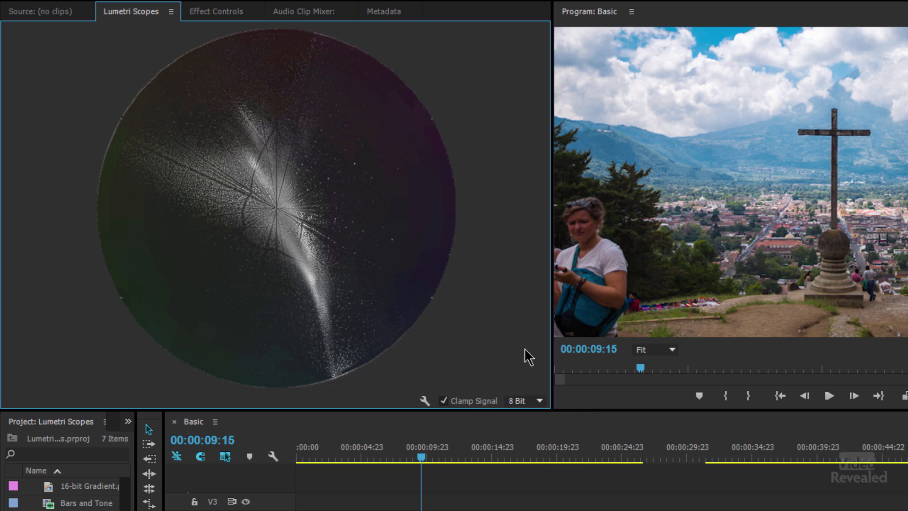
mouse_move(220, 203)
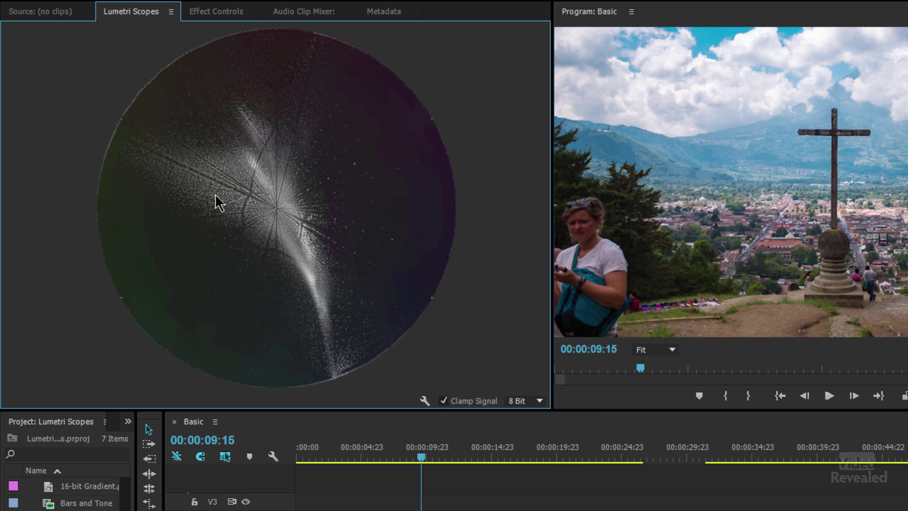
mouse_move(315, 302)
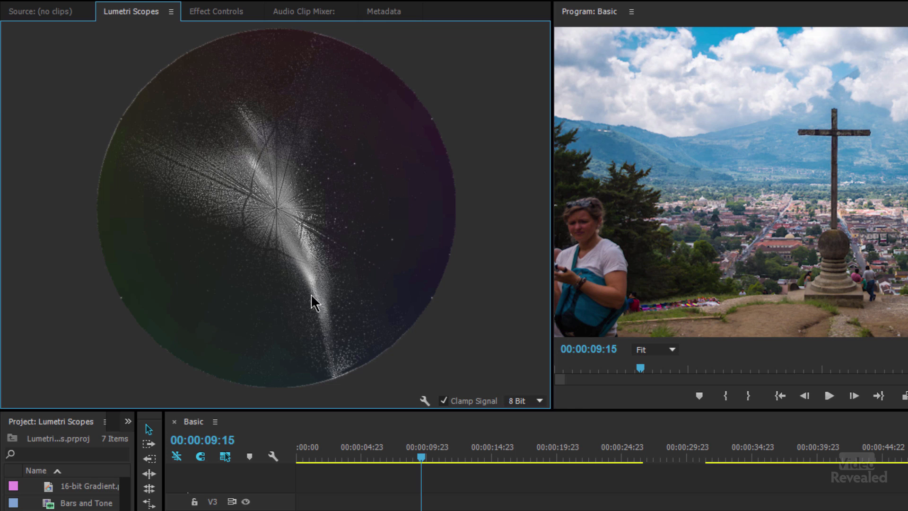
click(547, 454)
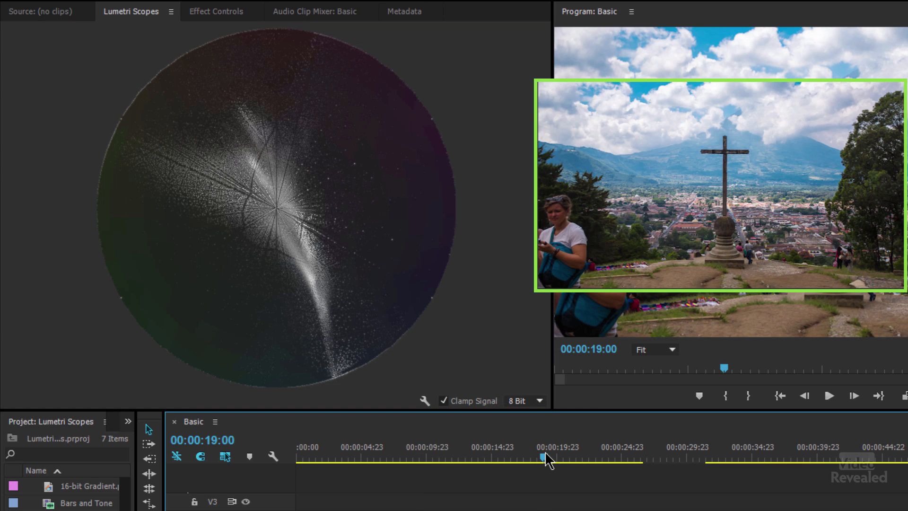
click(335, 458)
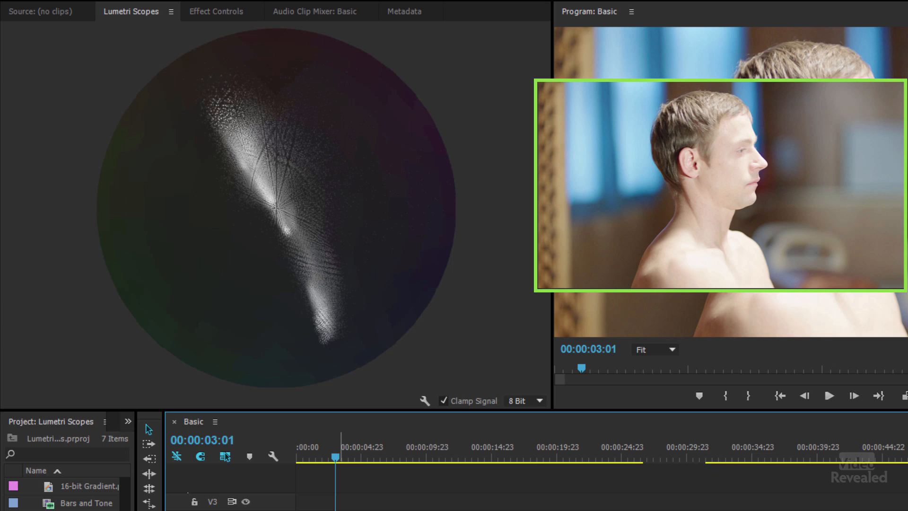
click(524, 400)
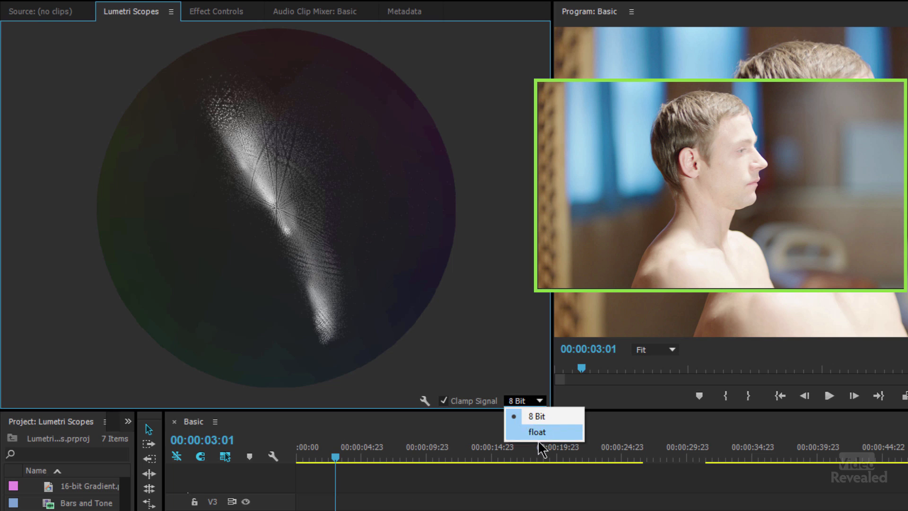
click(537, 431)
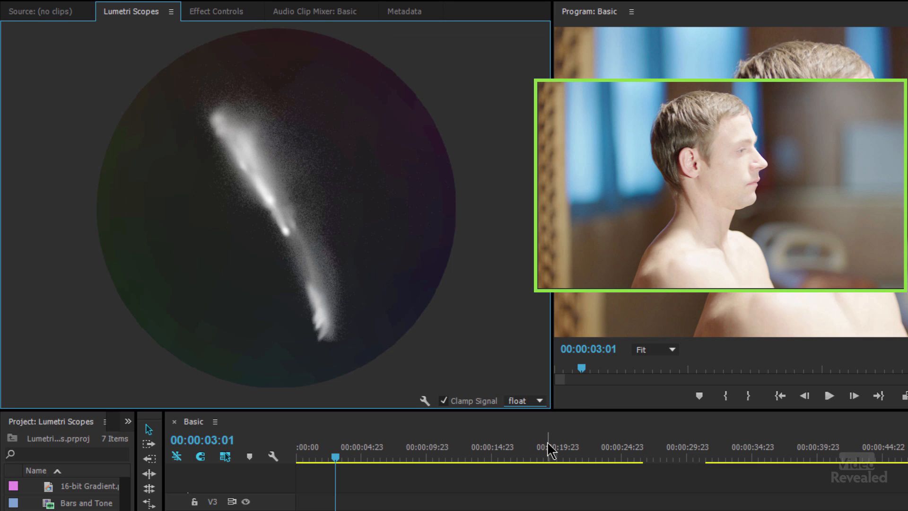
click(437, 457)
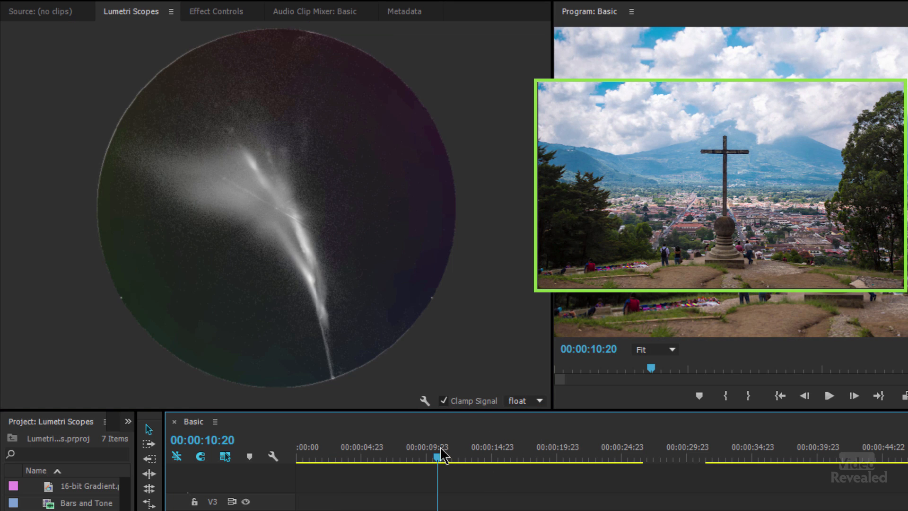
click(537, 457)
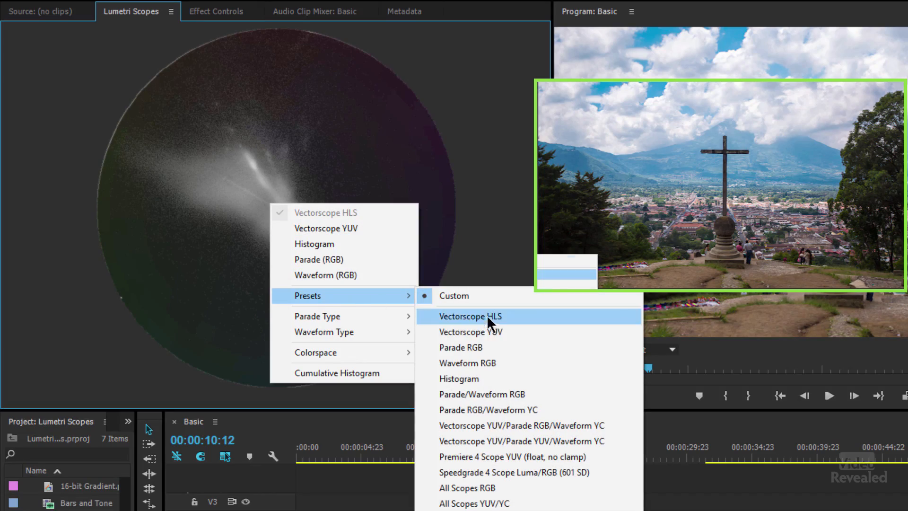
mouse_move(512, 338)
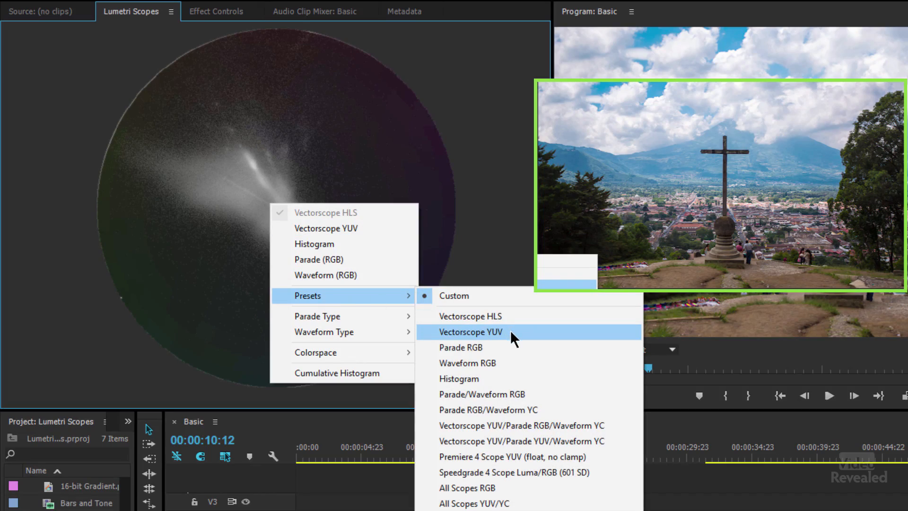
click(470, 332)
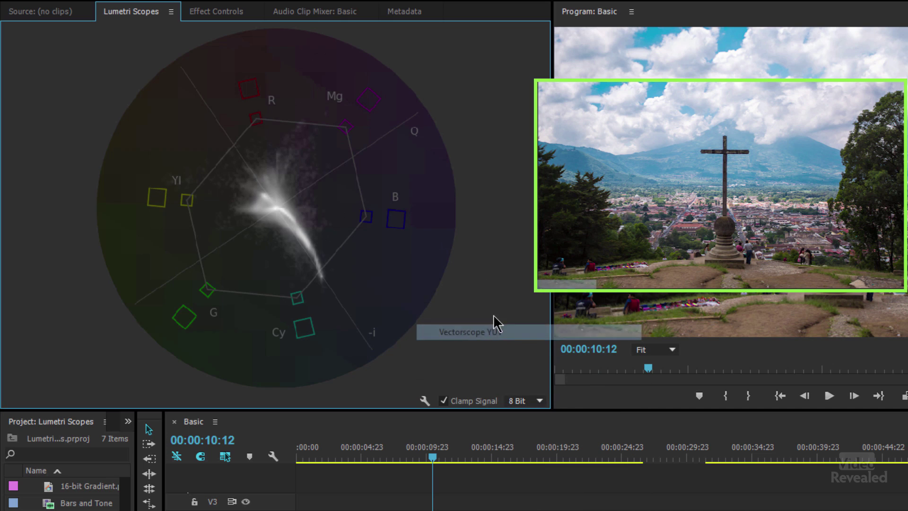
mouse_move(468, 208)
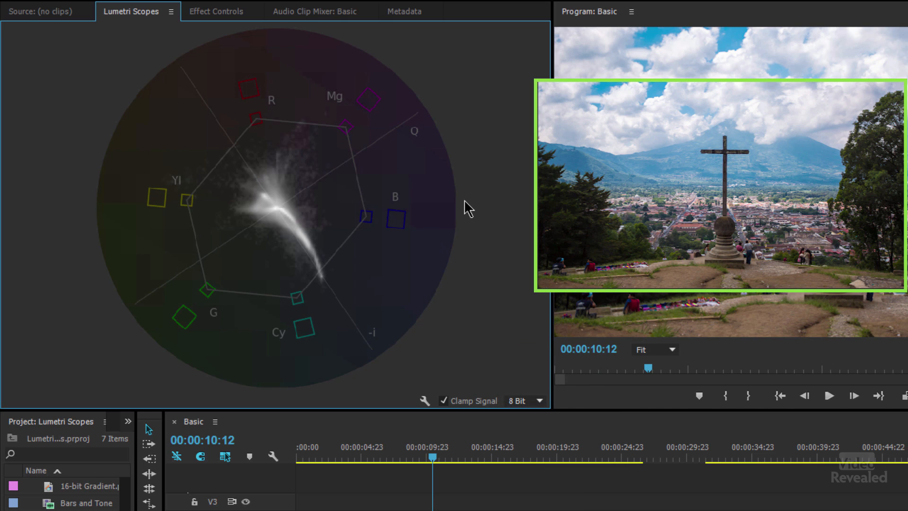
click(444, 26)
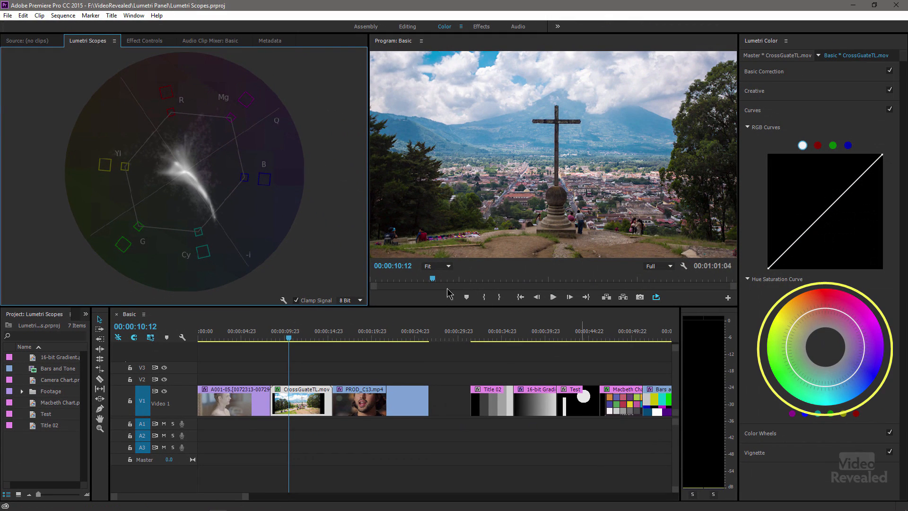
mouse_move(108, 170)
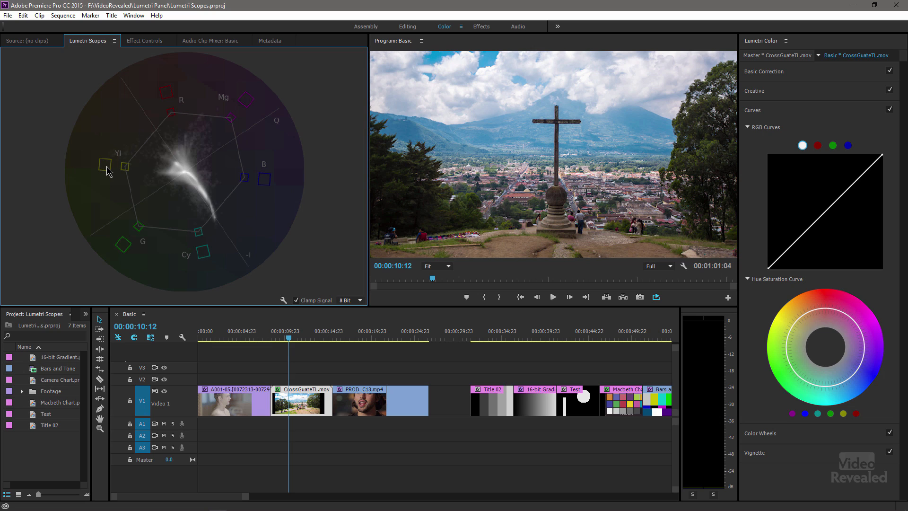
mouse_move(196, 186)
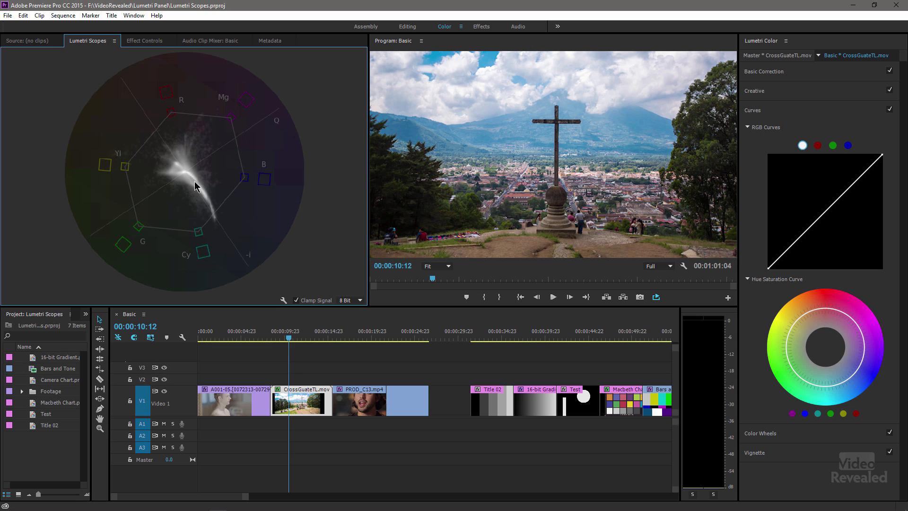
mouse_move(171, 93)
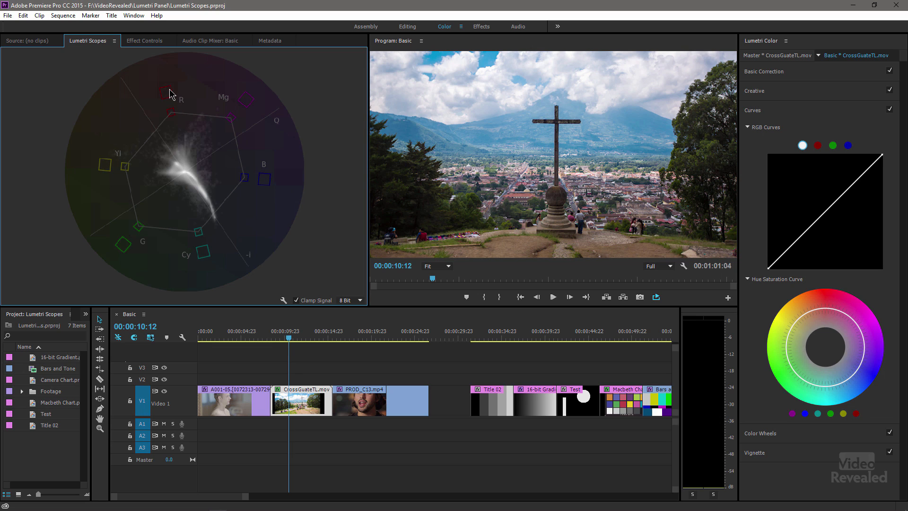
mouse_move(141, 238)
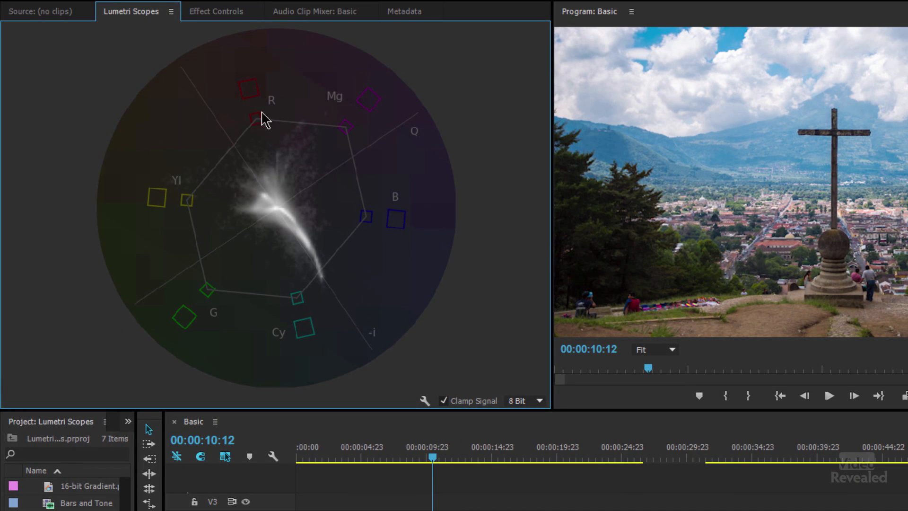
mouse_move(288, 304)
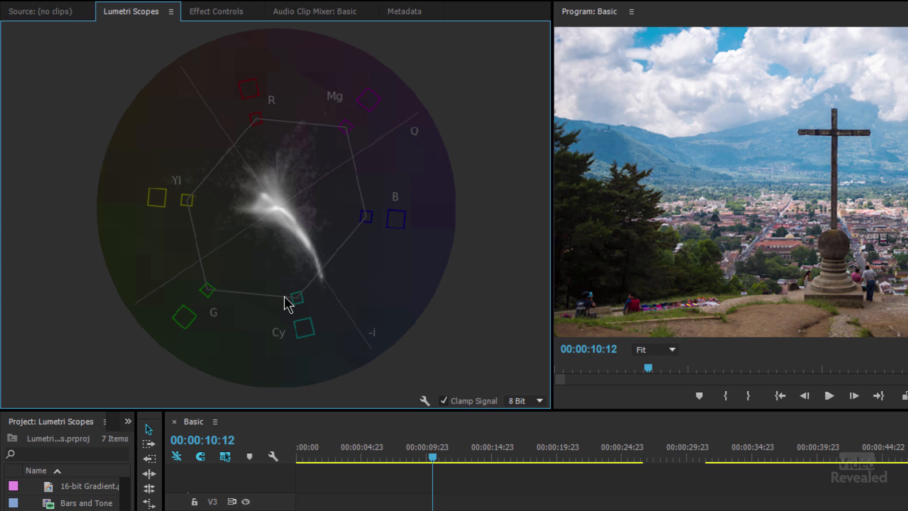
mouse_move(362, 220)
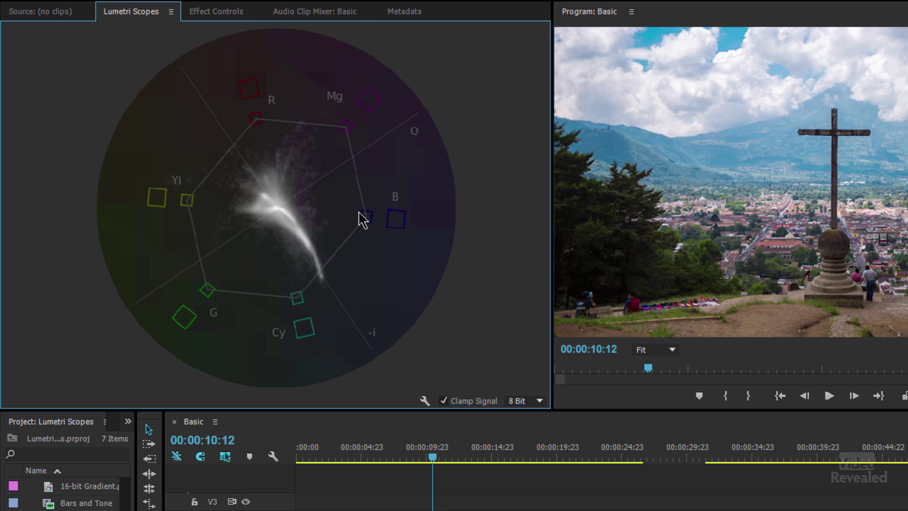
mouse_move(381, 114)
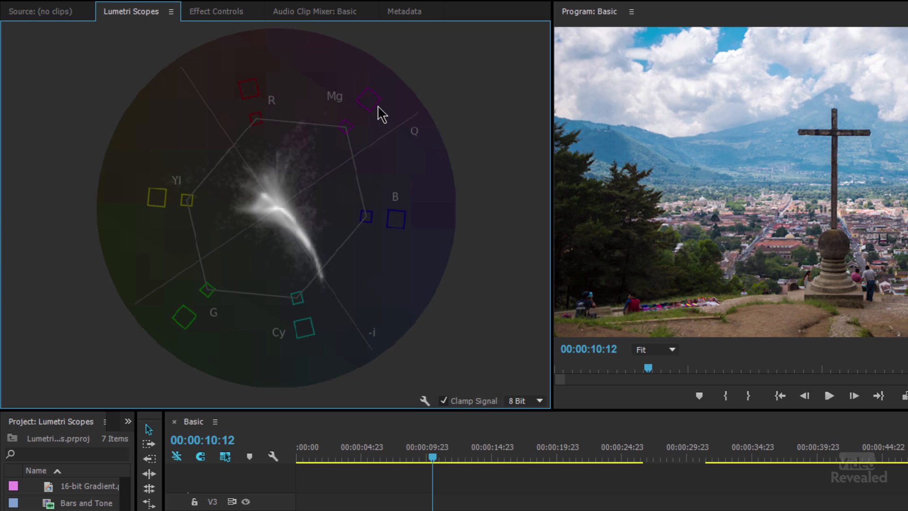
mouse_move(361, 106)
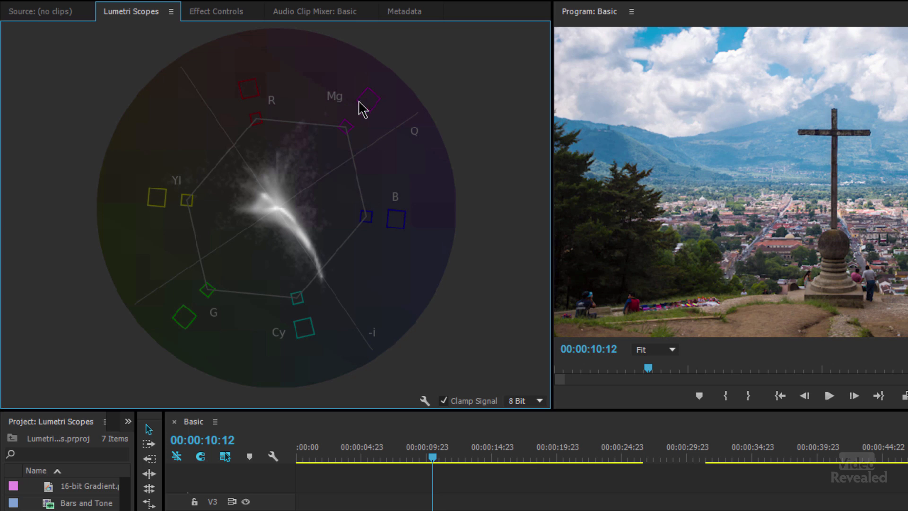
mouse_move(341, 144)
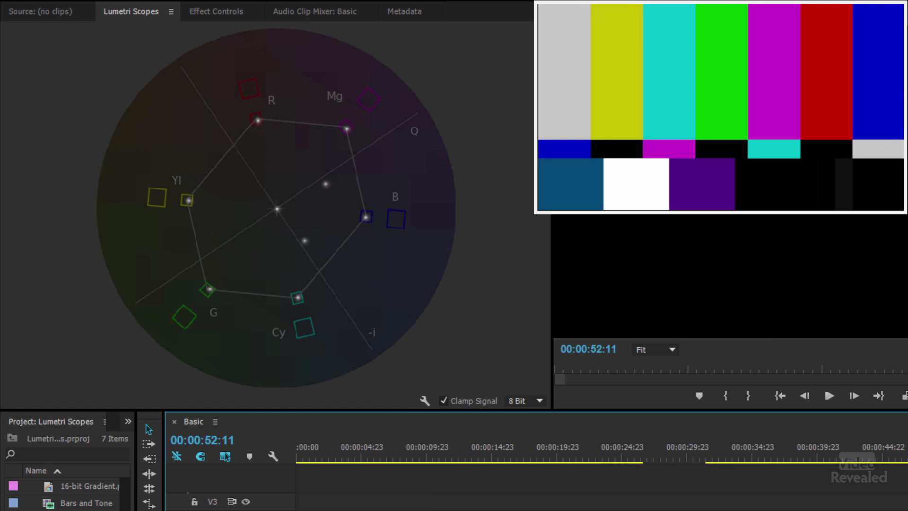
click(446, 447)
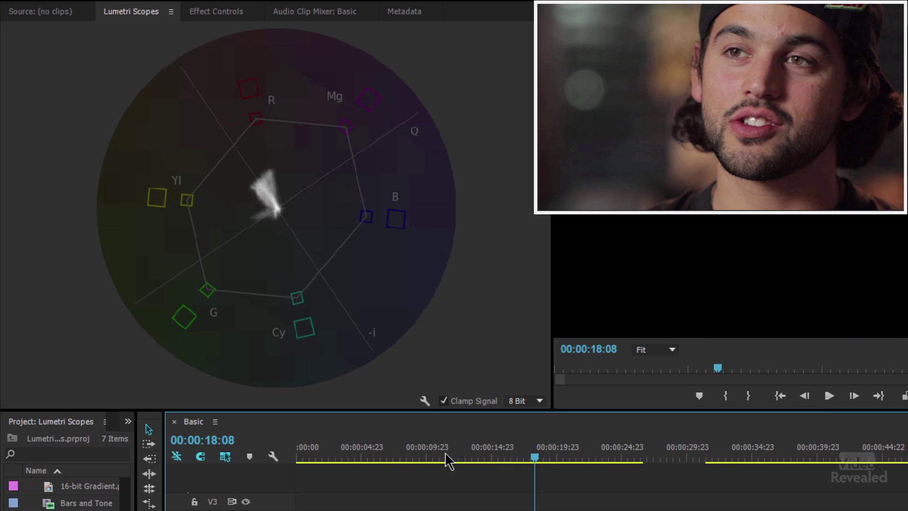
click(439, 458)
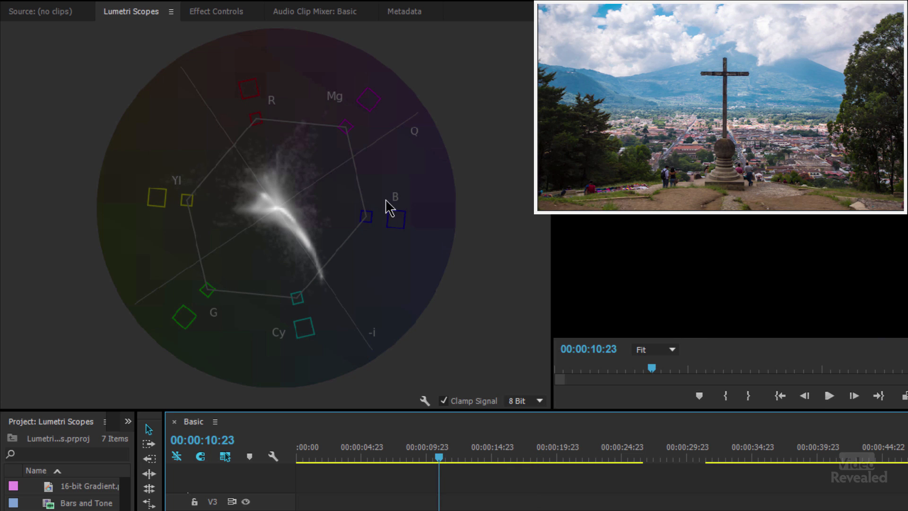
mouse_move(306, 256)
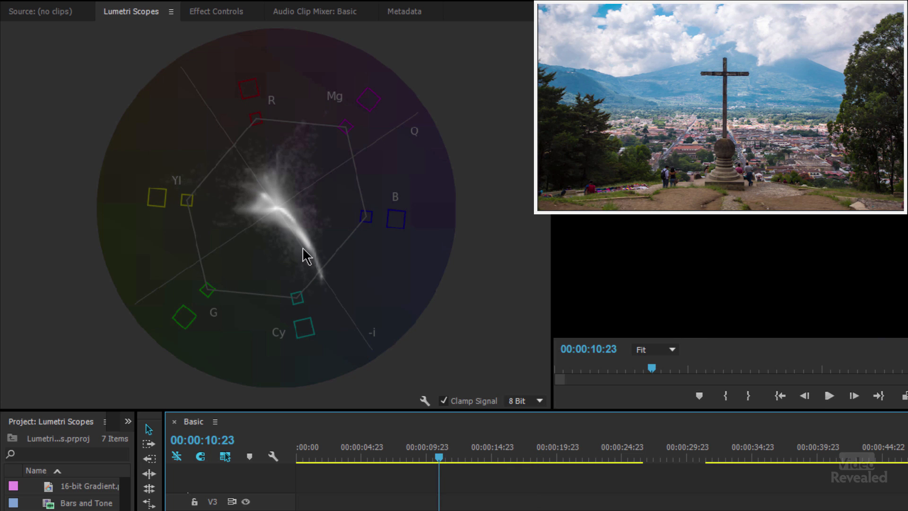
click(811, 456)
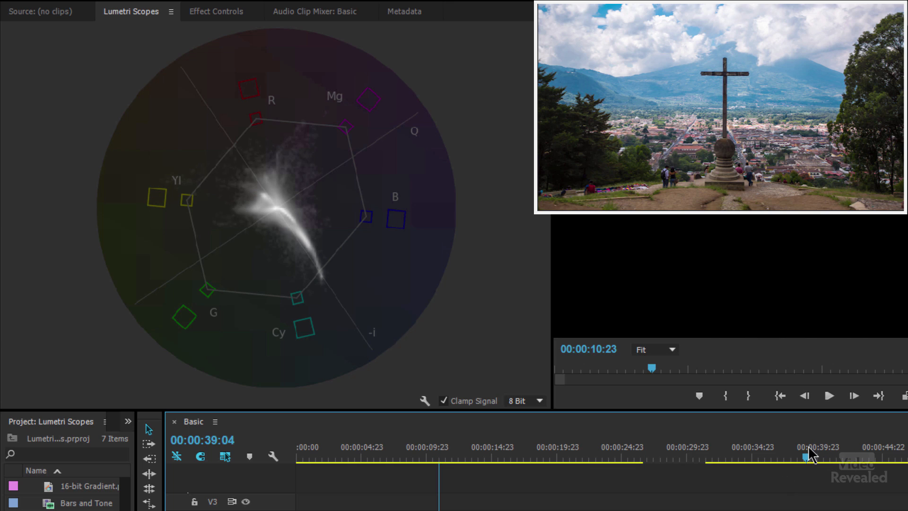
click(881, 458)
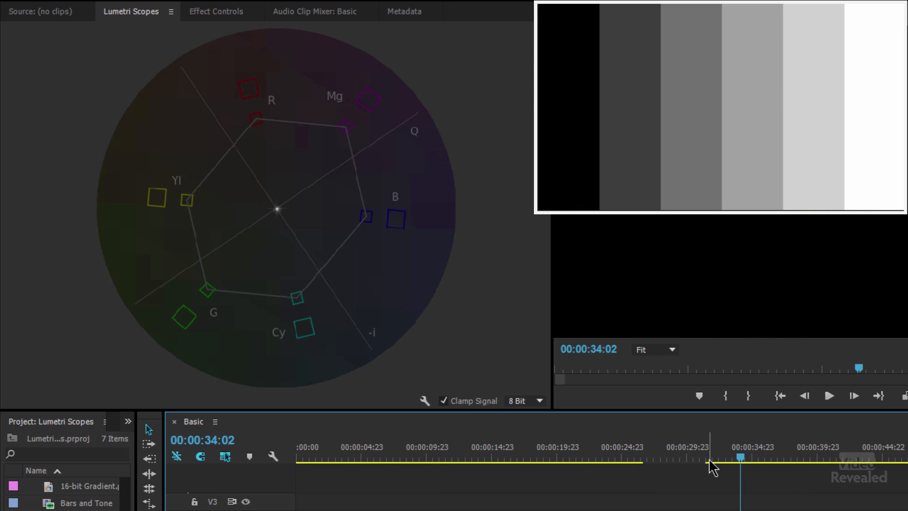
click(533, 457)
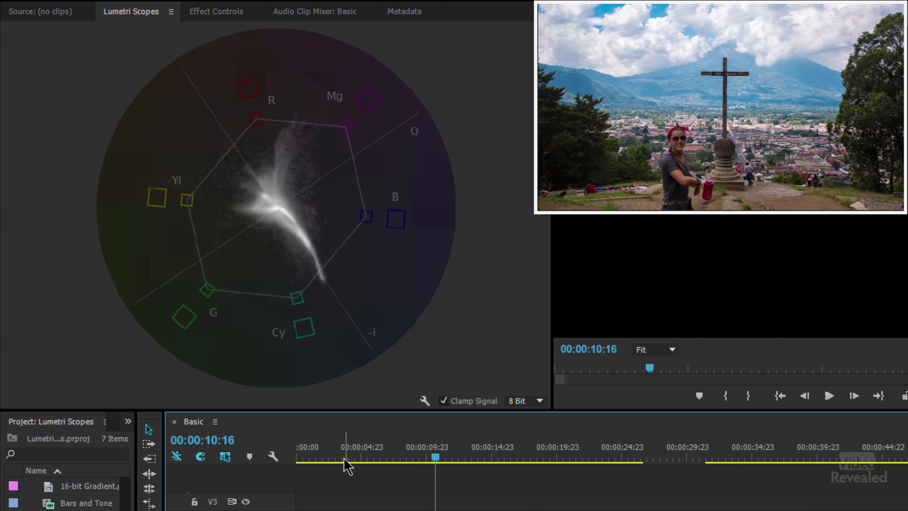
click(449, 457)
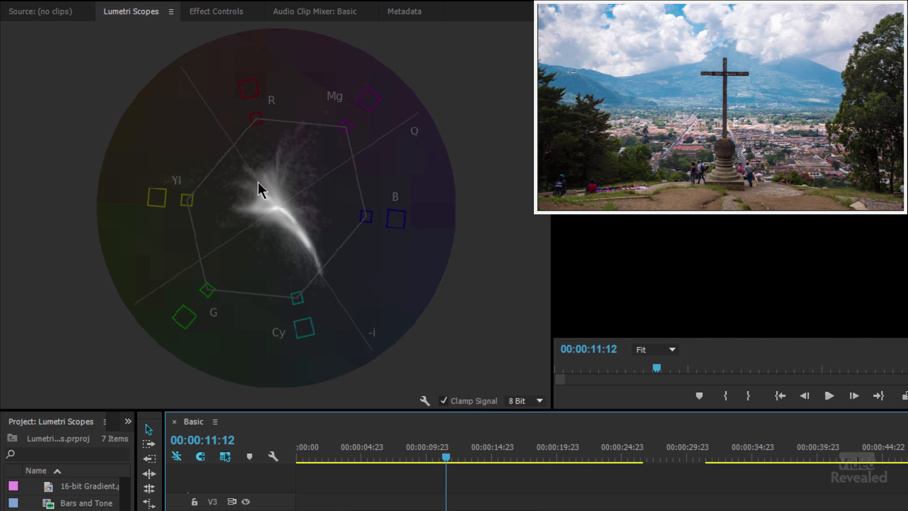
mouse_move(329, 288)
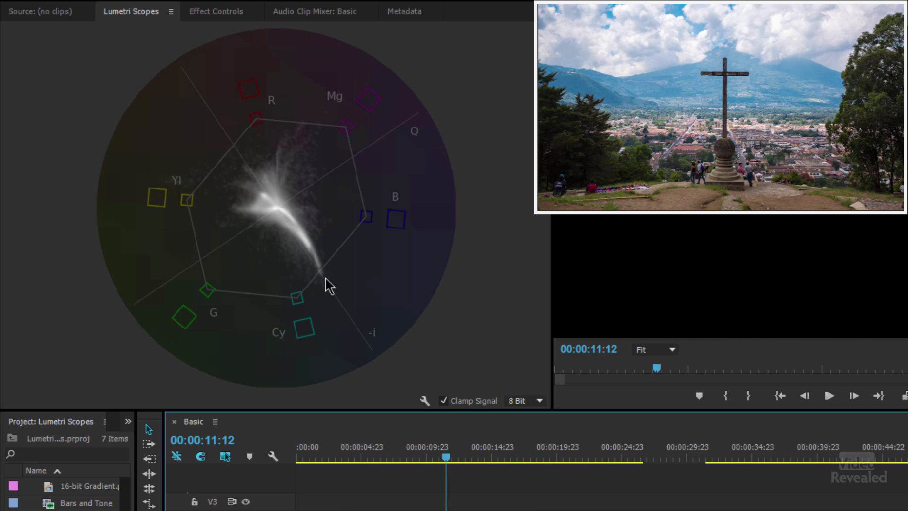
mouse_move(400, 354)
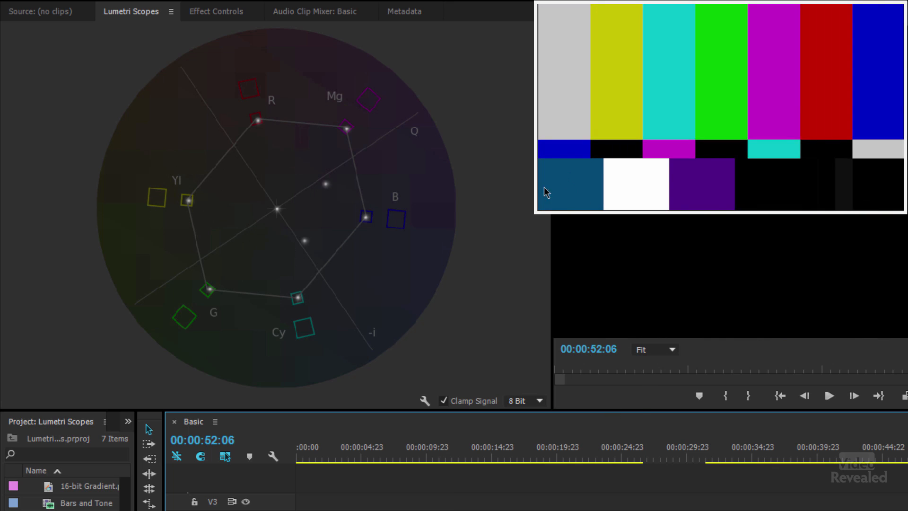
mouse_move(697, 178)
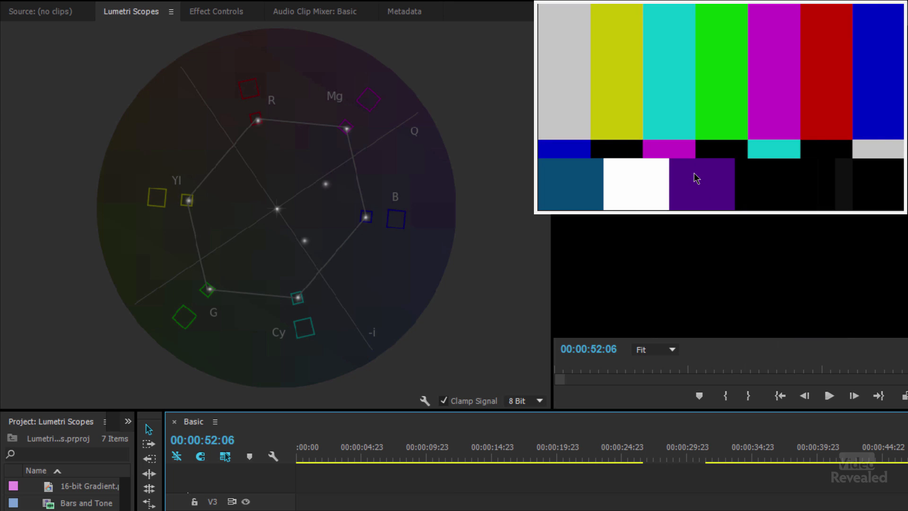
mouse_move(475, 362)
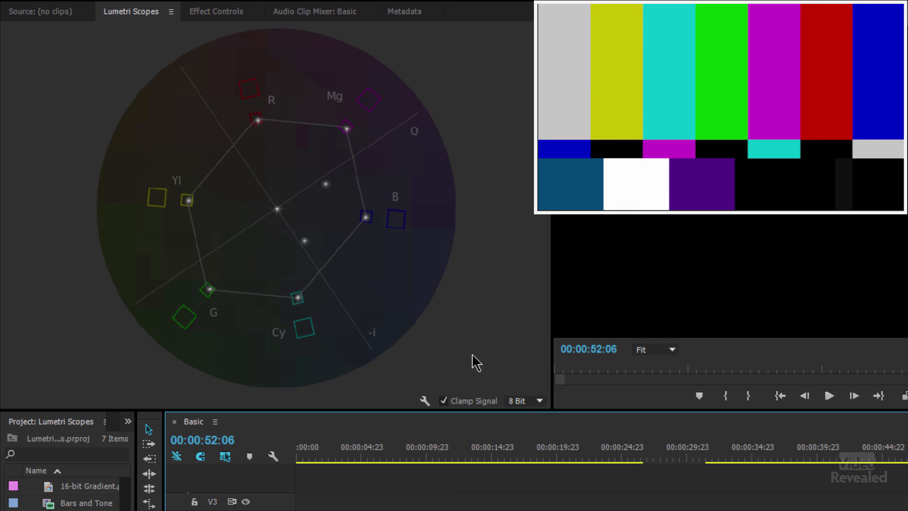
mouse_move(330, 186)
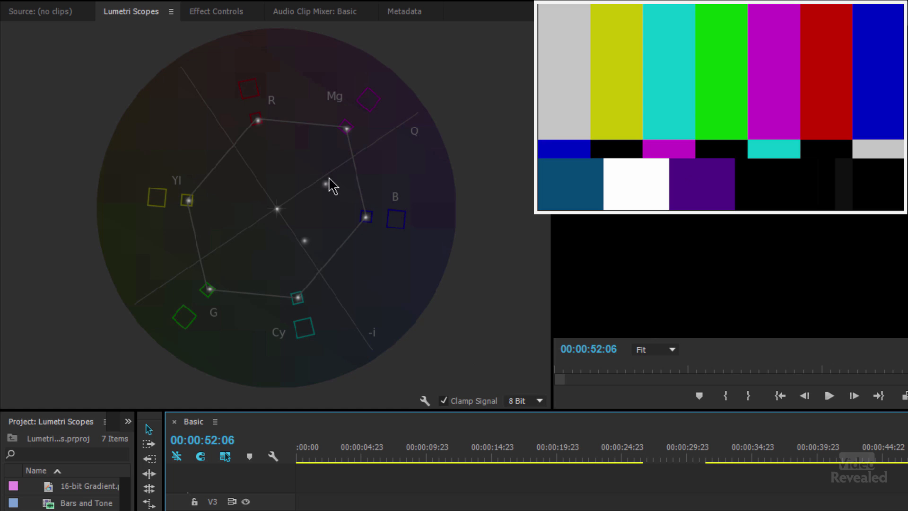
mouse_move(317, 255)
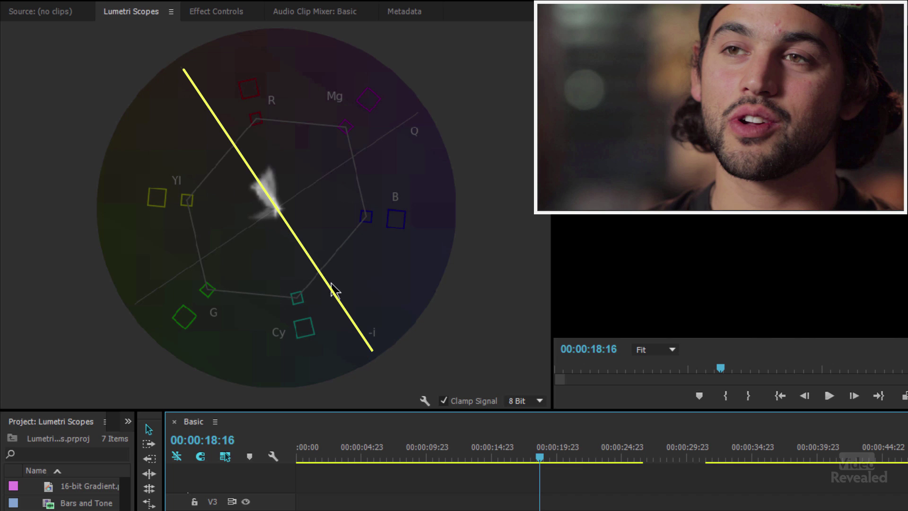
mouse_move(306, 241)
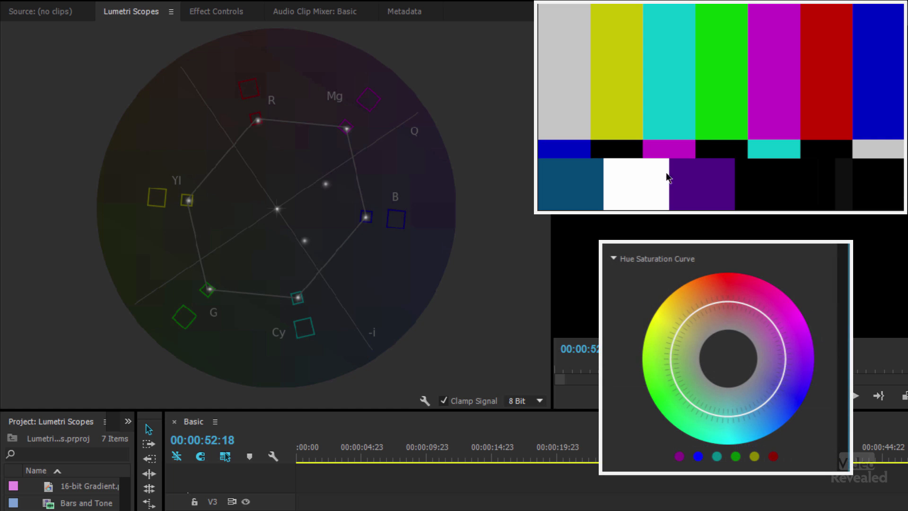
mouse_move(262, 129)
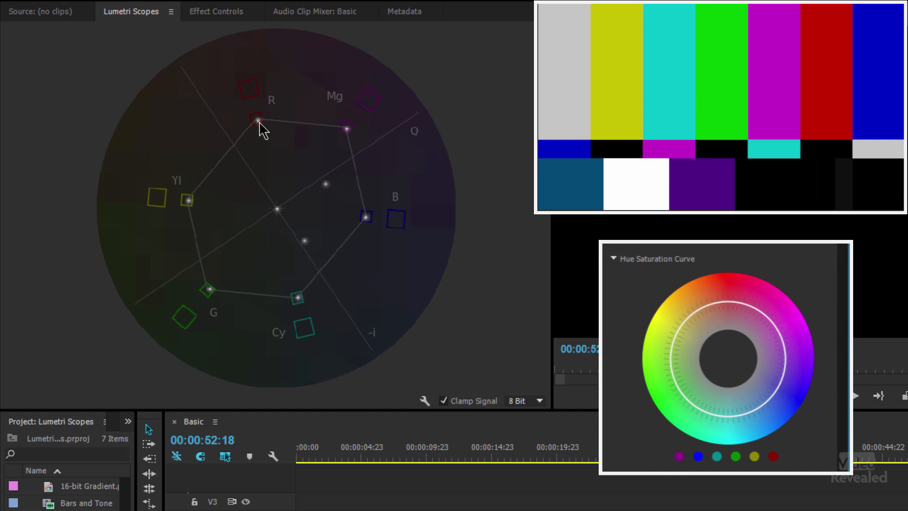
mouse_move(246, 126)
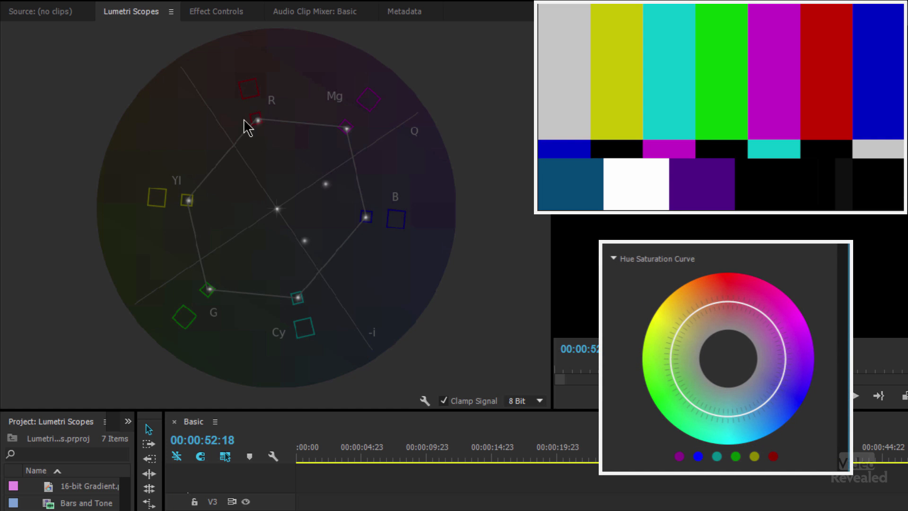
mouse_move(826, 80)
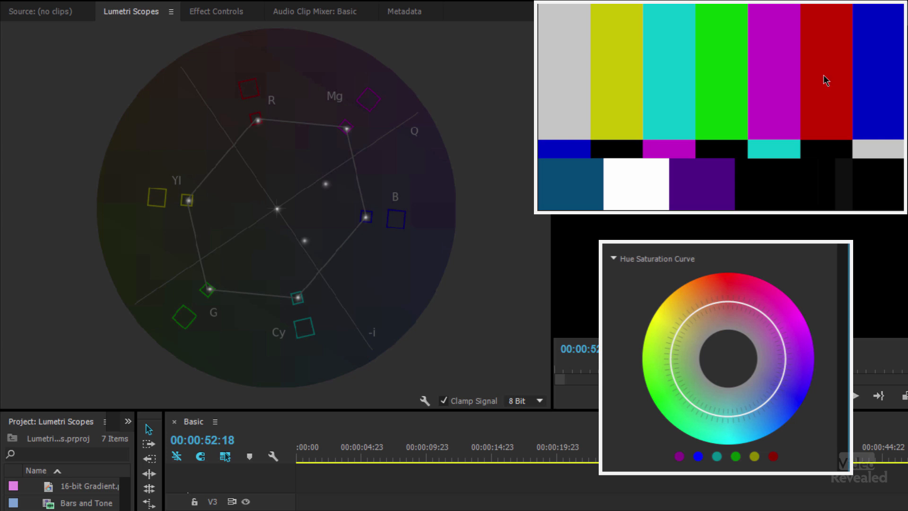
mouse_move(771, 468)
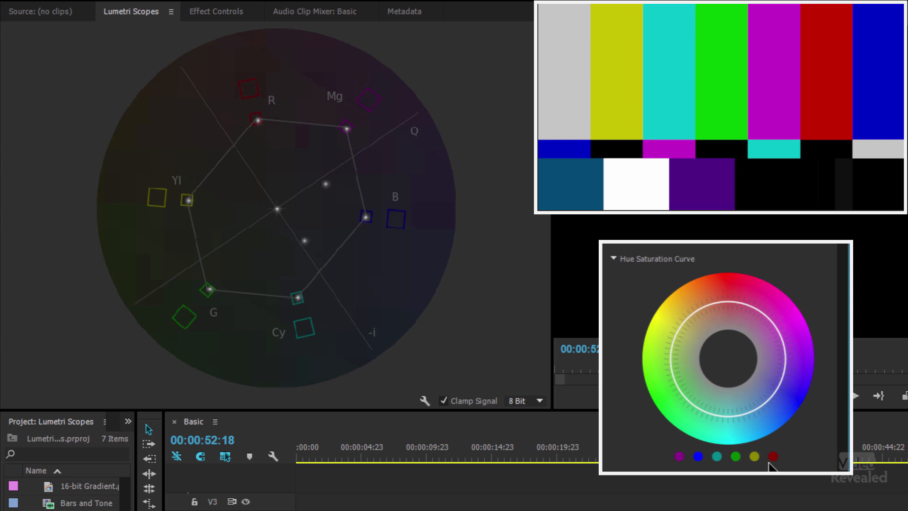
Bring up the Lumetri Scopes context menu listing scope types and presets
click(772, 457)
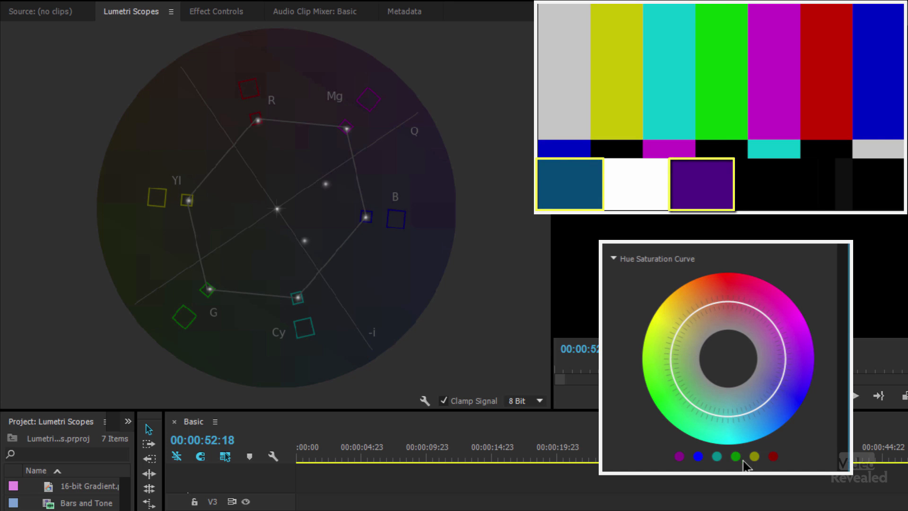
mouse_move(759, 421)
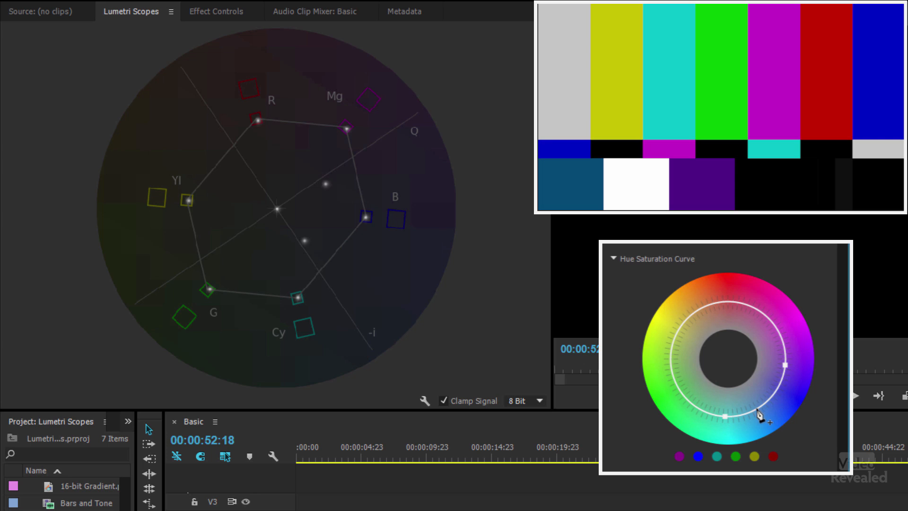
mouse_move(560, 174)
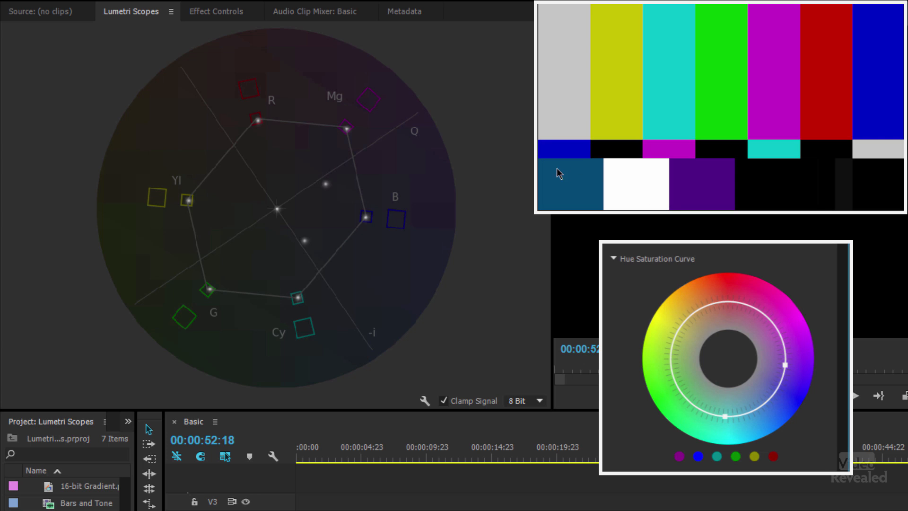
mouse_move(764, 423)
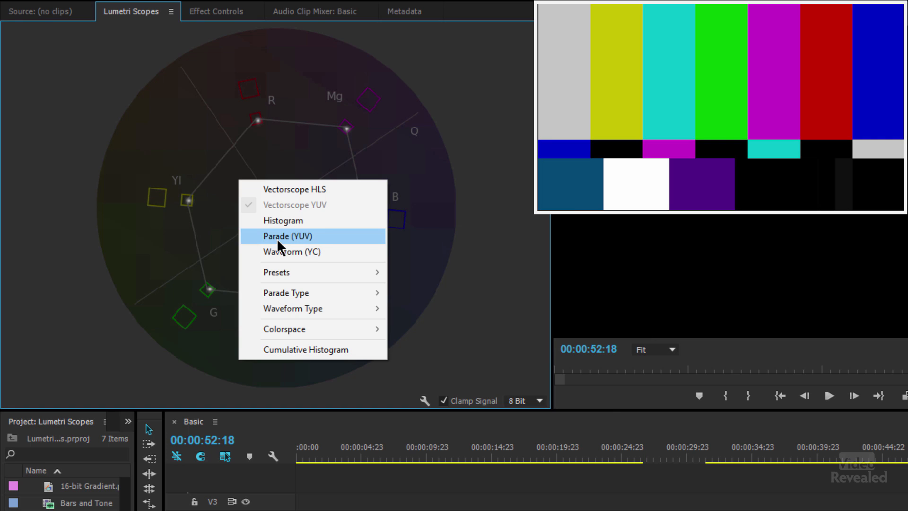
mouse_move(277, 272)
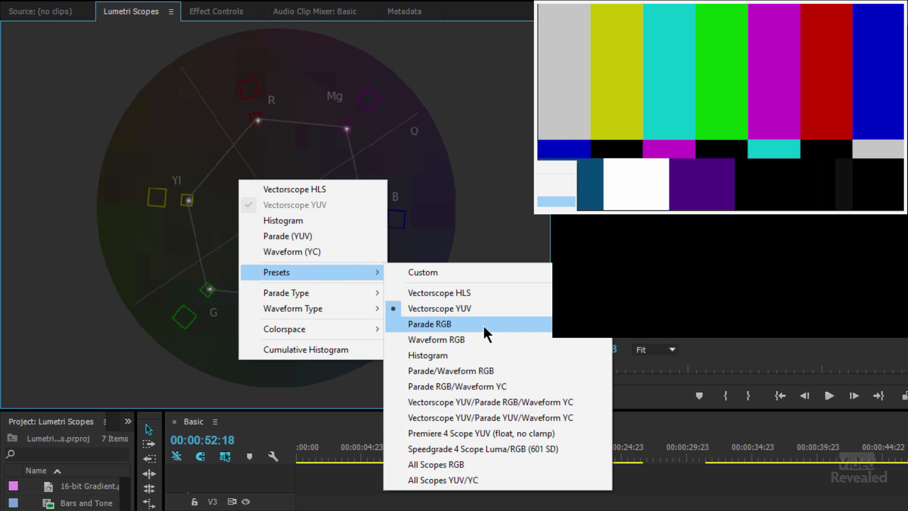
Switch scopes to the Parade RGB preset and view the landscape and interview clips at 00:00:17:18
click(429, 323)
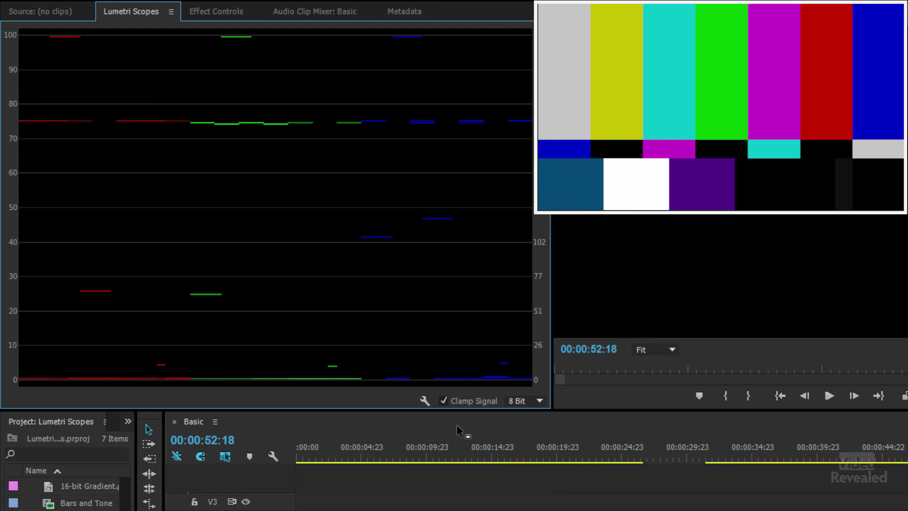
click(454, 458)
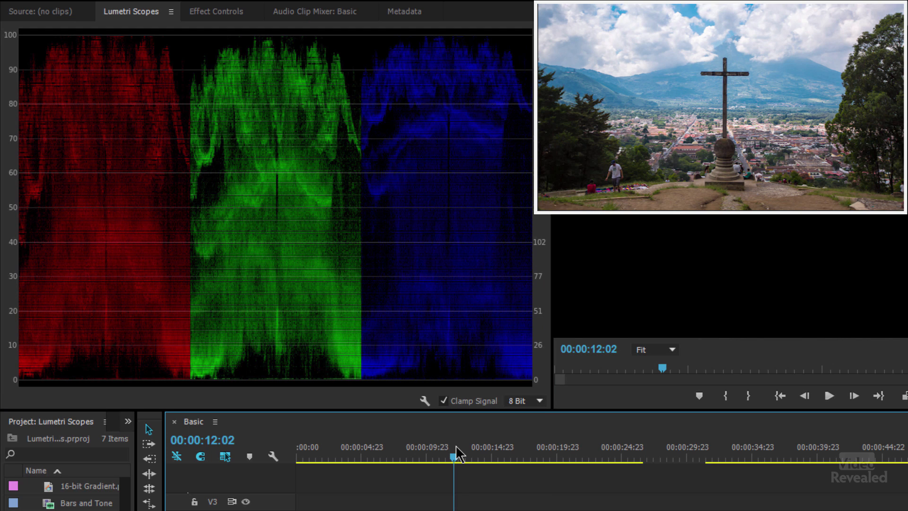
mouse_move(18, 261)
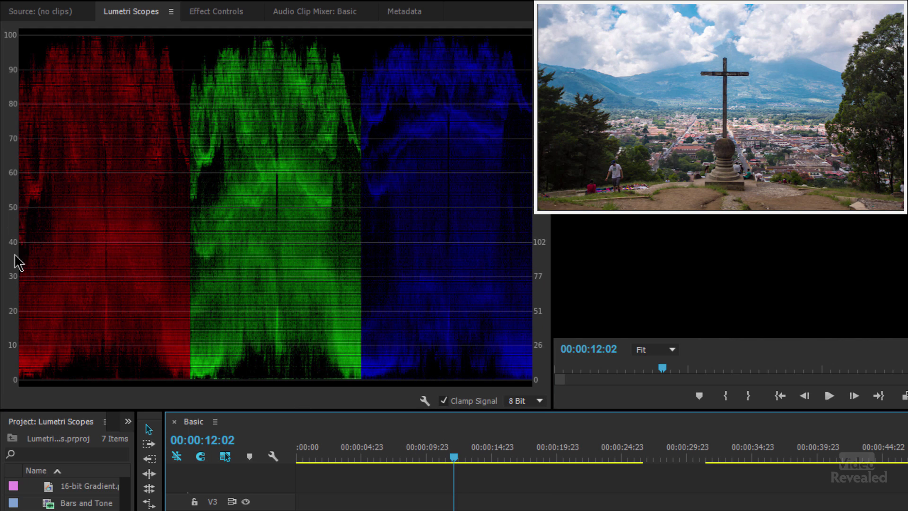
mouse_move(119, 267)
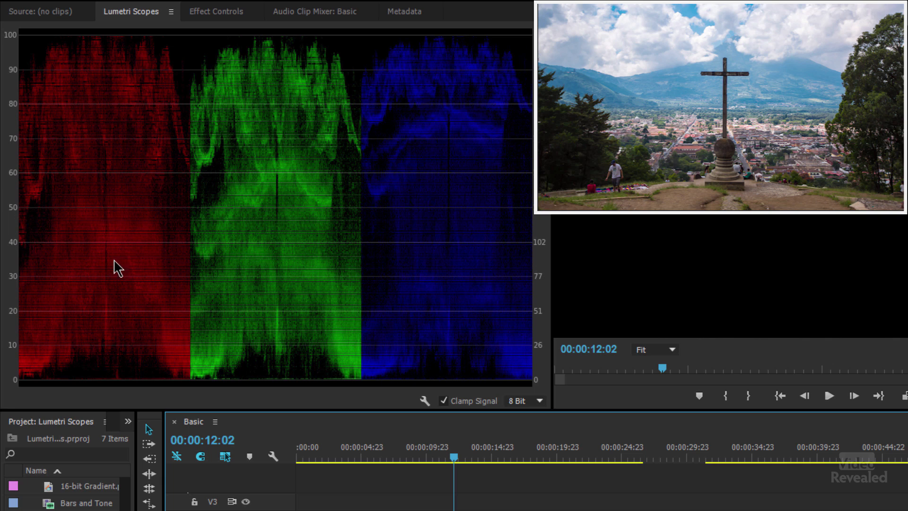
mouse_move(364, 125)
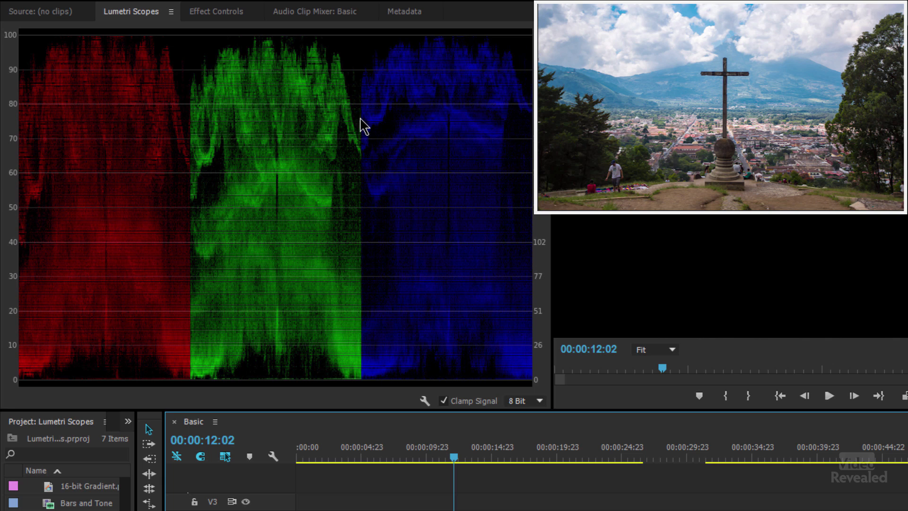
mouse_move(305, 275)
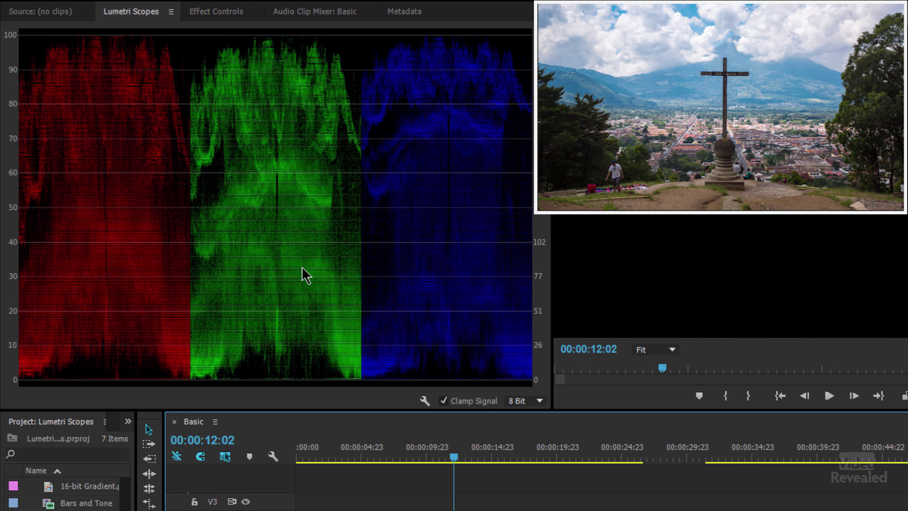
mouse_move(580, 406)
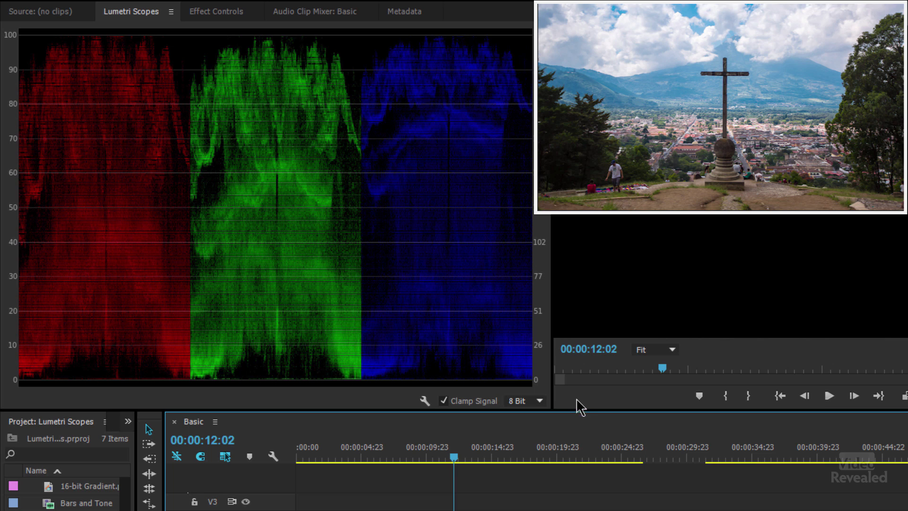
click(526, 457)
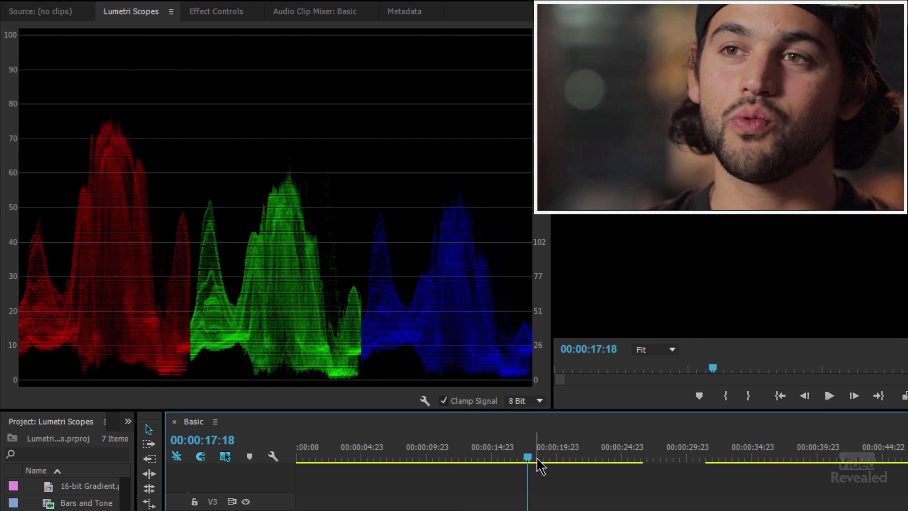
mouse_move(476, 464)
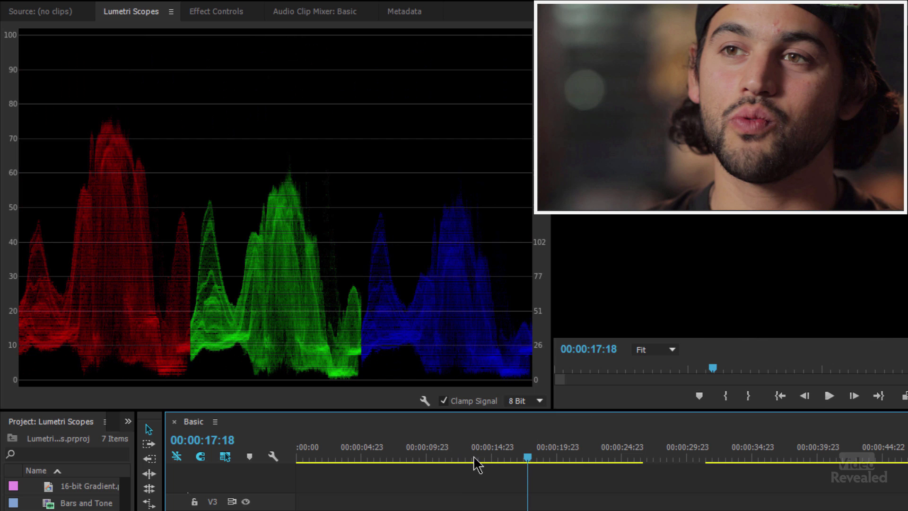
Set scope precision to float, checking the profile, interview and colour bars clips
click(443, 456)
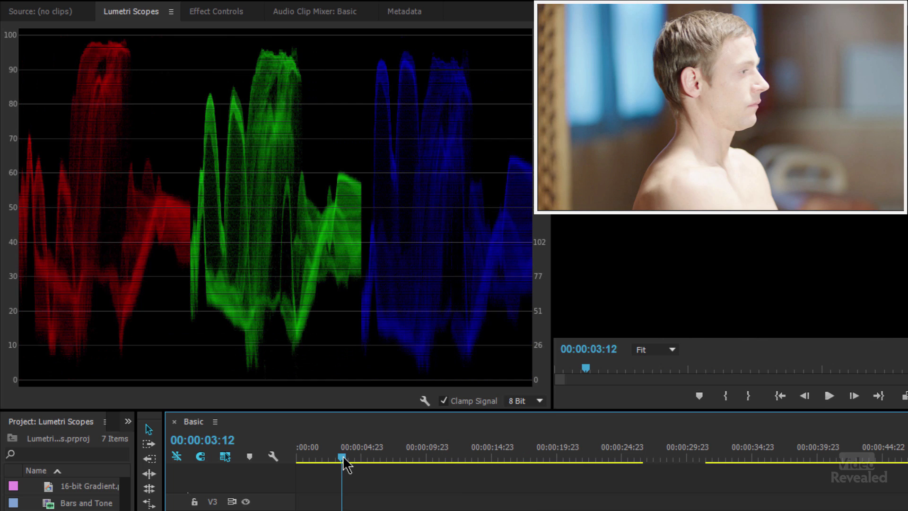
click(524, 400)
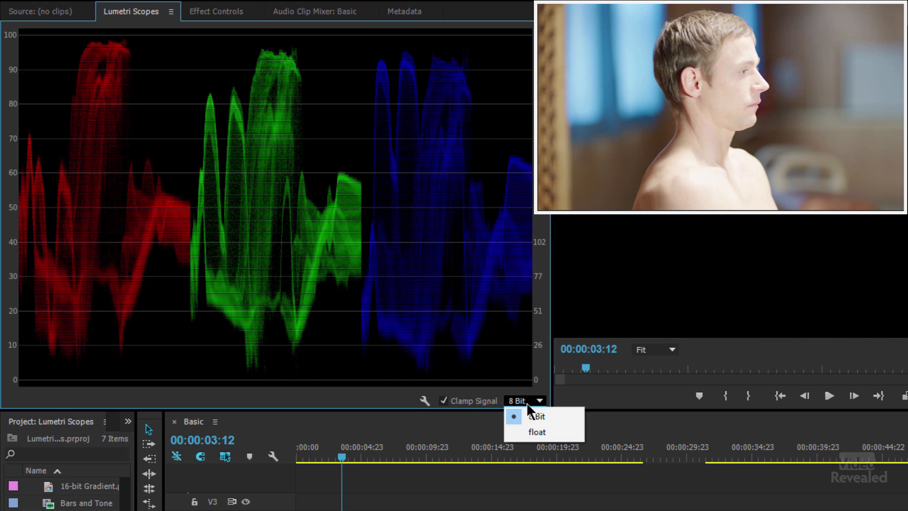
click(537, 431)
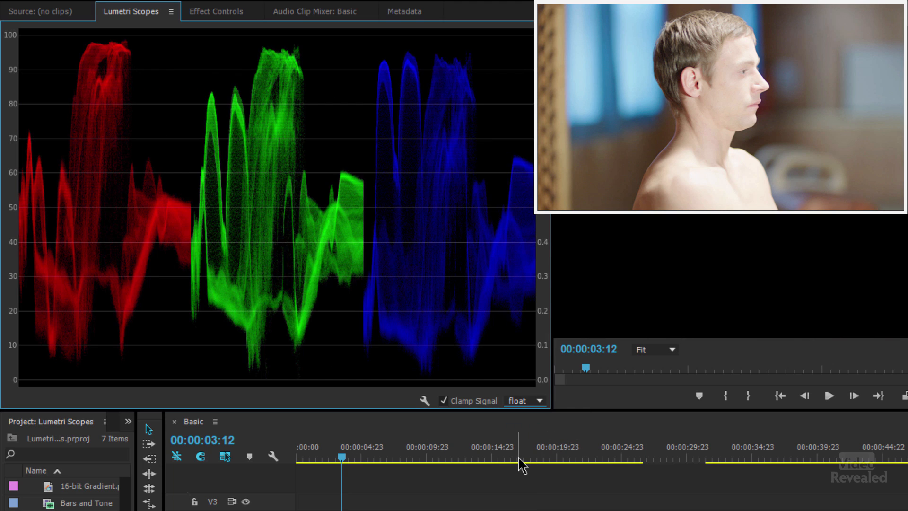
mouse_move(375, 260)
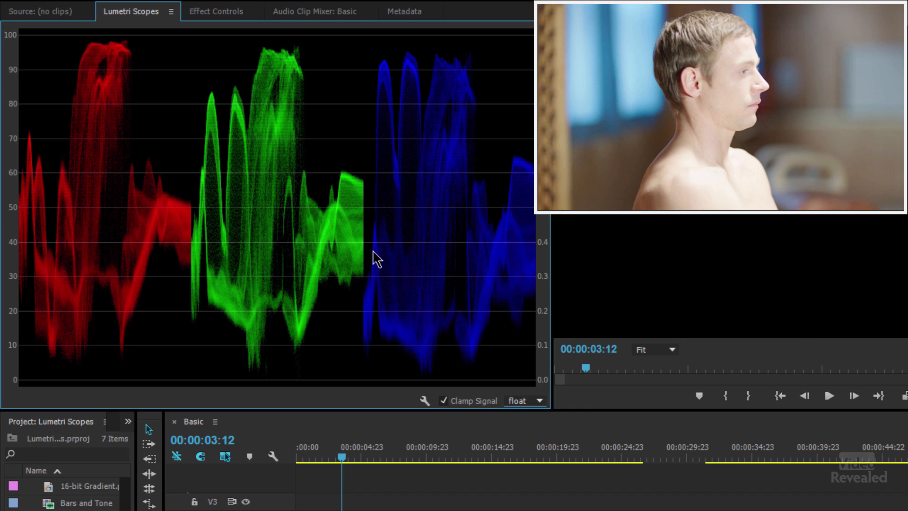
click(436, 457)
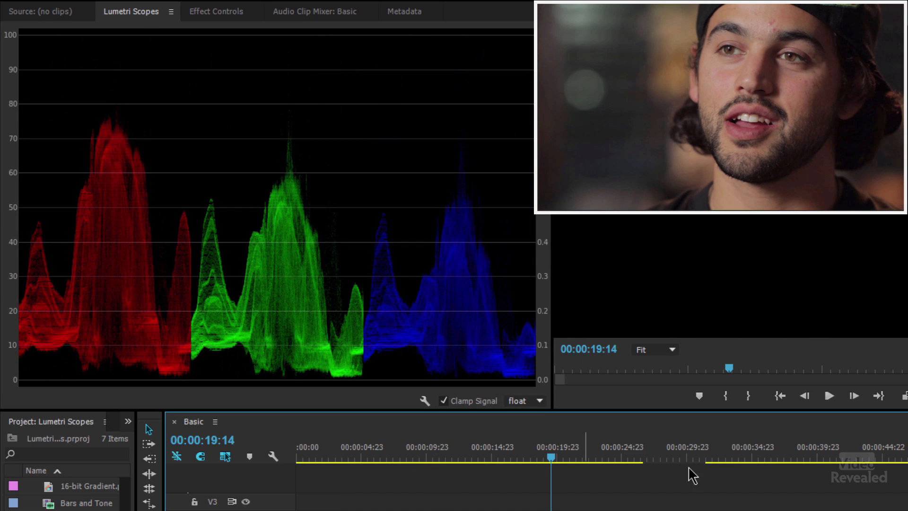
click(701, 474)
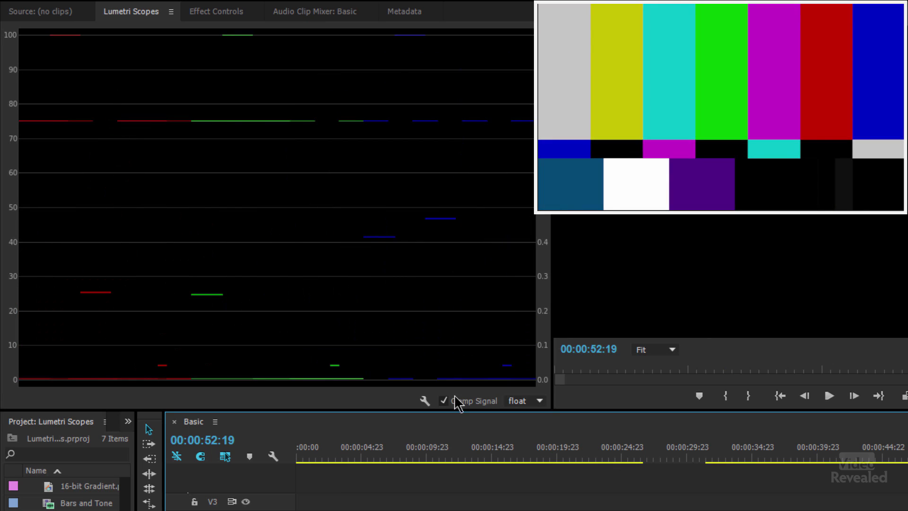
Park the playhead on the grayscale step chart clip at 00:00:33:02
click(737, 458)
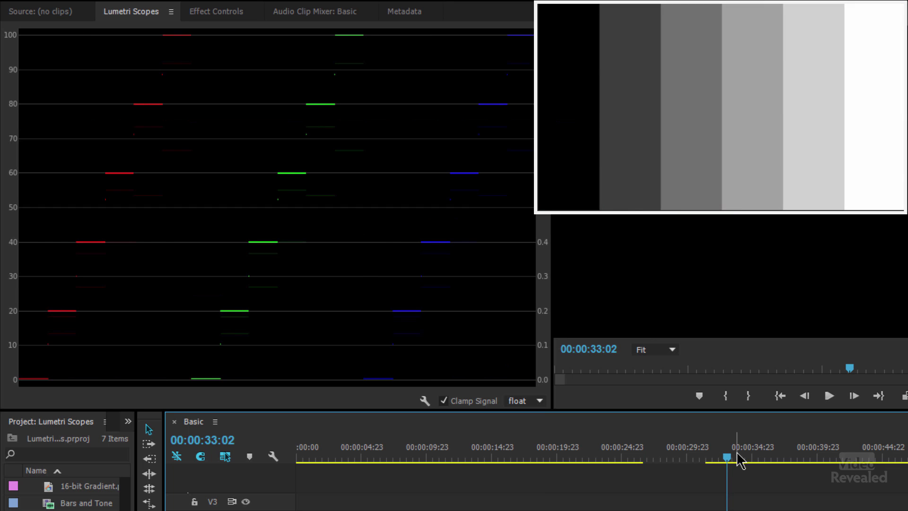
mouse_move(62, 323)
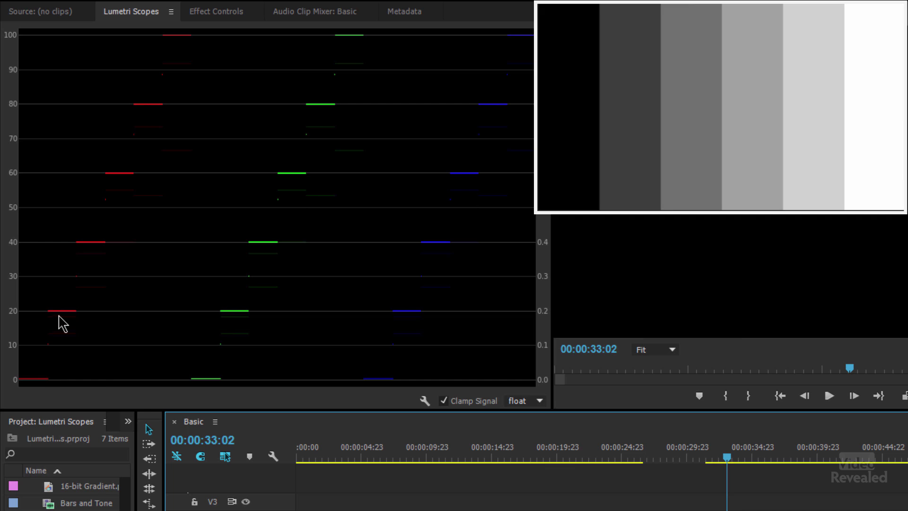
mouse_move(184, 55)
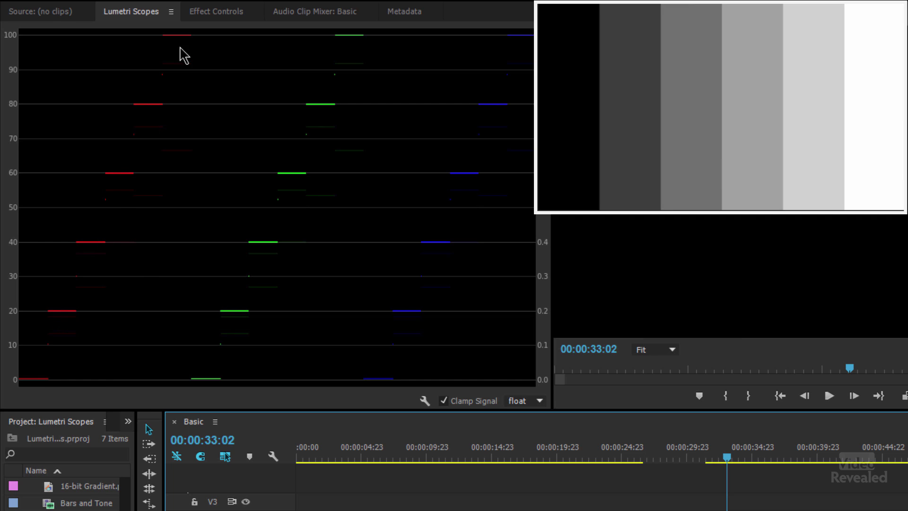
mouse_move(299, 226)
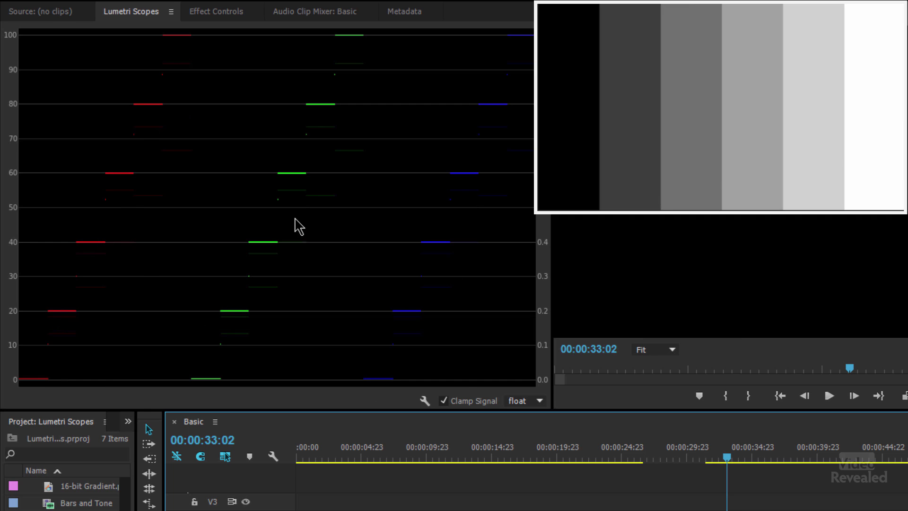
mouse_move(735, 467)
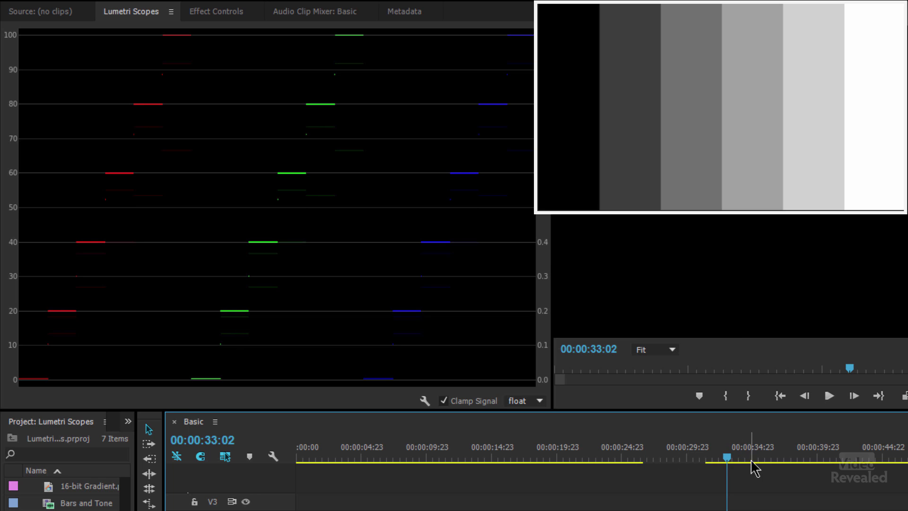
mouse_move(541, 439)
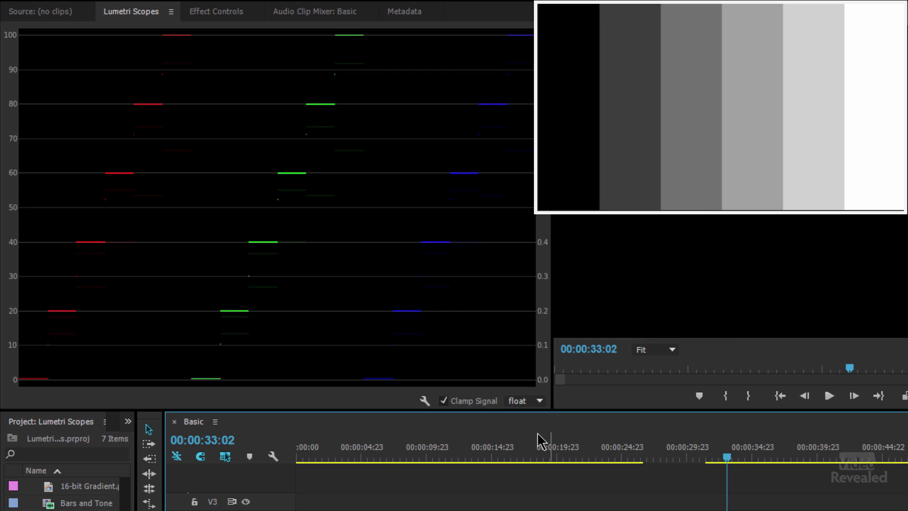
Move the playhead back to the interview shot at 00:00:18:16
click(554, 476)
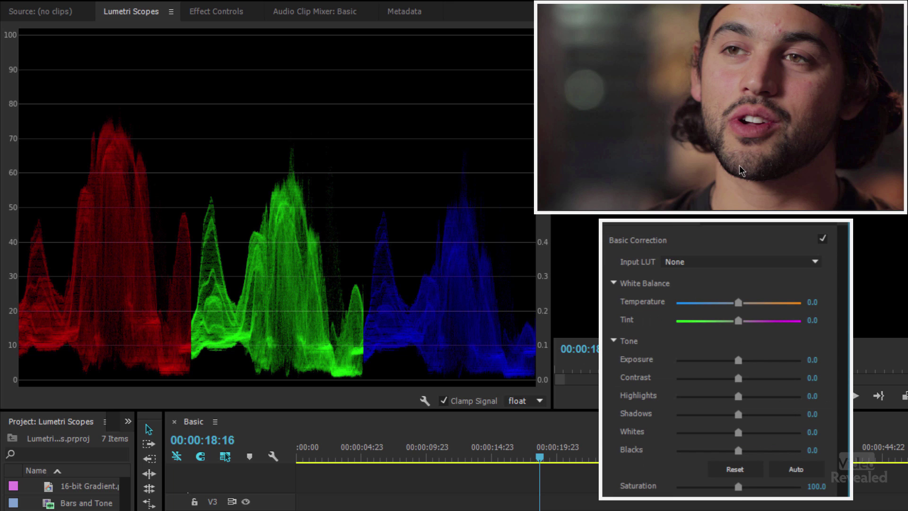
mouse_move(451, 245)
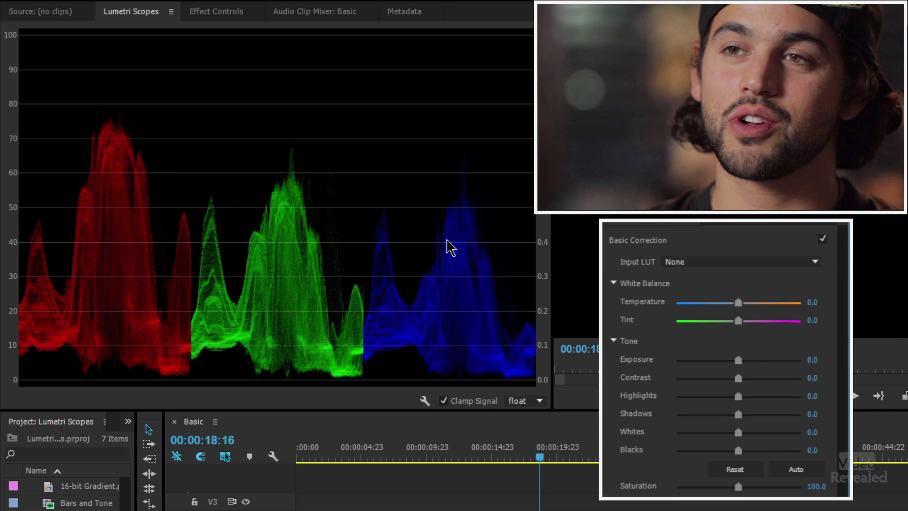
mouse_move(697, 146)
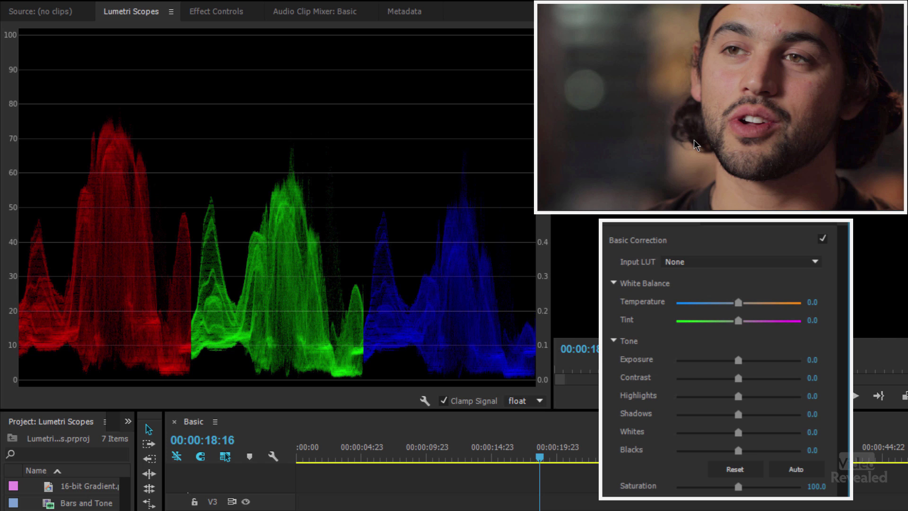
mouse_move(741, 313)
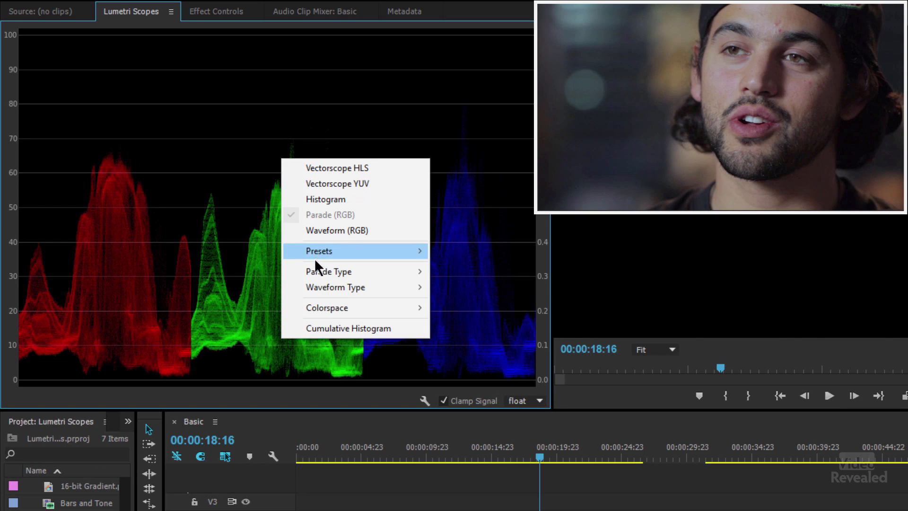
mouse_move(328, 271)
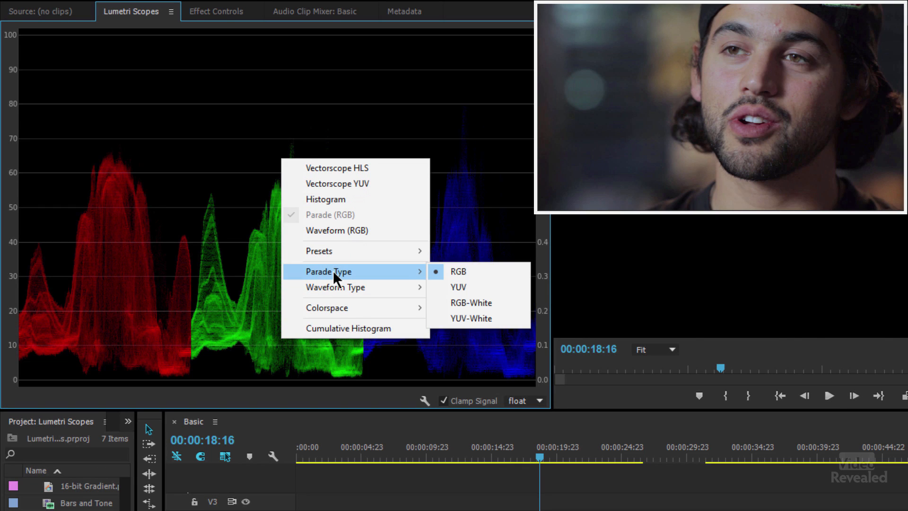
Switch the interview shot's parade type to YUV
click(458, 288)
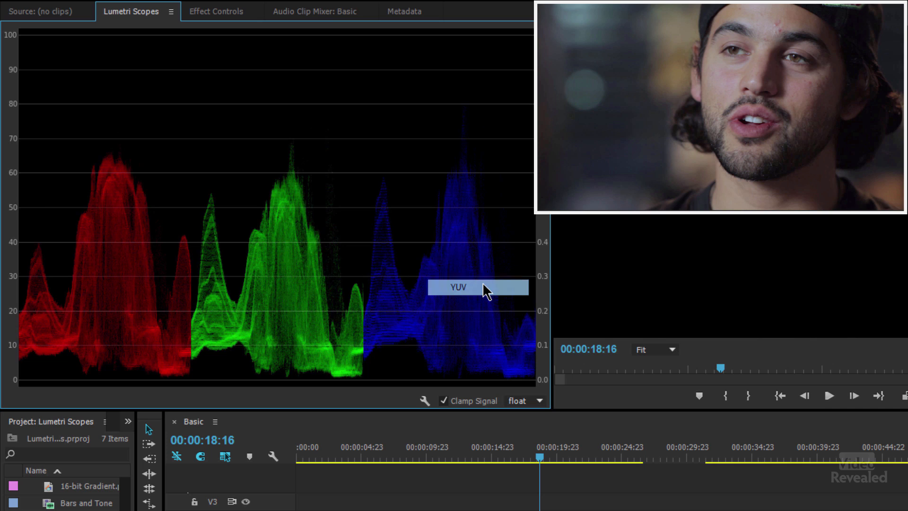
click(457, 288)
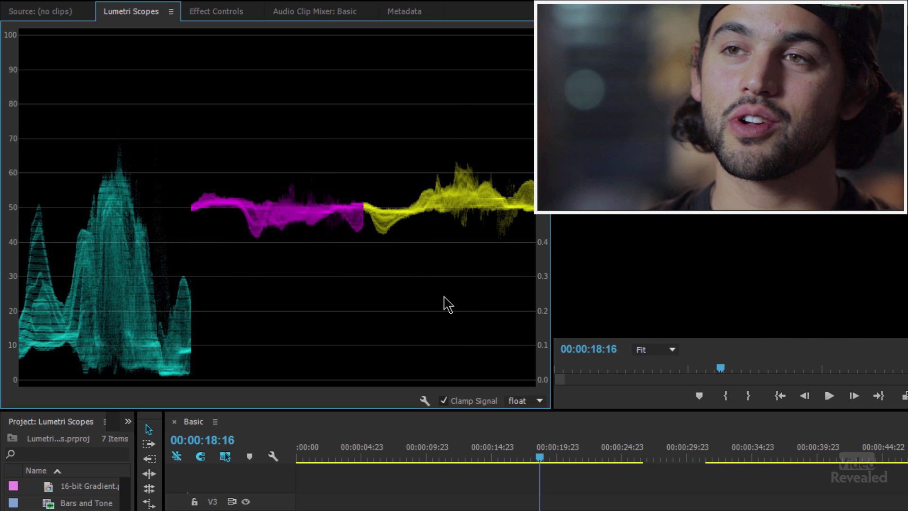
mouse_move(44, 374)
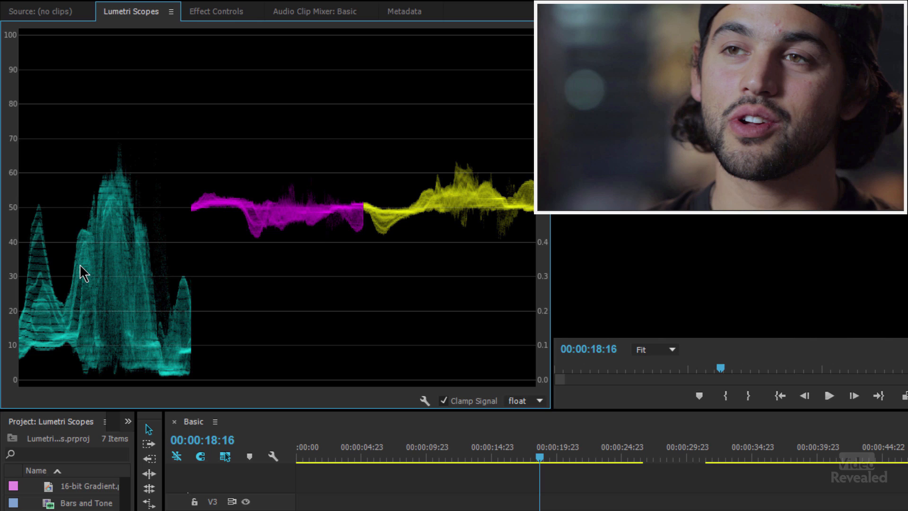
mouse_move(330, 217)
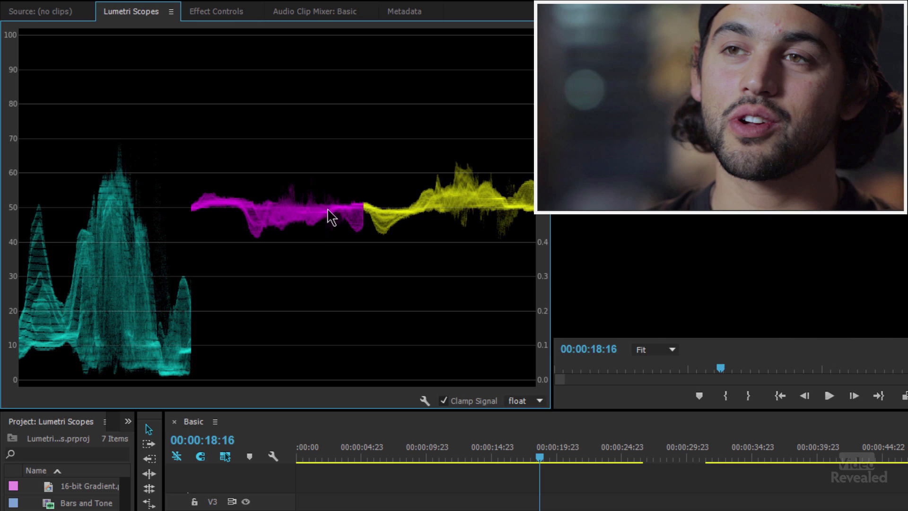
mouse_move(431, 219)
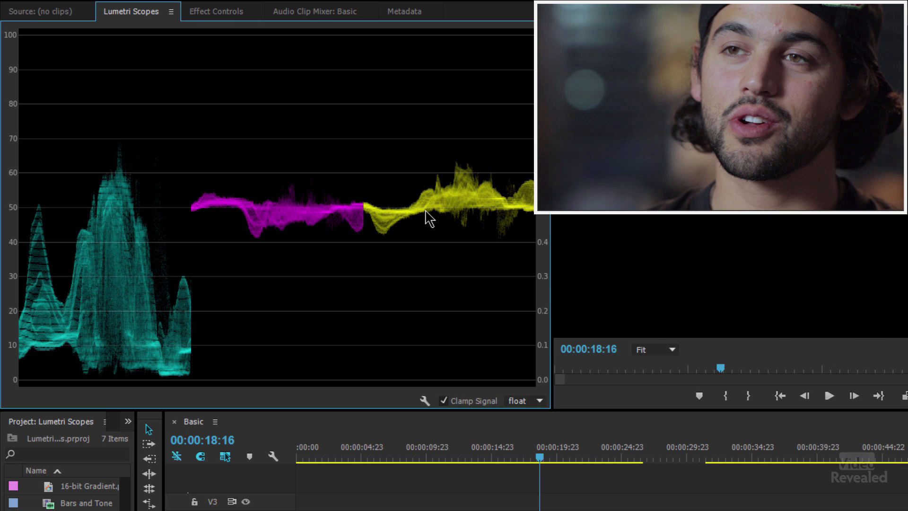
mouse_move(421, 212)
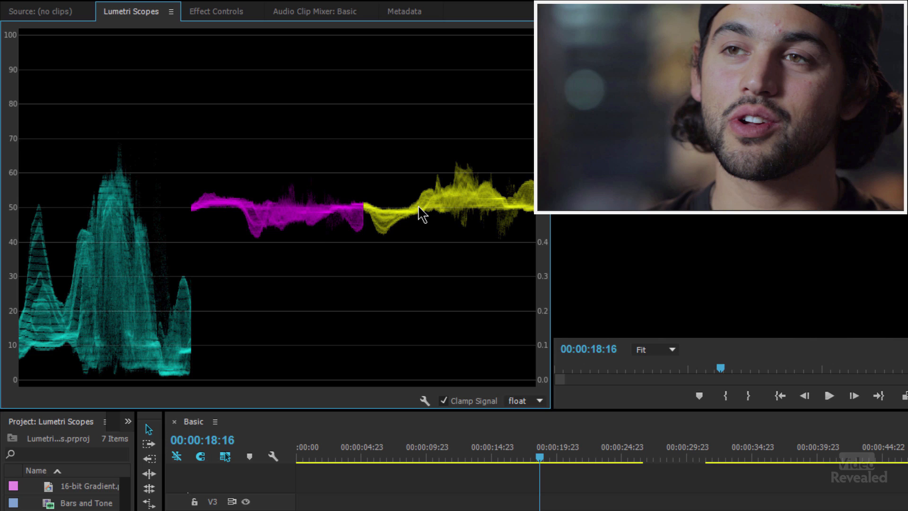
mouse_move(258, 170)
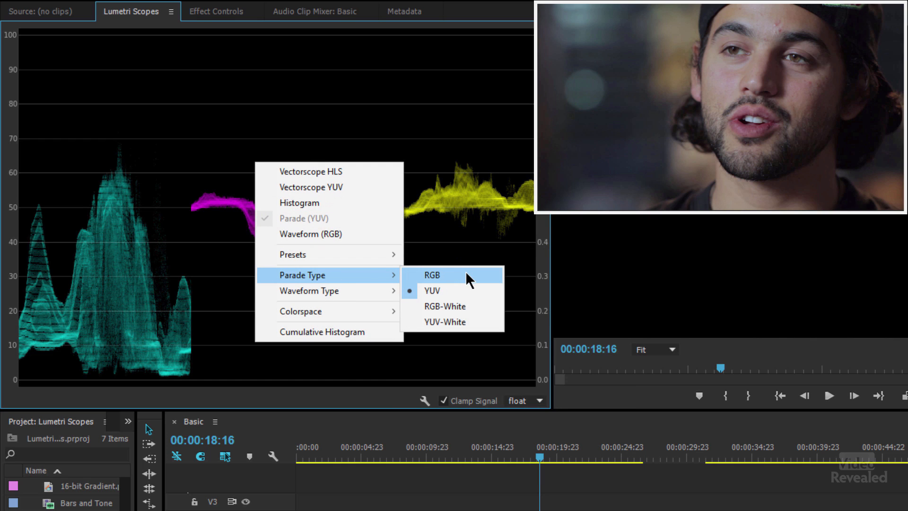
mouse_move(469, 296)
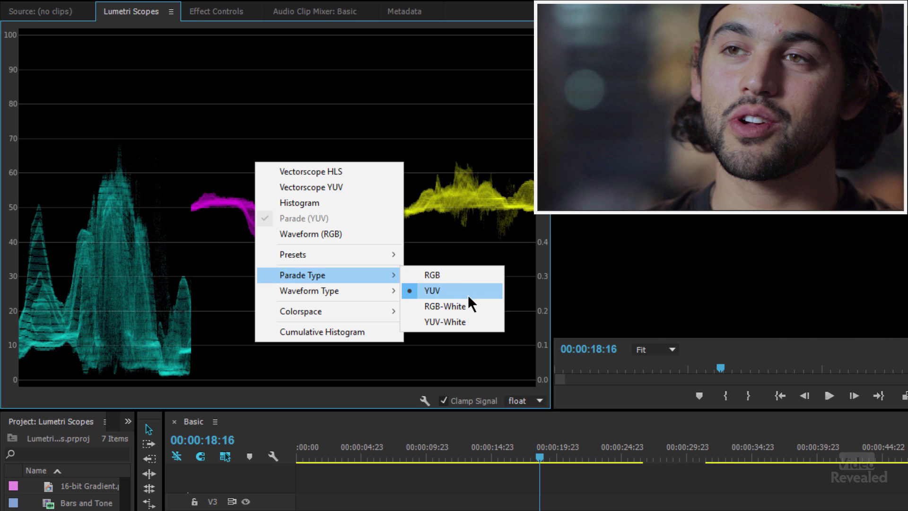
mouse_move(452, 306)
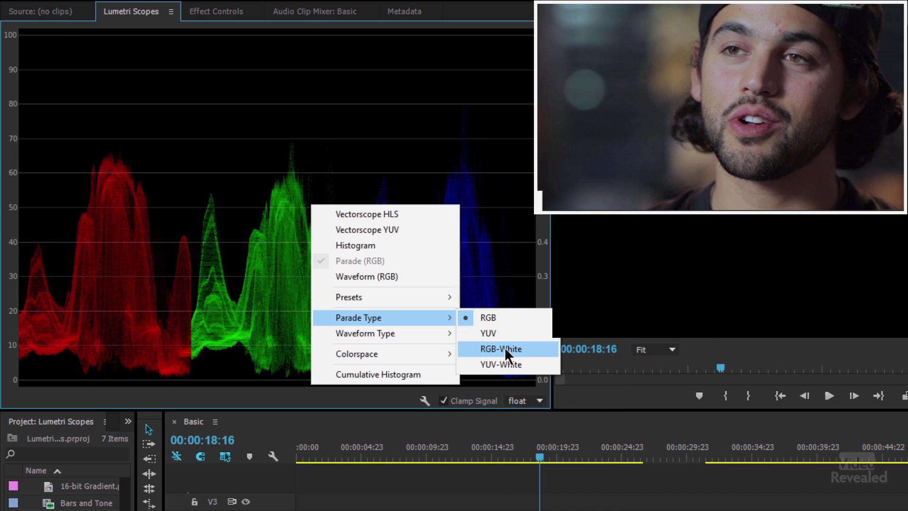
Cycle the parade type through RGB-White and YUV-White, ending on coloured YUV
click(500, 348)
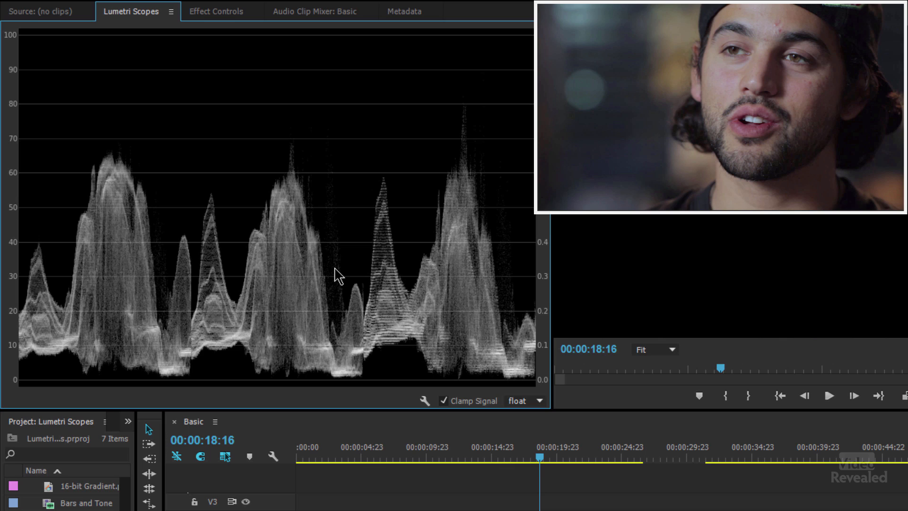
right_click(215, 113)
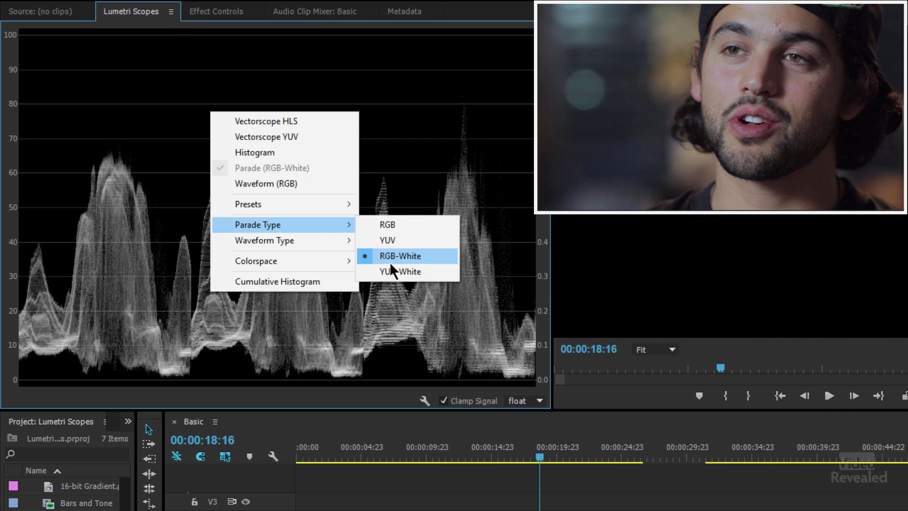
click(399, 271)
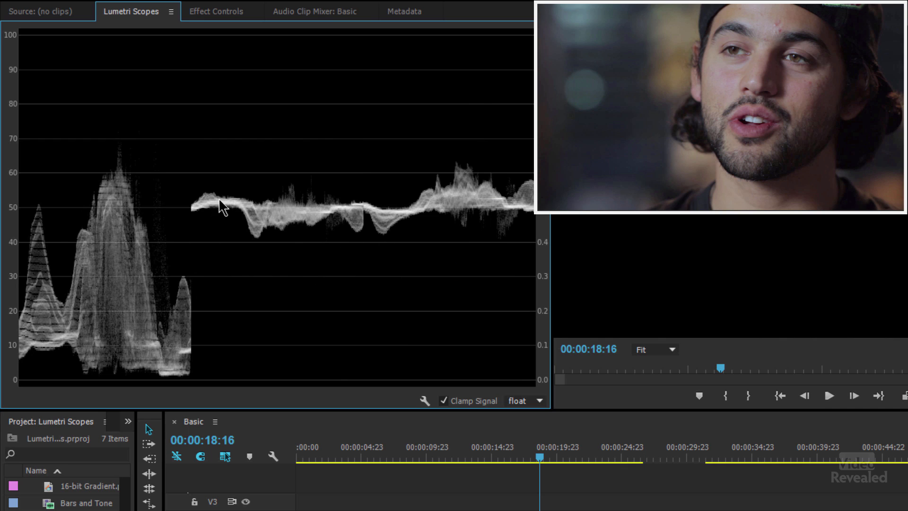
click(270, 284)
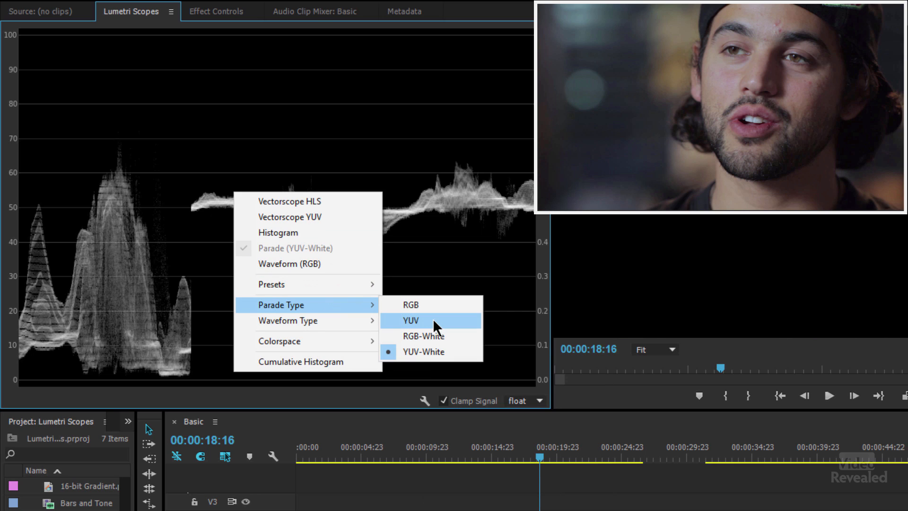
click(409, 320)
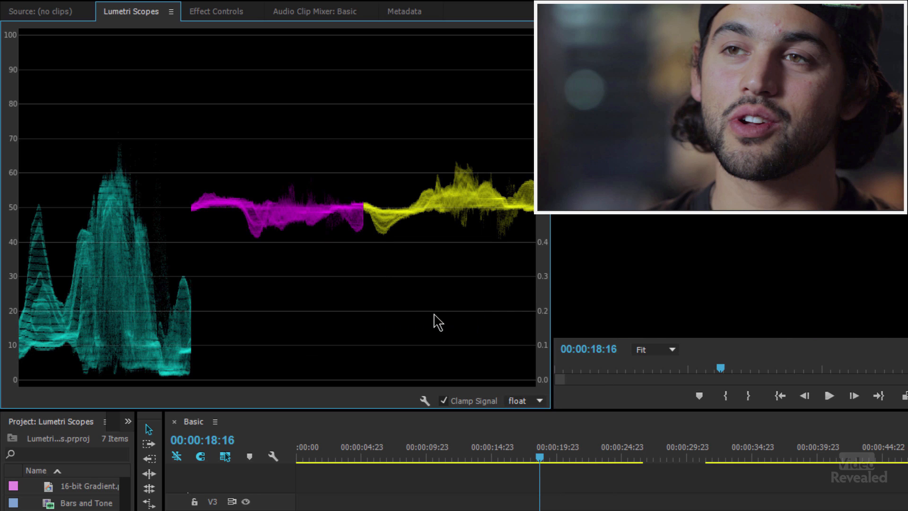
mouse_move(729, 449)
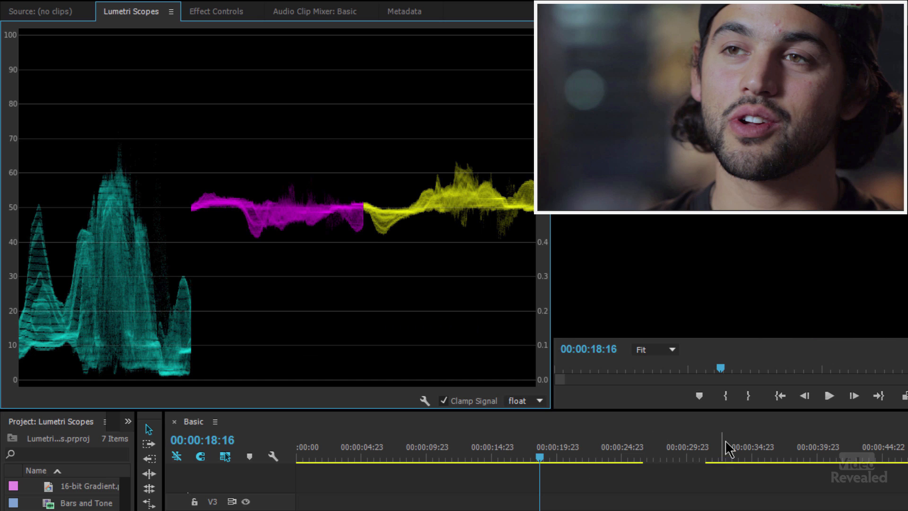
Move the playhead onto the mountain landscape clip at about 00:00:11:04
click(434, 458)
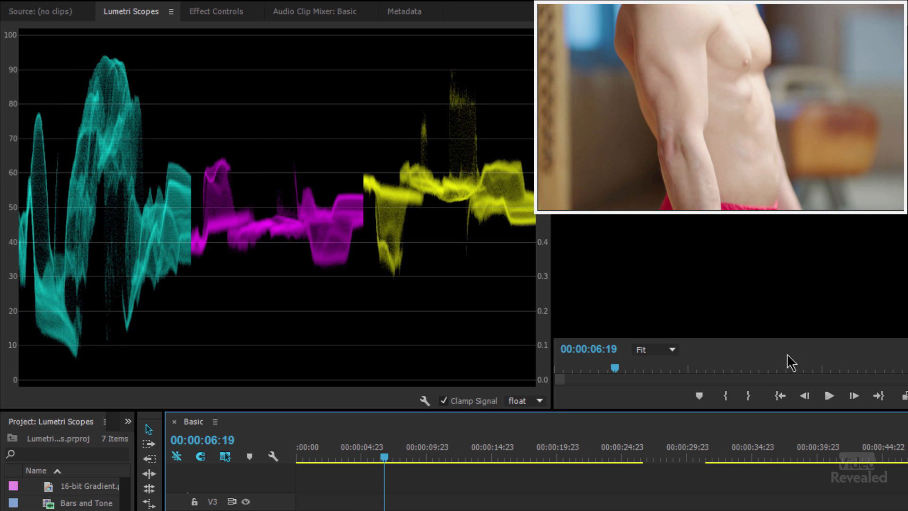
mouse_move(790, 363)
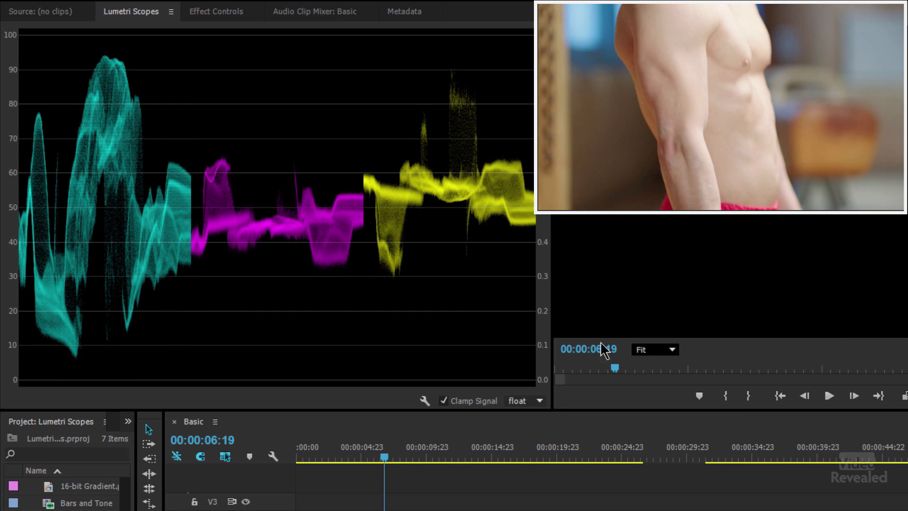
click(443, 456)
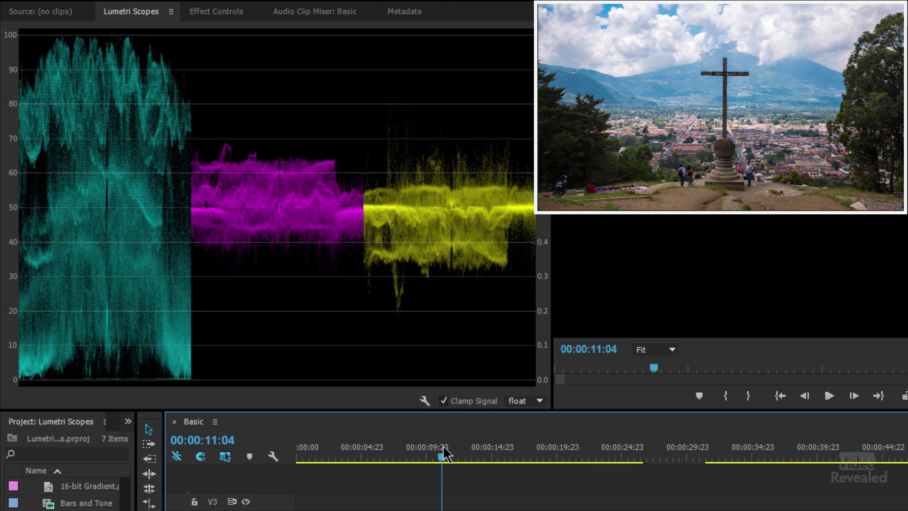
mouse_move(238, 165)
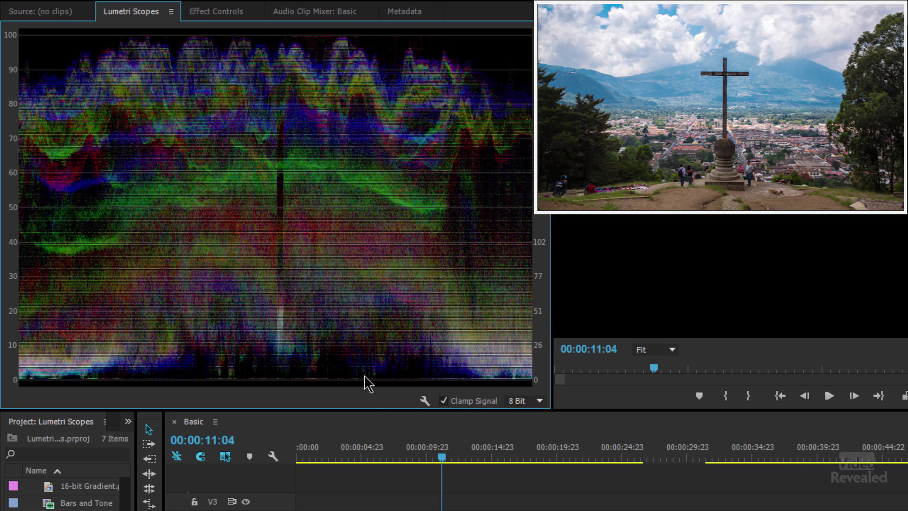
mouse_move(254, 199)
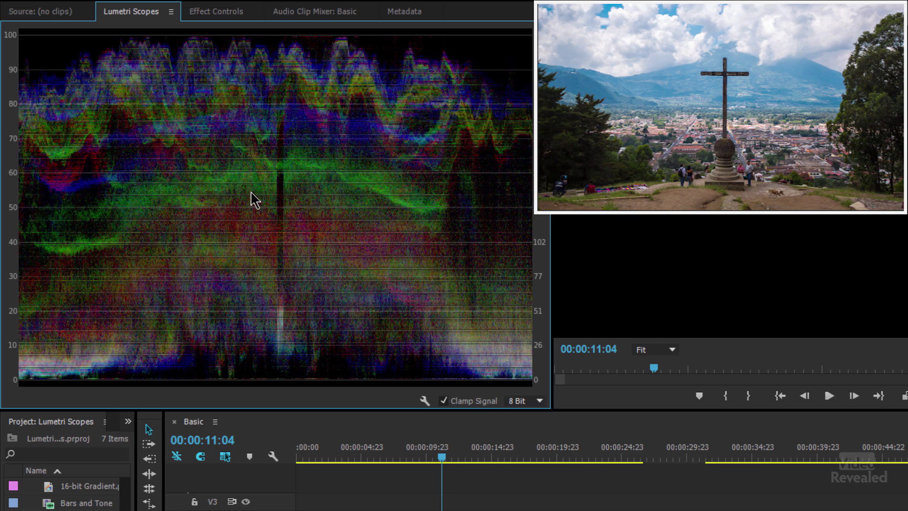
mouse_move(785, 477)
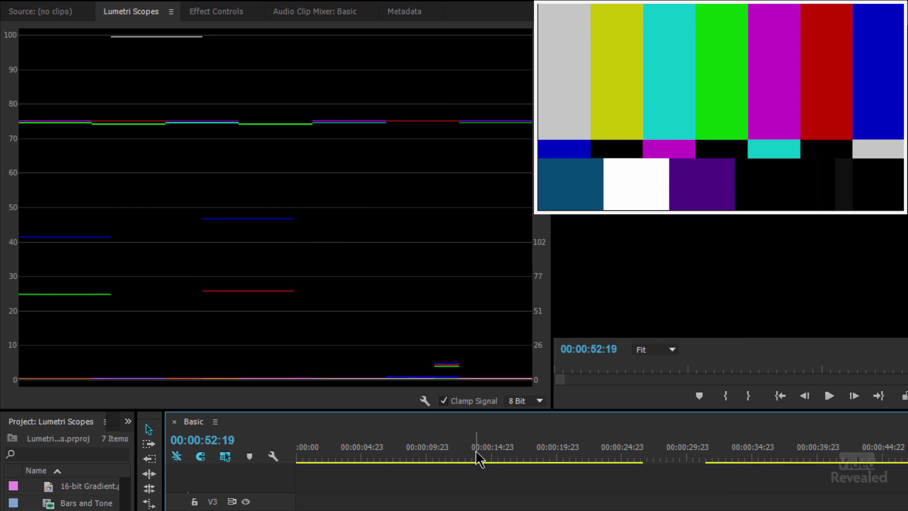
Return the playhead to the landscape clip to read its 8-bit RGB waveform
click(441, 457)
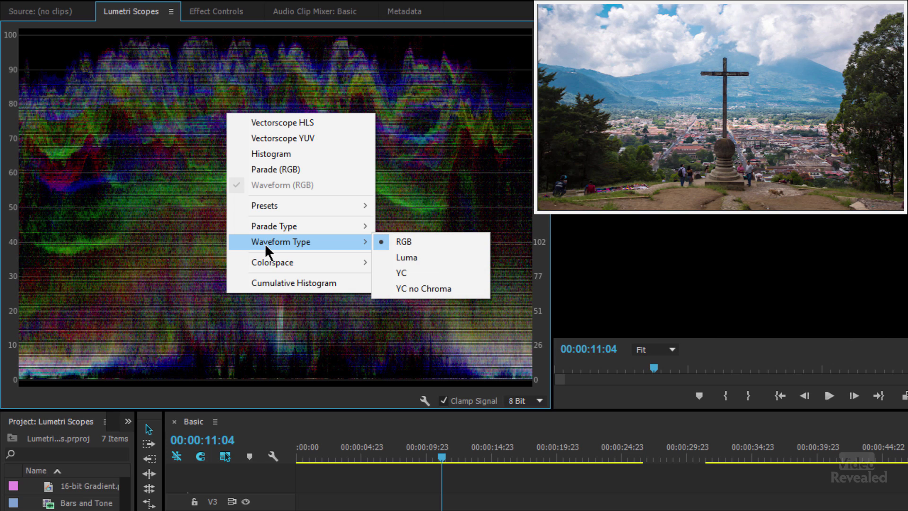
mouse_move(431, 258)
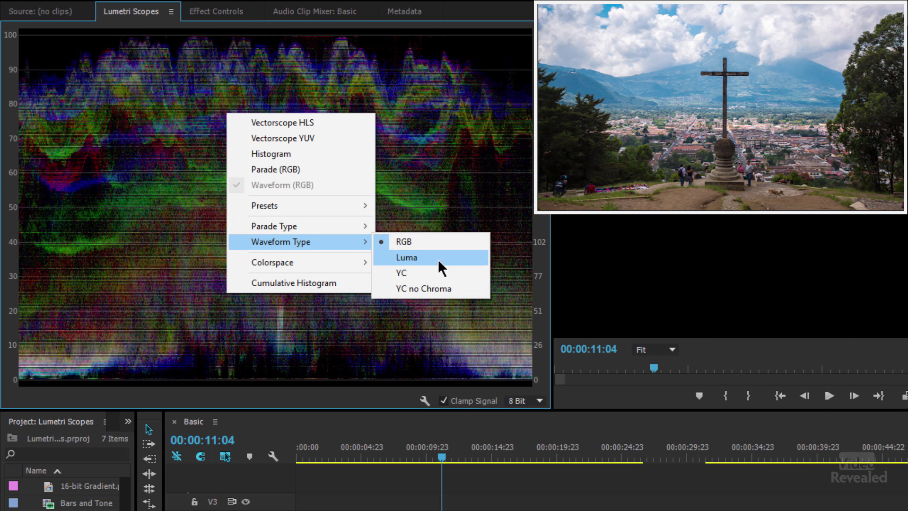
mouse_move(430, 258)
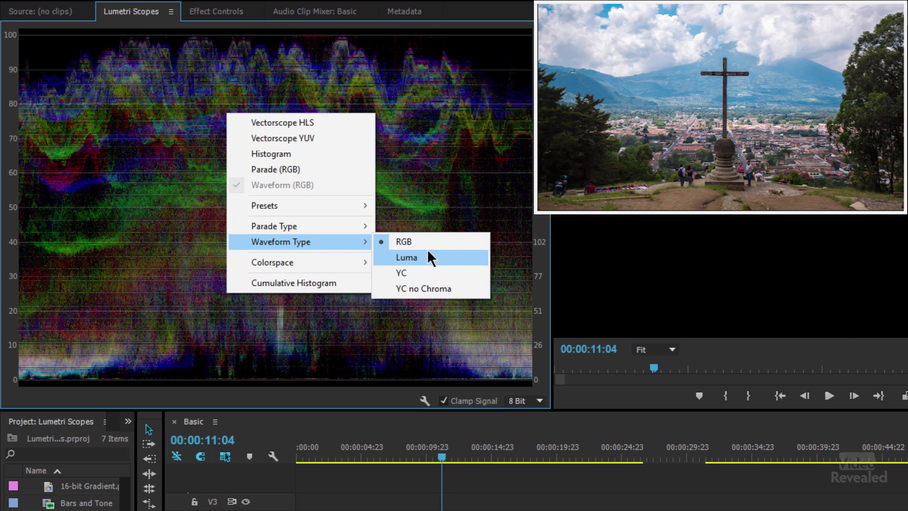
mouse_move(428, 266)
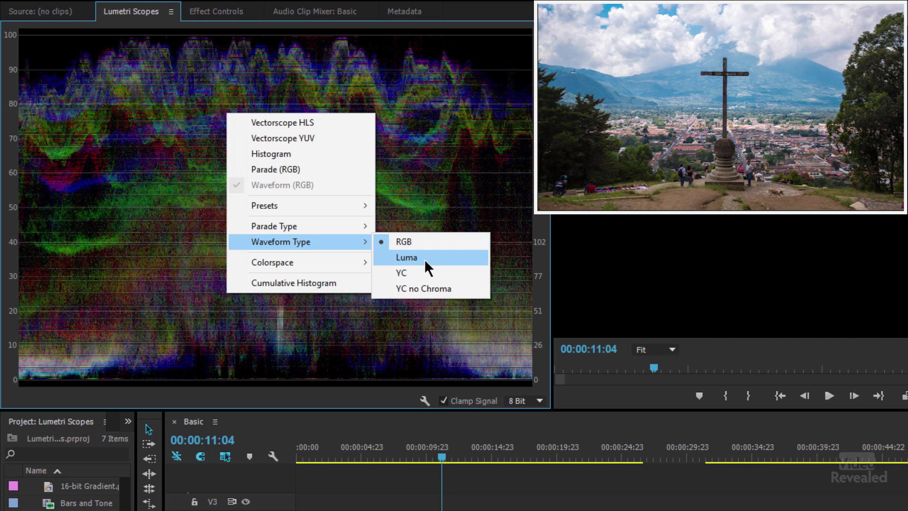
Set the Lumetri Scopes waveform type to Luma for the landscape shot
click(406, 257)
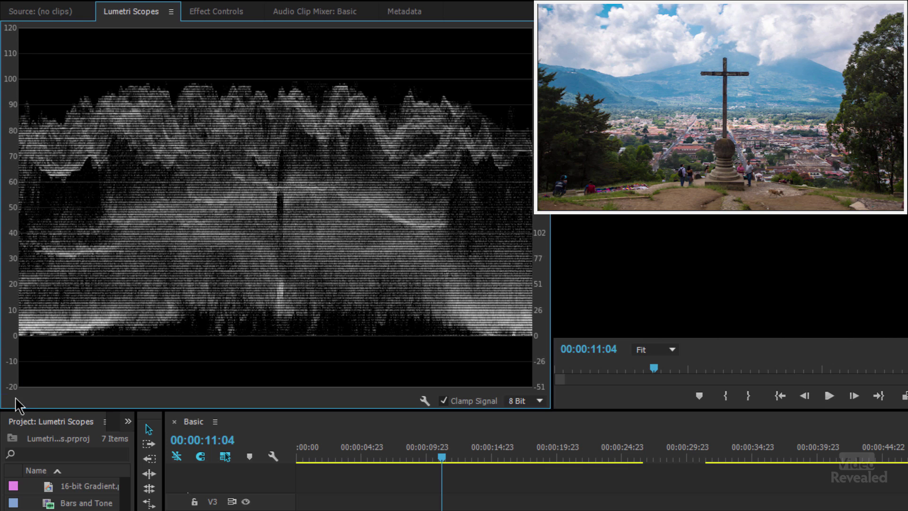
mouse_move(33, 102)
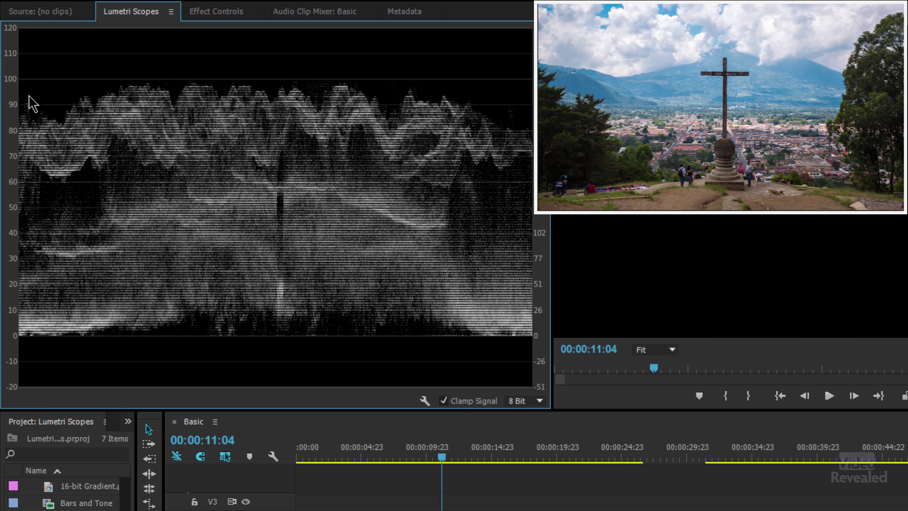
mouse_move(52, 101)
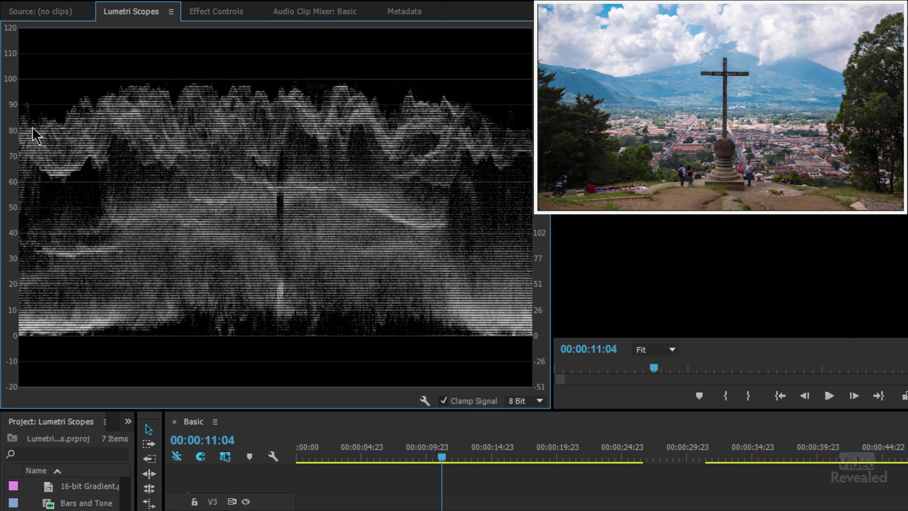
mouse_move(85, 352)
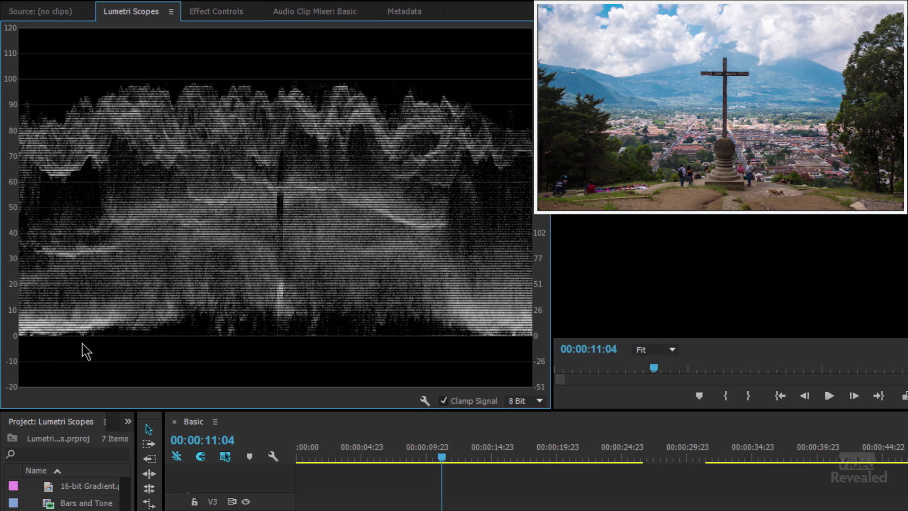
mouse_move(46, 80)
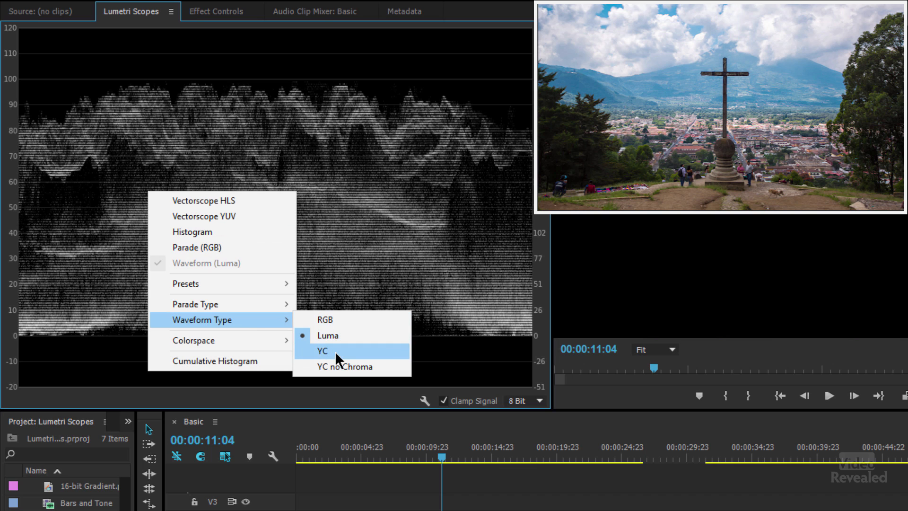
Try YC, then YC no Chroma, and restore the YC waveform on the bars clip
click(323, 350)
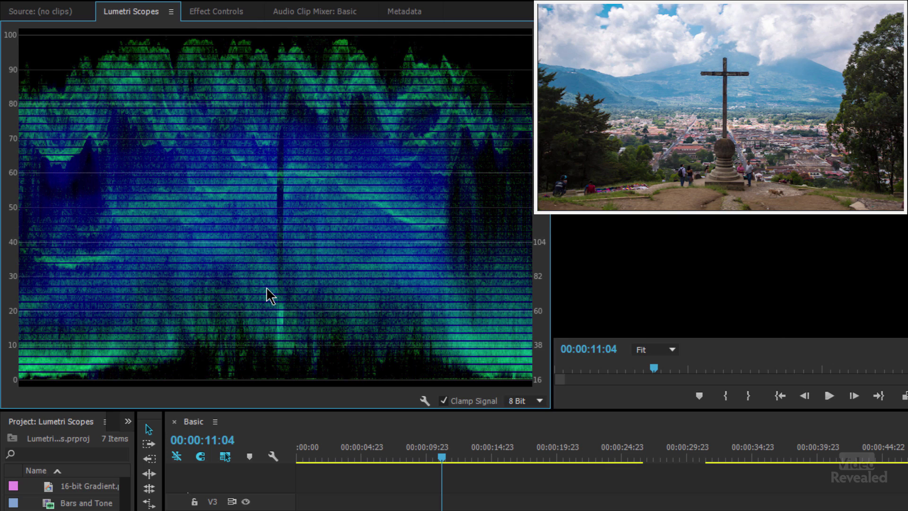
mouse_move(242, 273)
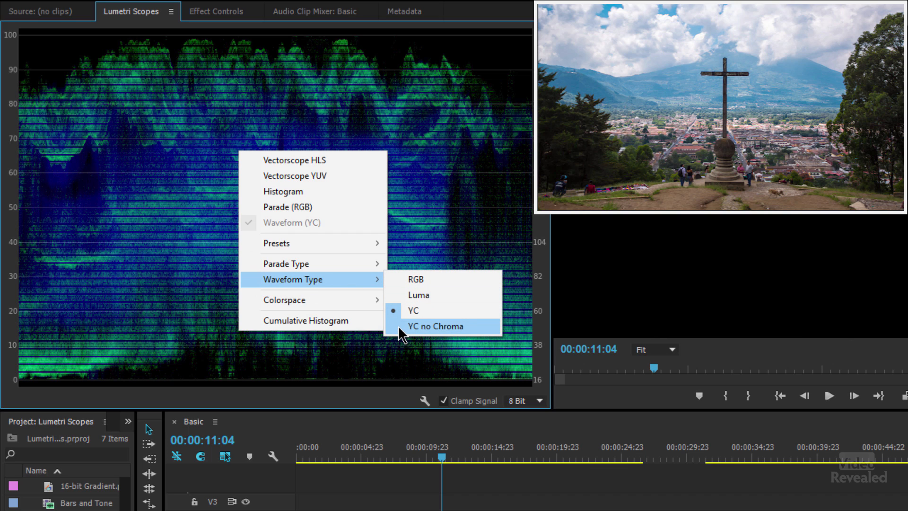
click(435, 325)
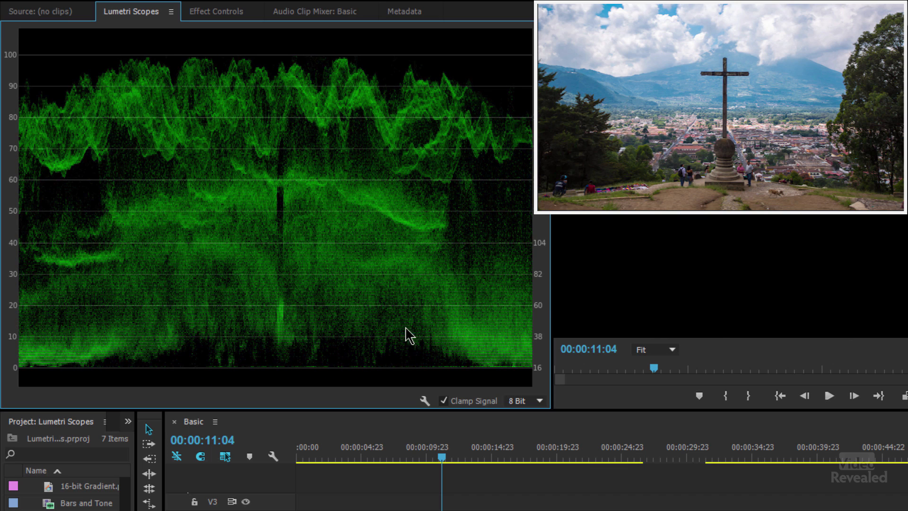
mouse_move(173, 225)
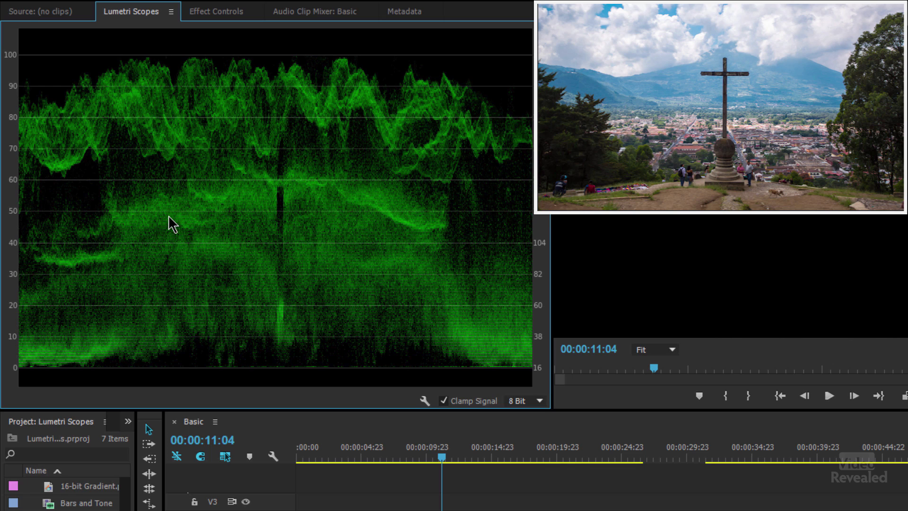
mouse_move(199, 176)
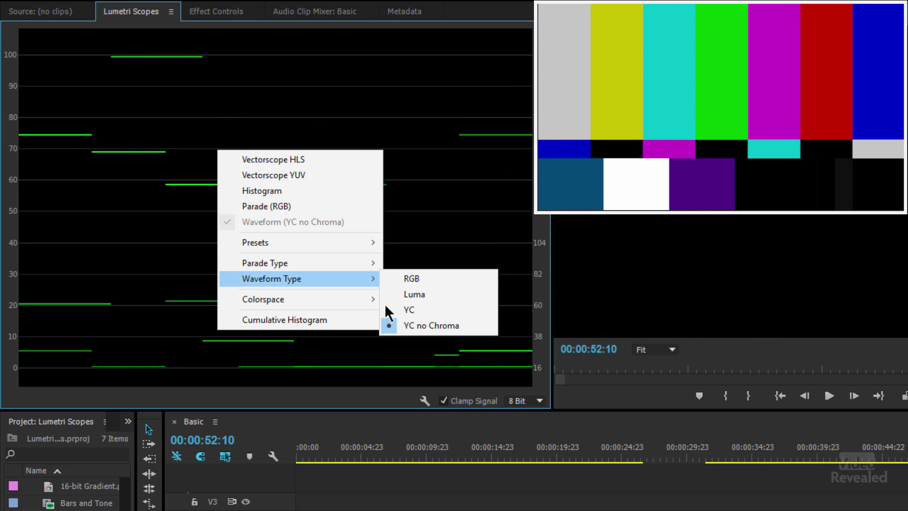
click(408, 309)
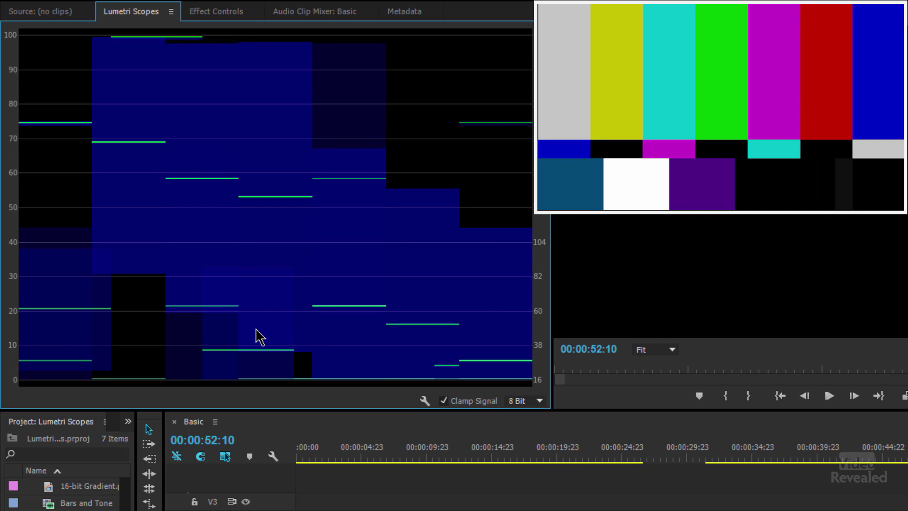
mouse_move(271, 265)
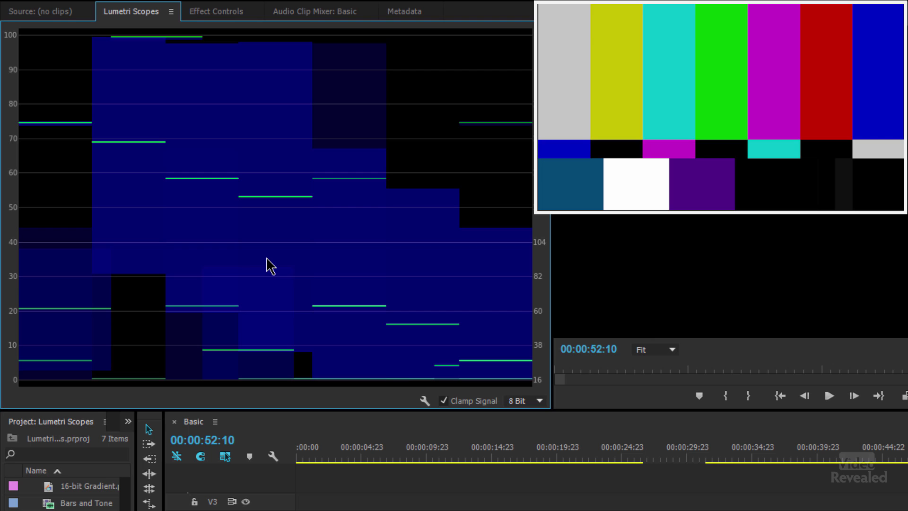
Apply the Histogram preset at 8 Bit and scrub to the circle frame at 00:00:44:14
right_click(269, 264)
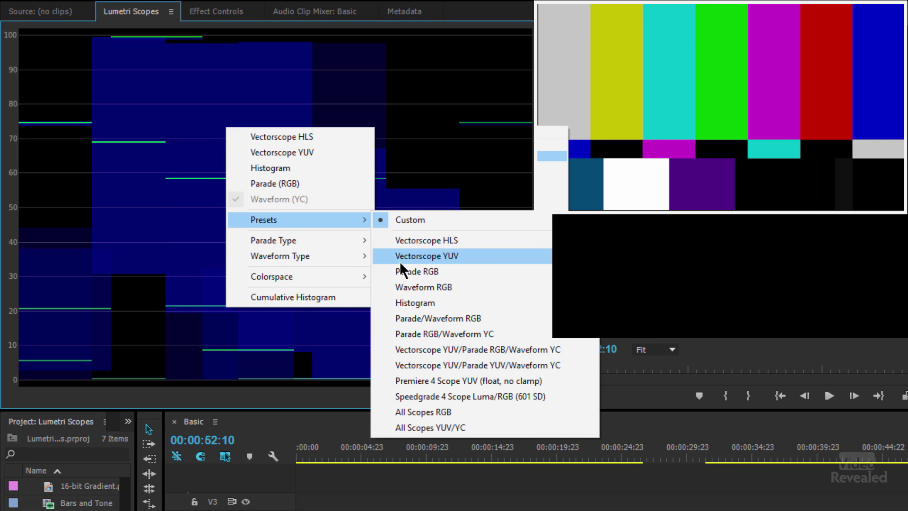
click(423, 287)
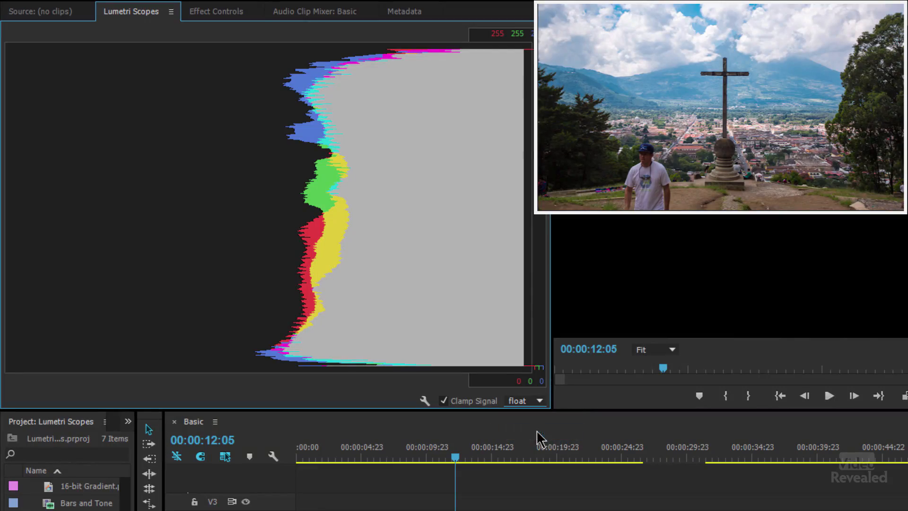
click(524, 400)
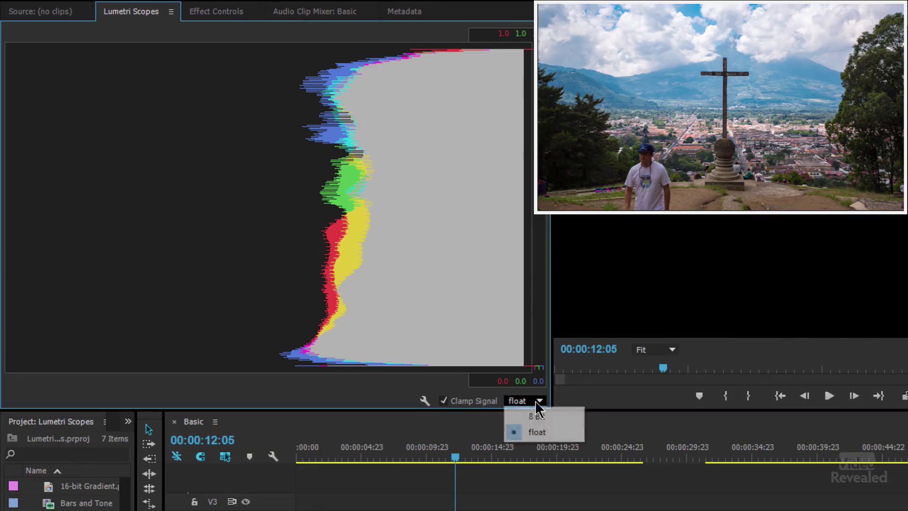
click(532, 416)
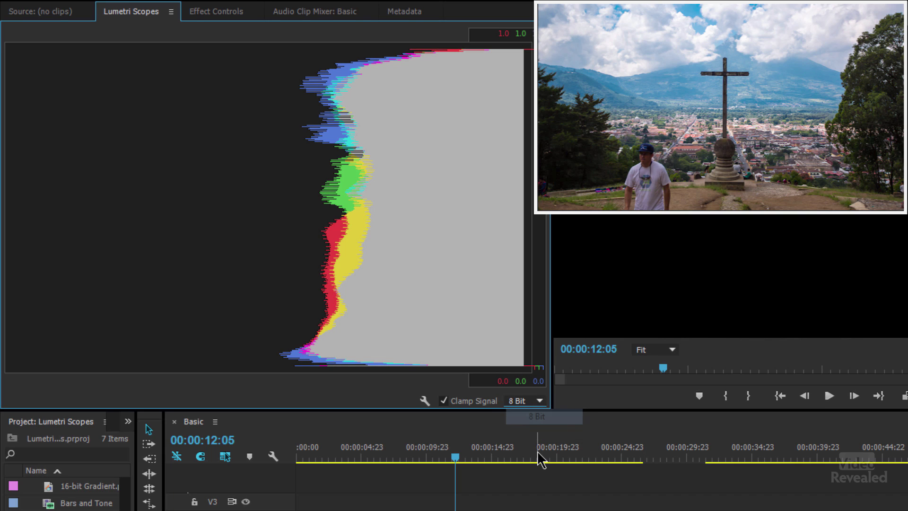
click(550, 457)
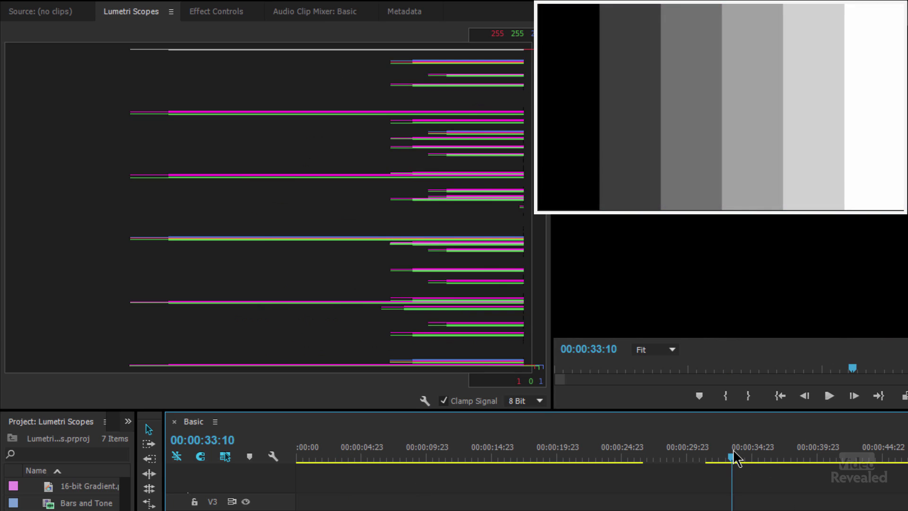
mouse_move(819, 451)
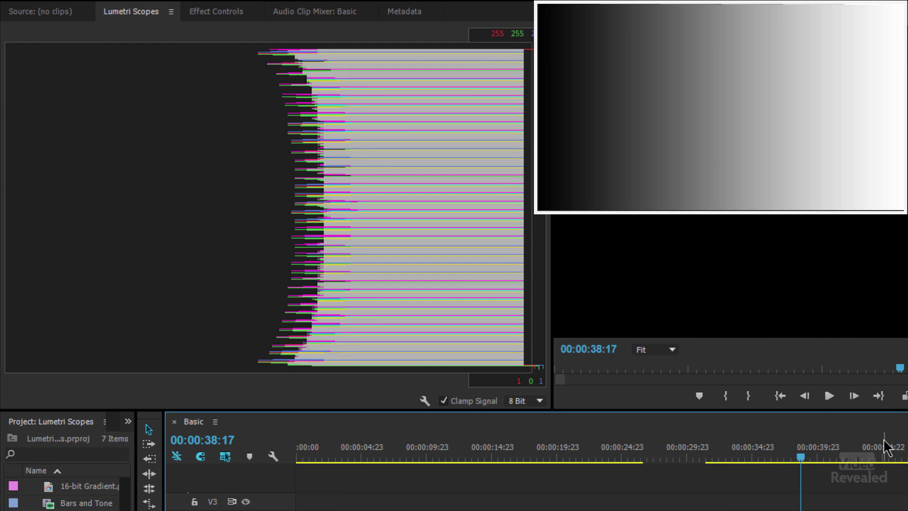
click(877, 456)
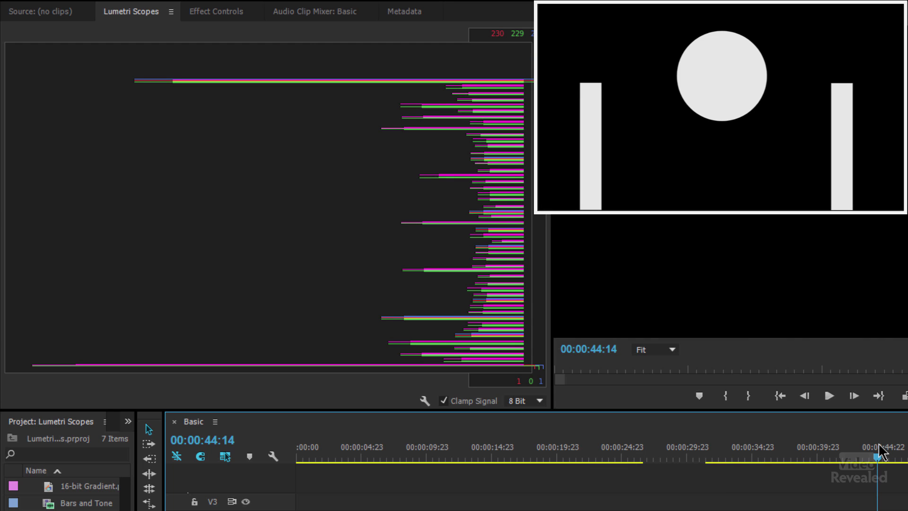
mouse_move(533, 359)
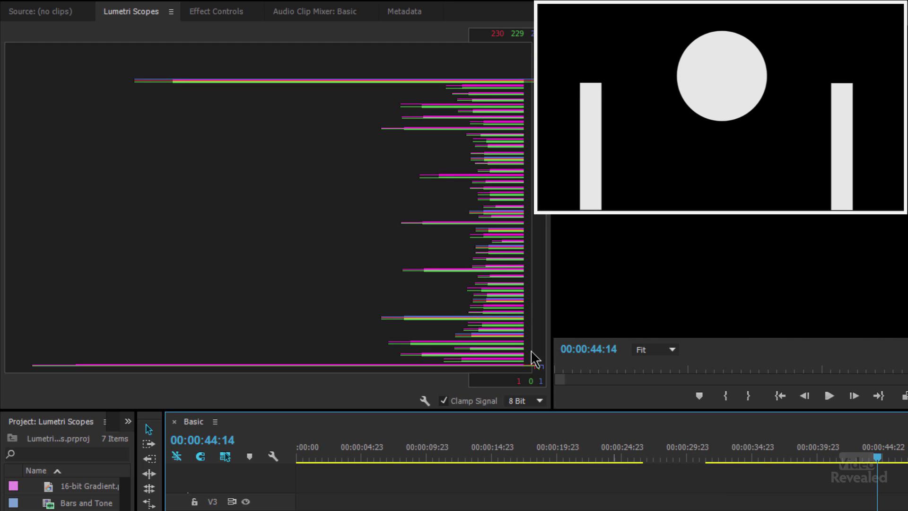
mouse_move(559, 131)
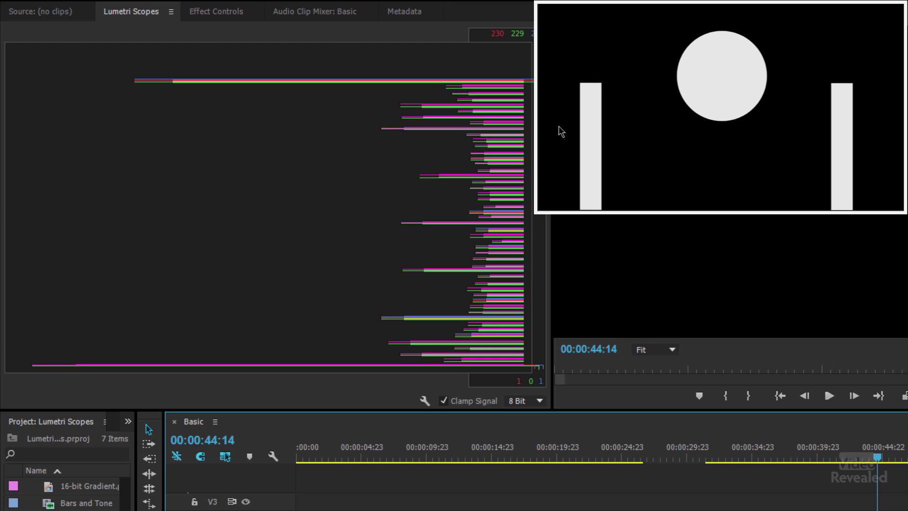
mouse_move(746, 162)
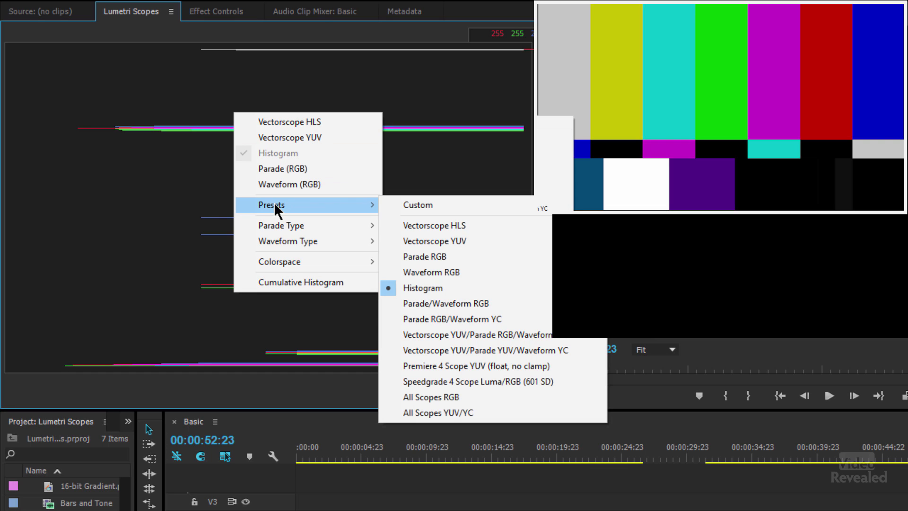
mouse_move(291, 220)
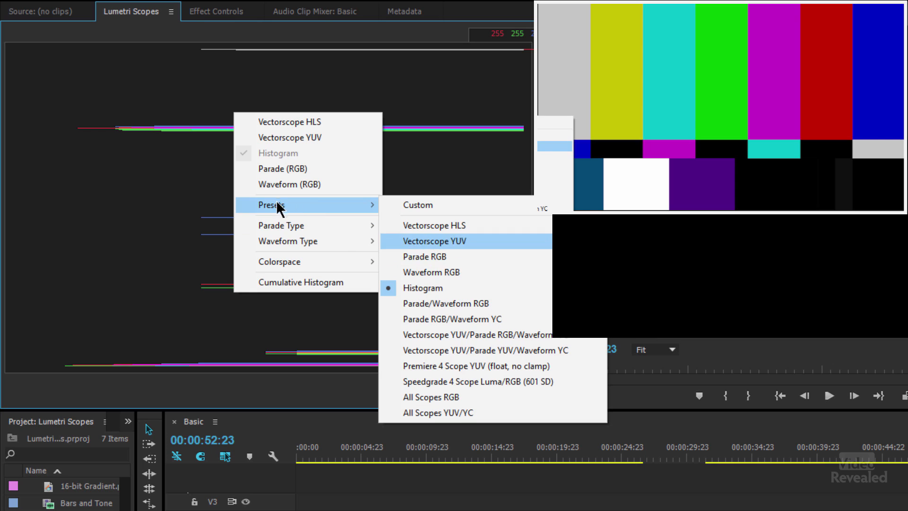
mouse_move(301, 169)
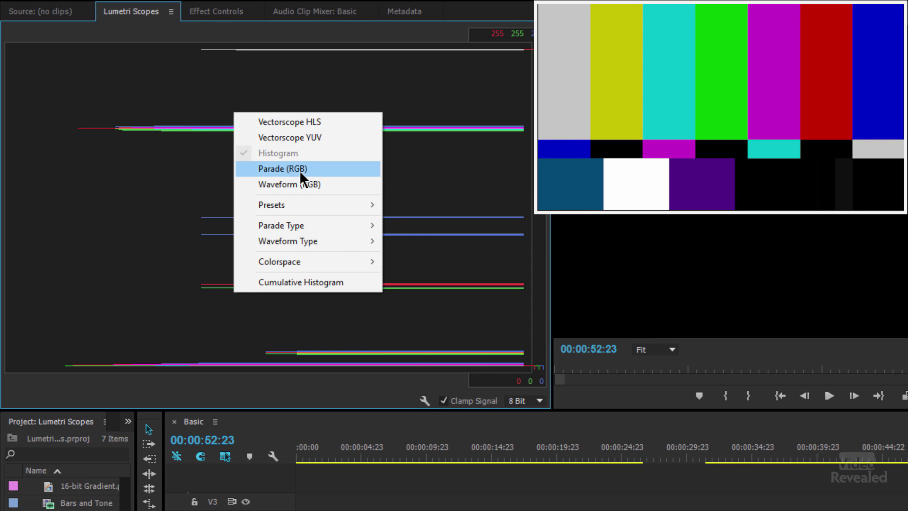
Switch to Parade (RGB) and jump to the landscape shot near 00:00:11:01
click(283, 168)
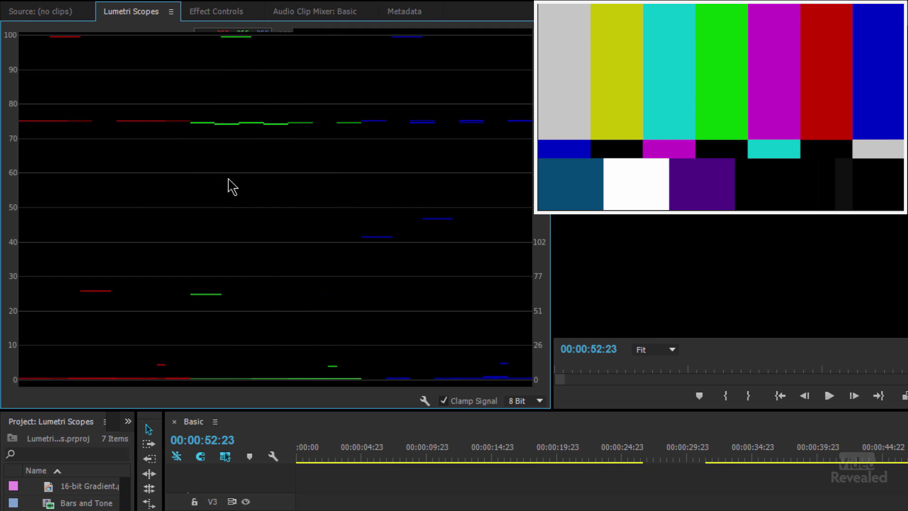
click(436, 458)
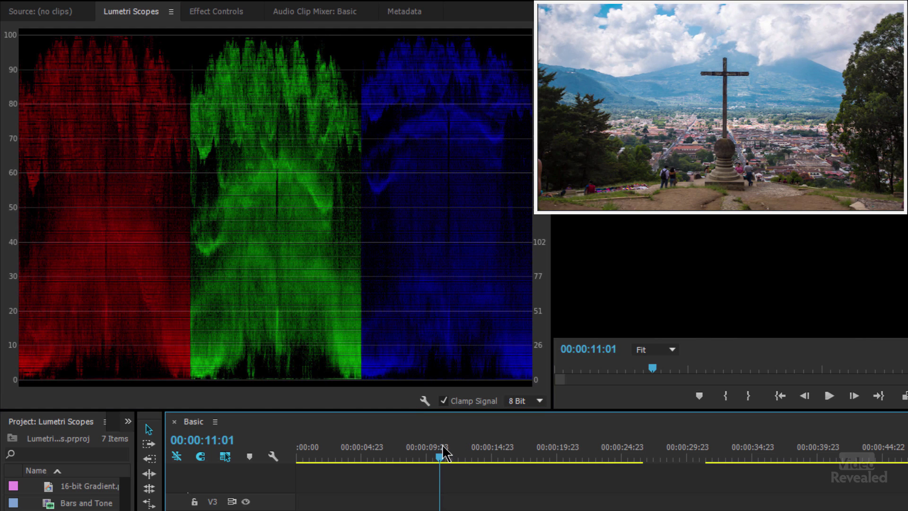
Apply Vectorscope HLS, then the Premiere 4 Scope YUV (float, no clamp) preset
right_click(238, 128)
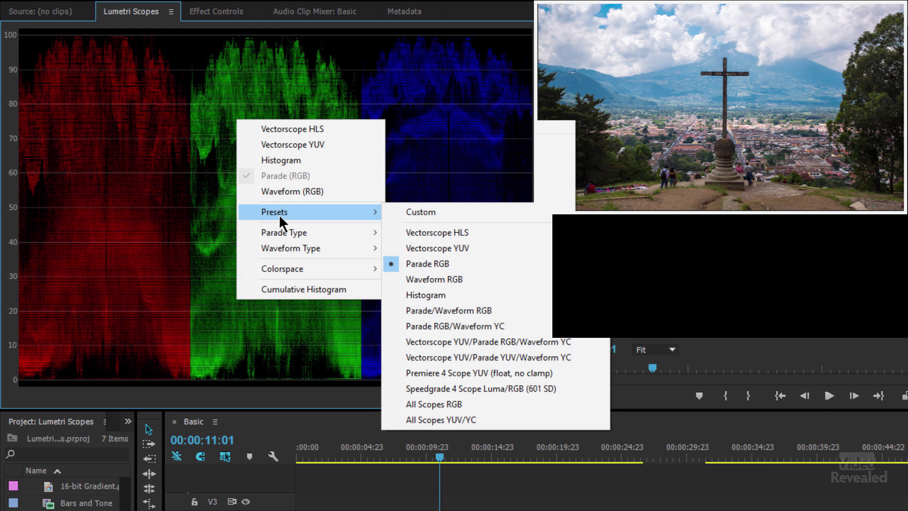
click(436, 232)
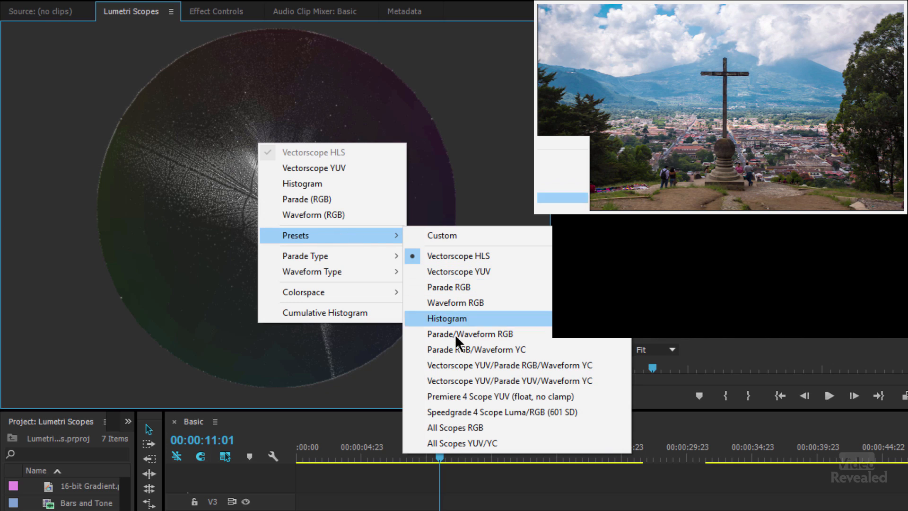
mouse_move(516, 380)
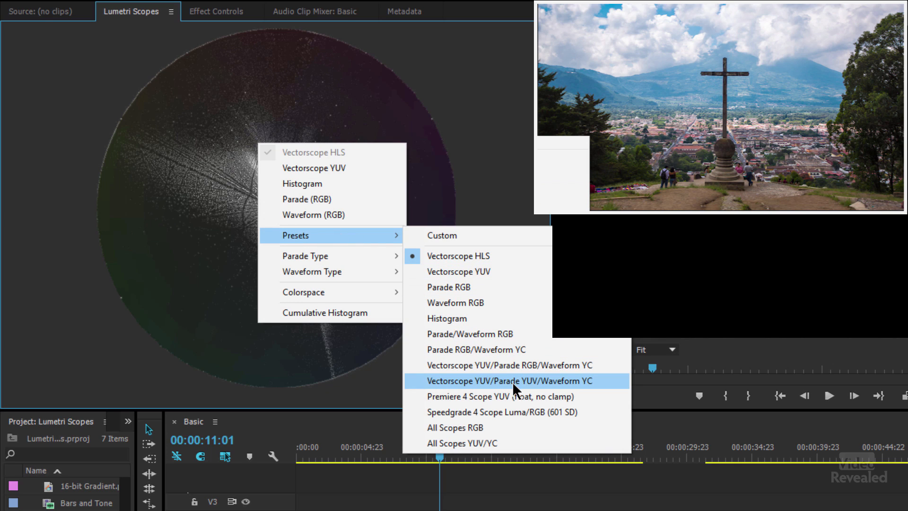
mouse_move(515, 396)
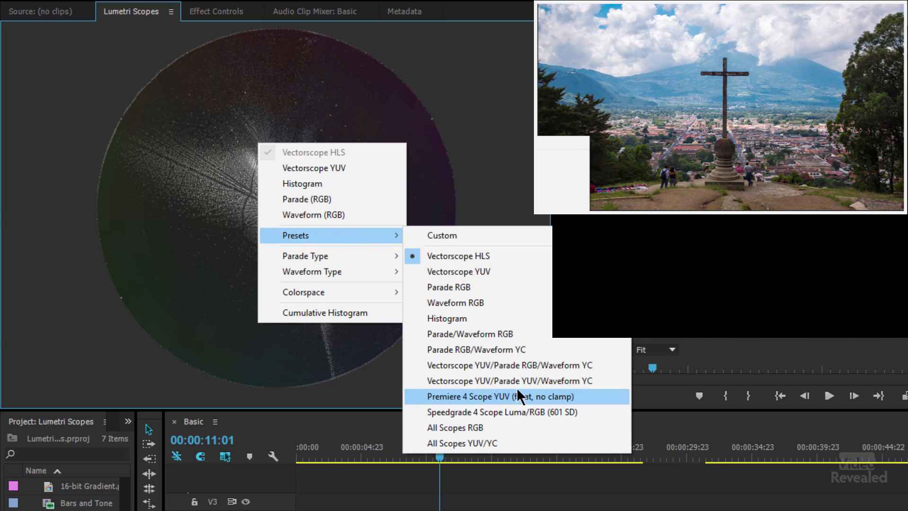
click(500, 396)
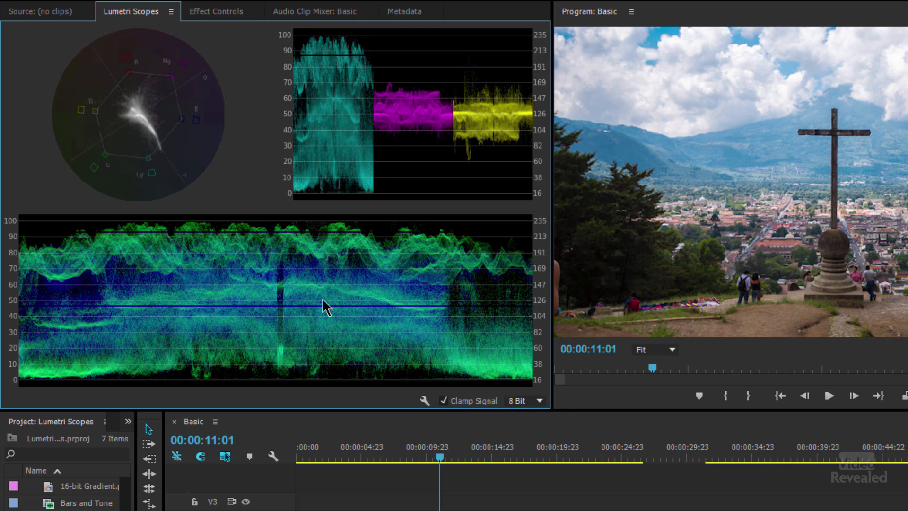
mouse_move(330, 197)
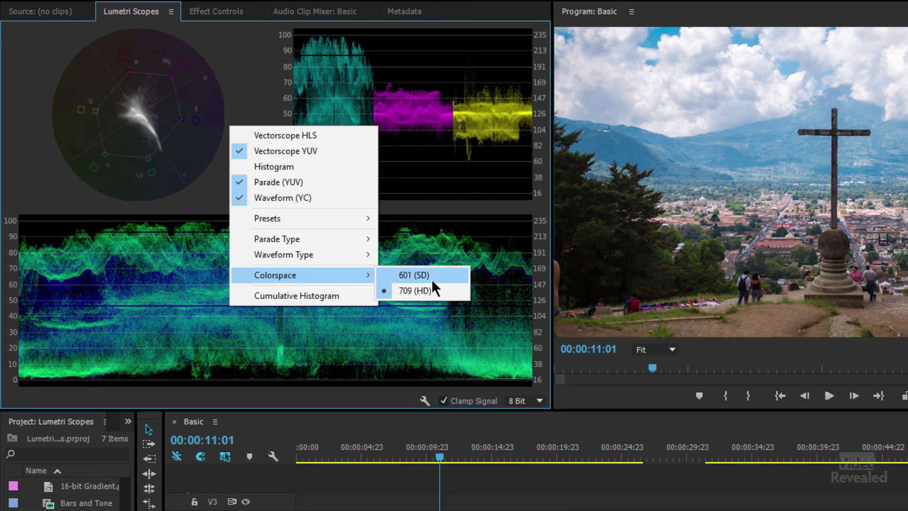
mouse_move(414, 290)
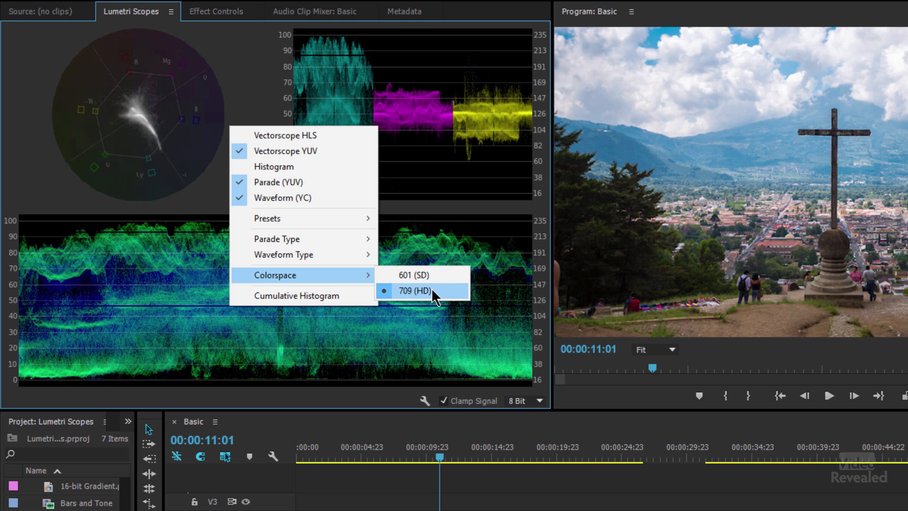
Keep the scopes colorspace at 709 (HD) while enabling the HLS vectorscope
click(413, 290)
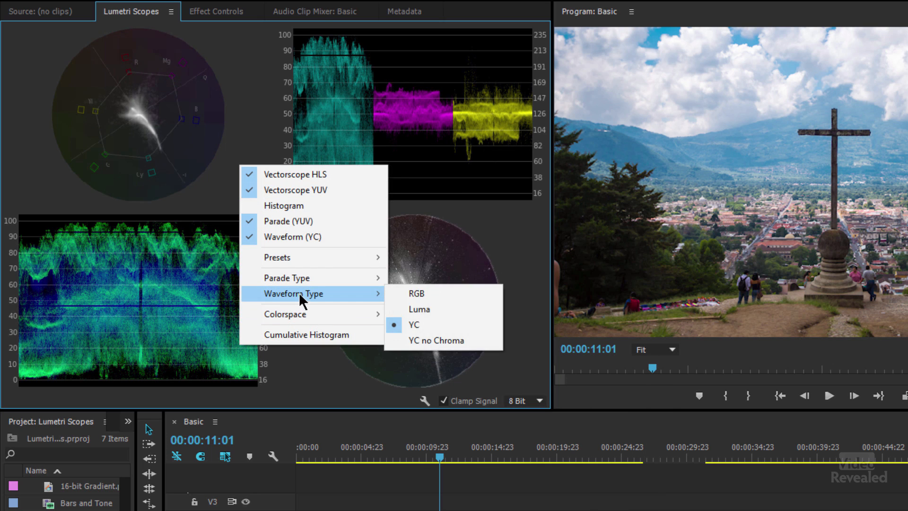
mouse_move(276, 258)
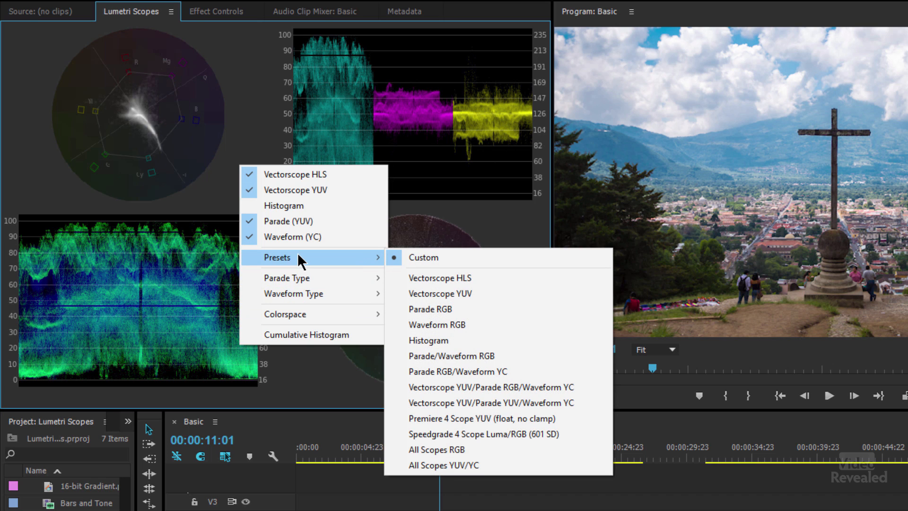
mouse_move(428, 340)
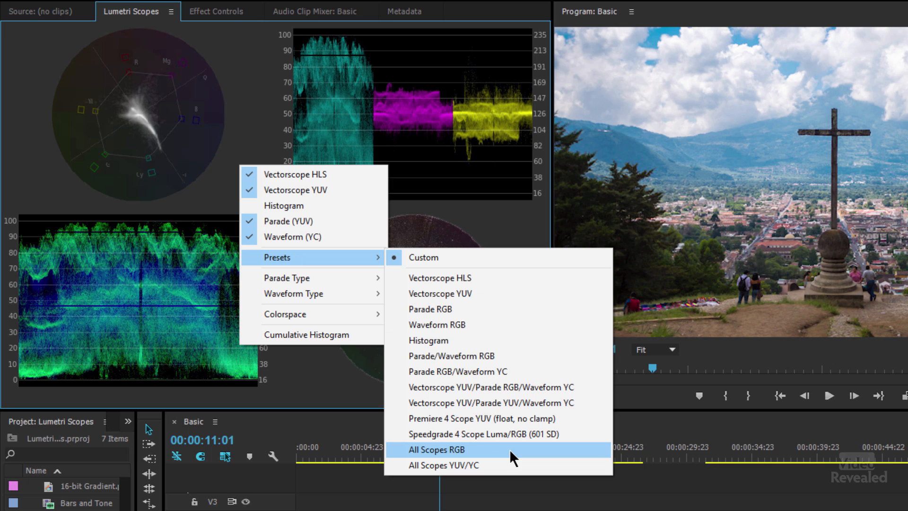
mouse_move(494, 465)
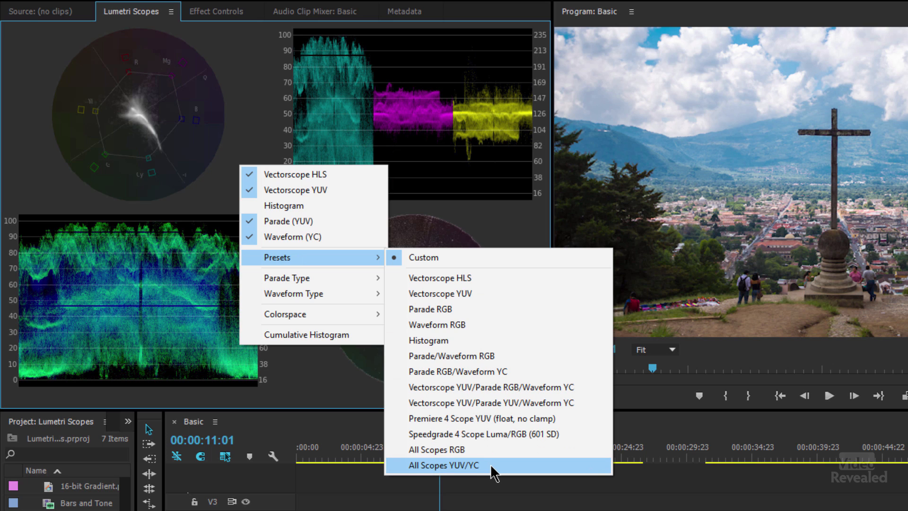
Apply the All Scopes YUV/YC preset and bring up the scope options menu again
click(444, 465)
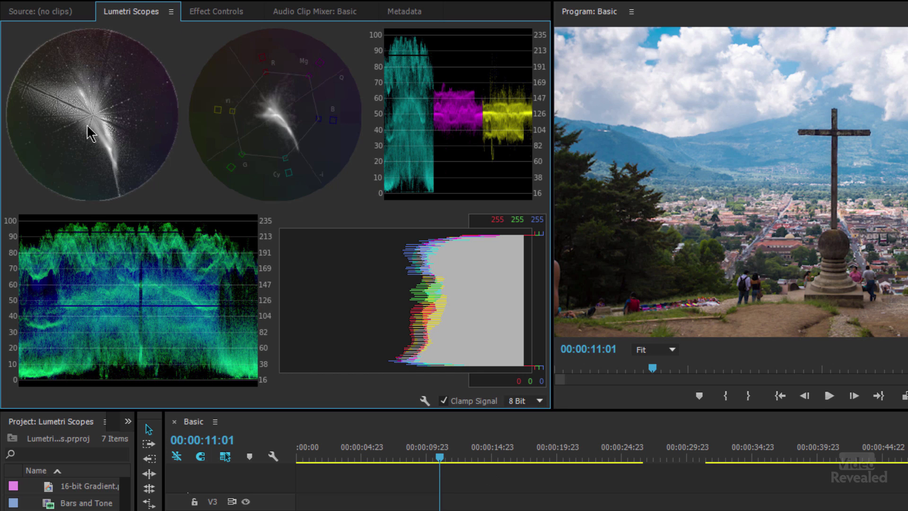
mouse_move(241, 209)
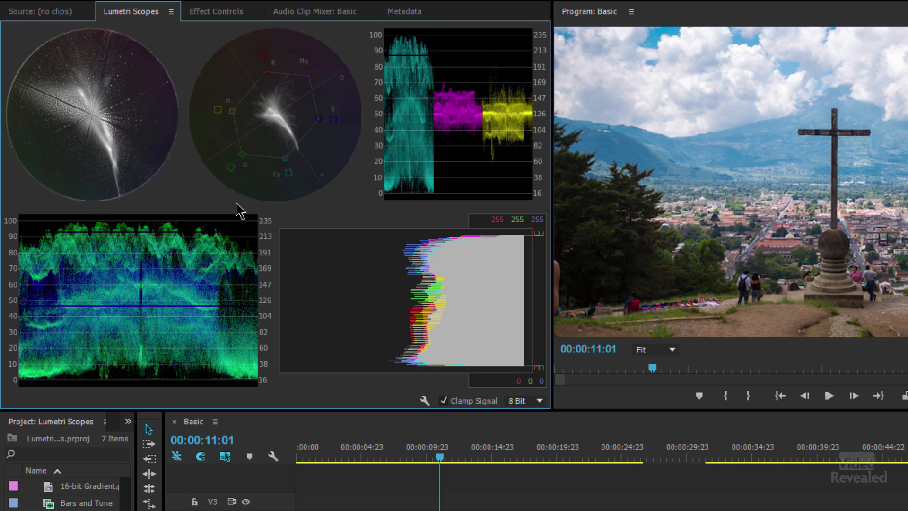
right_click(240, 209)
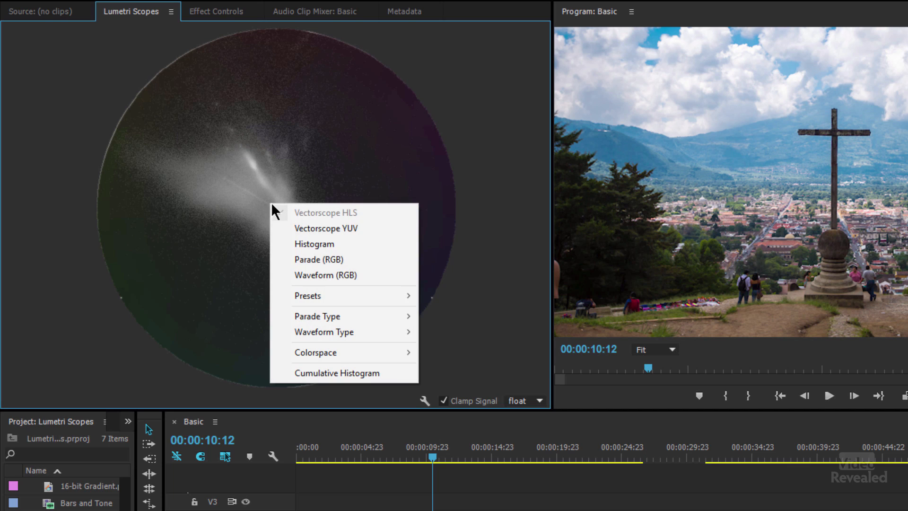
Apply the Vectorscope YUV preset, then enable Parade (RGB) beside it
click(308, 295)
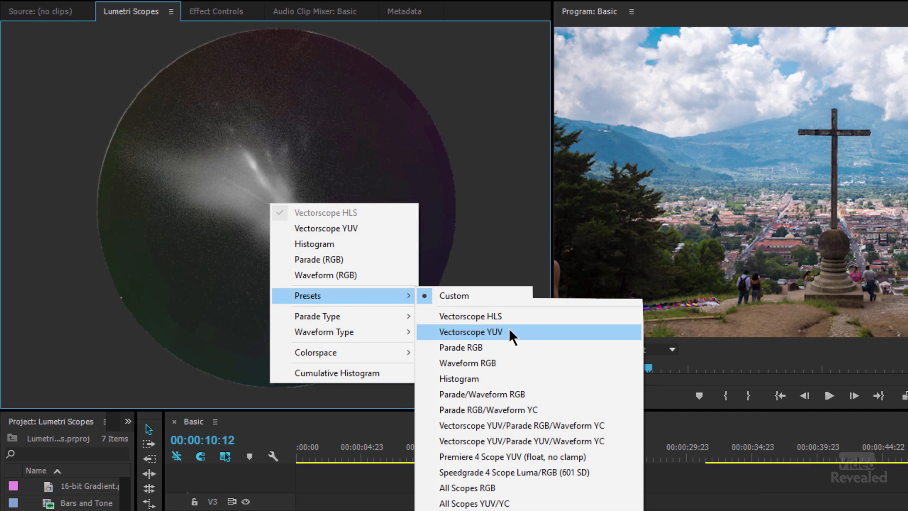
click(471, 331)
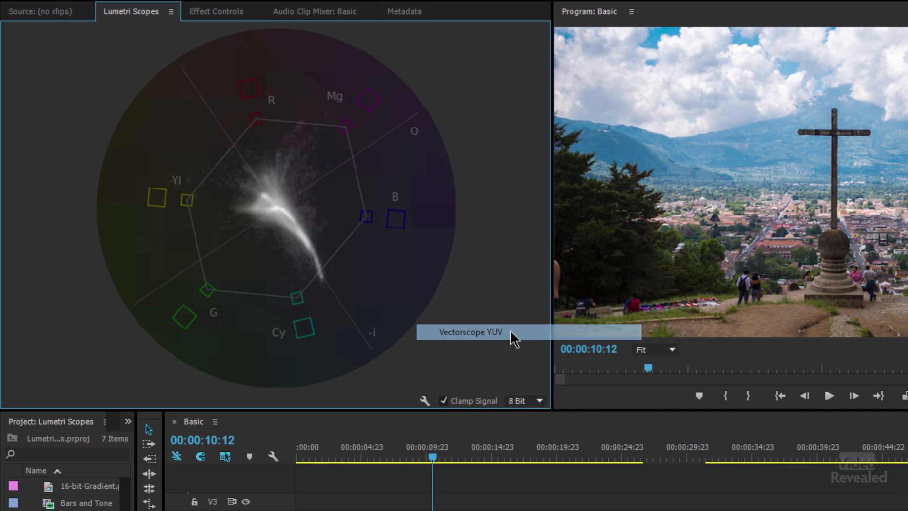
click(470, 332)
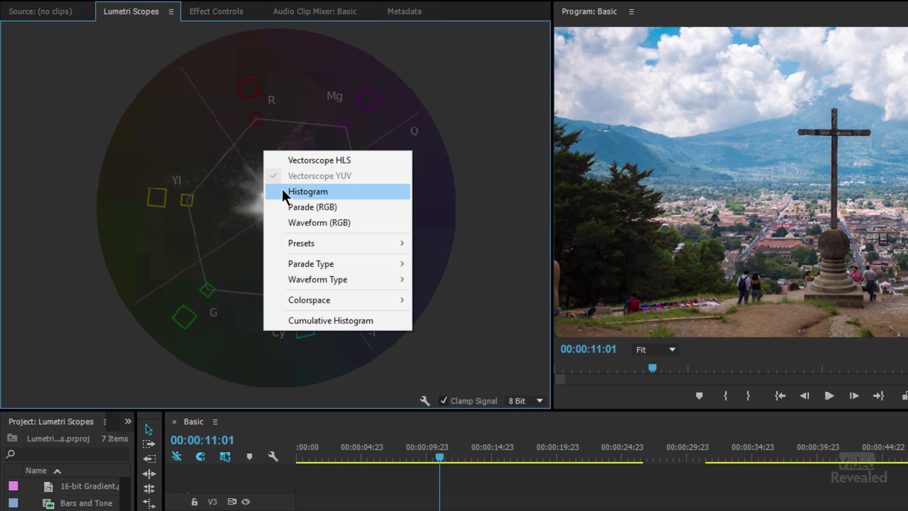
click(307, 191)
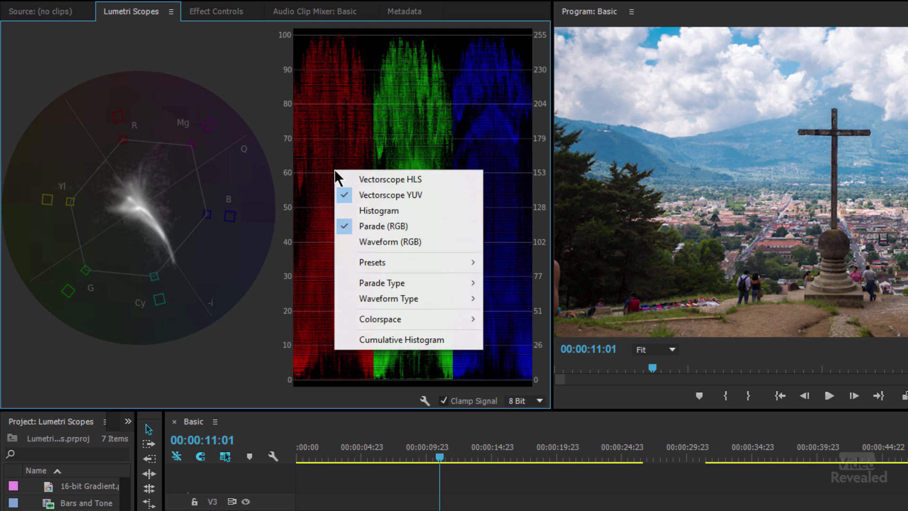
click(391, 242)
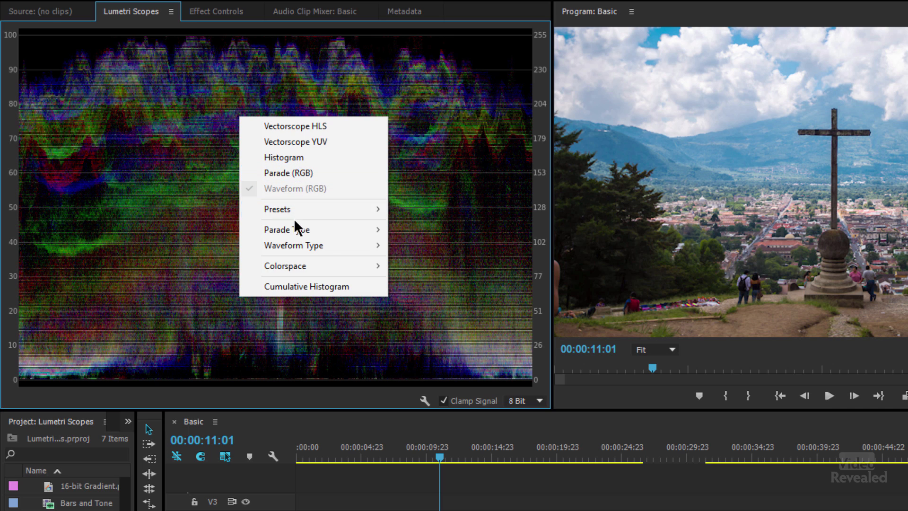
Add the histogram and YUV vectorscope beside the RGB waveform in Lumetri Scopes
click(283, 157)
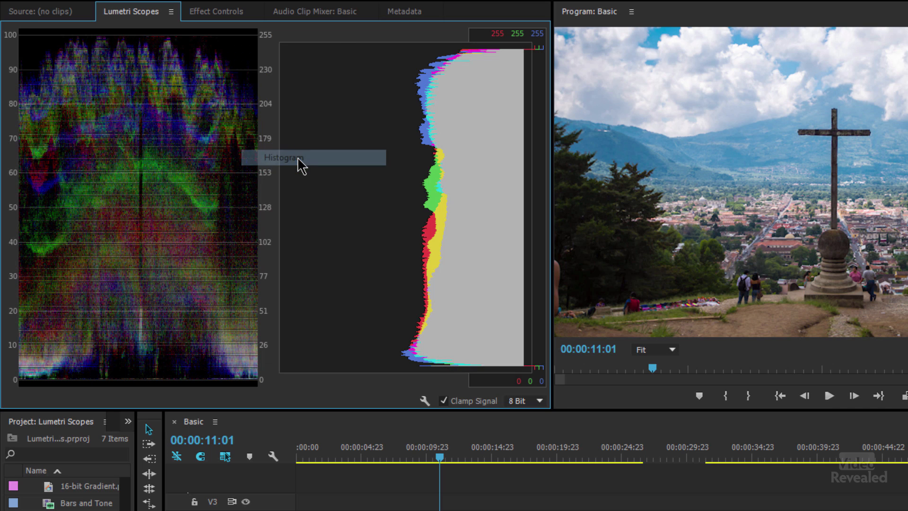
click(283, 157)
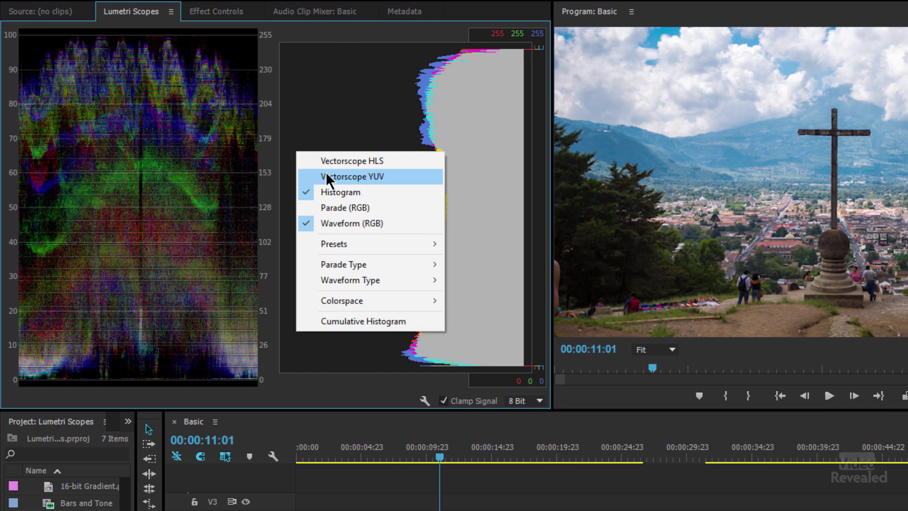
click(352, 176)
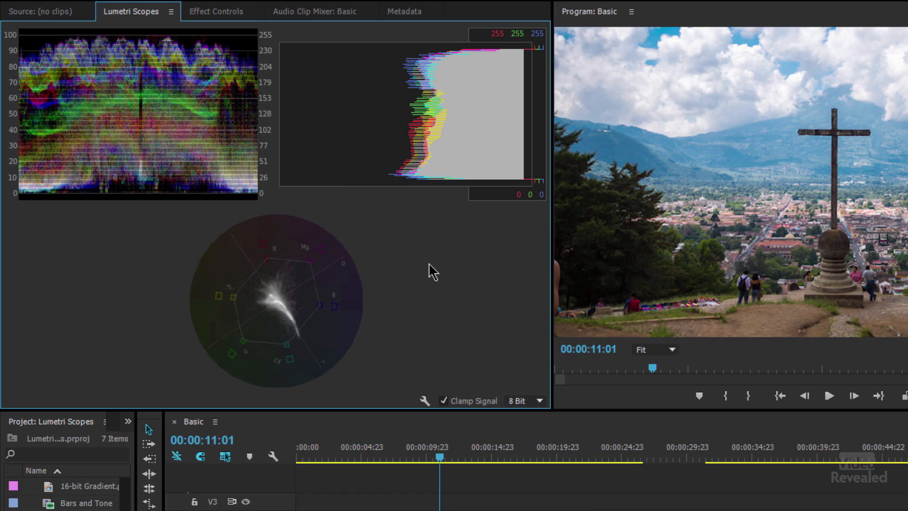